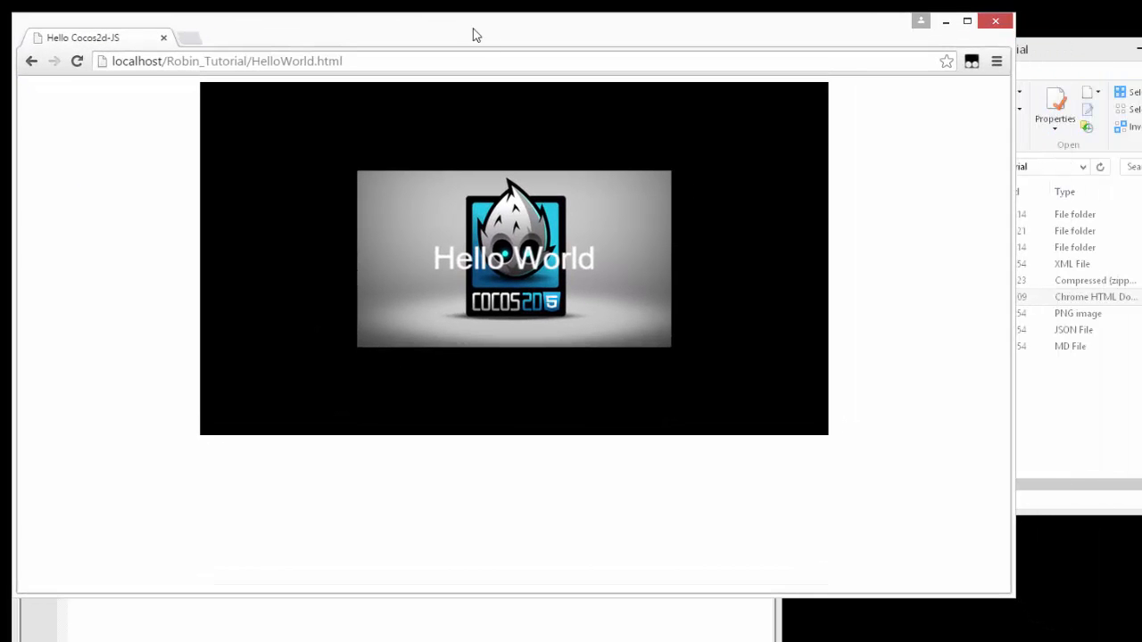
mouse_move(599, 274)
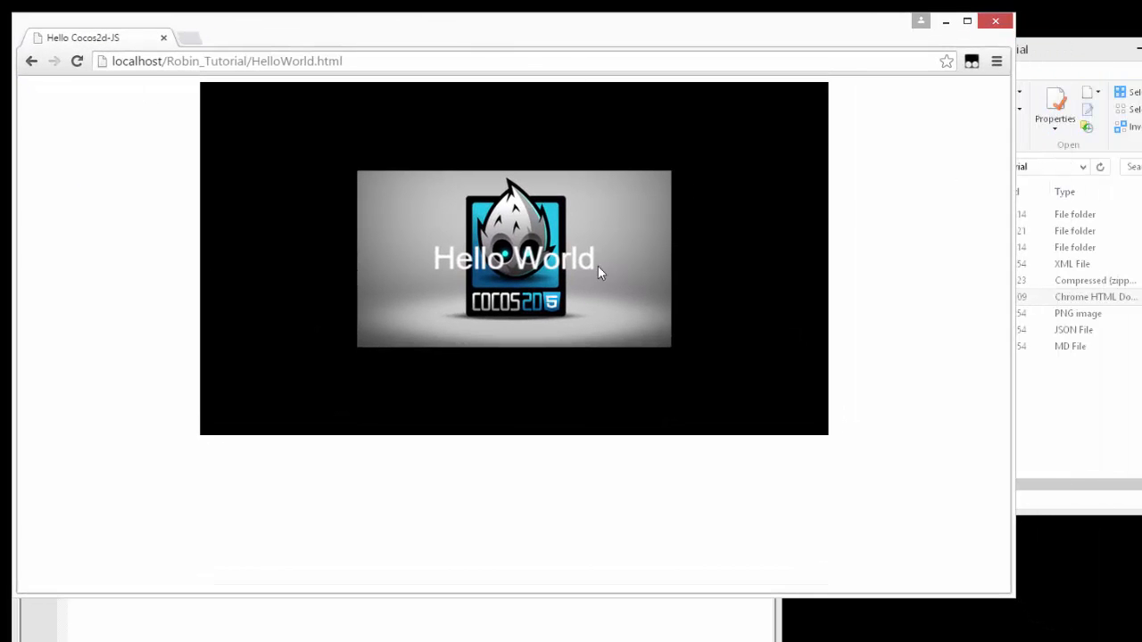
mouse_move(509, 277)
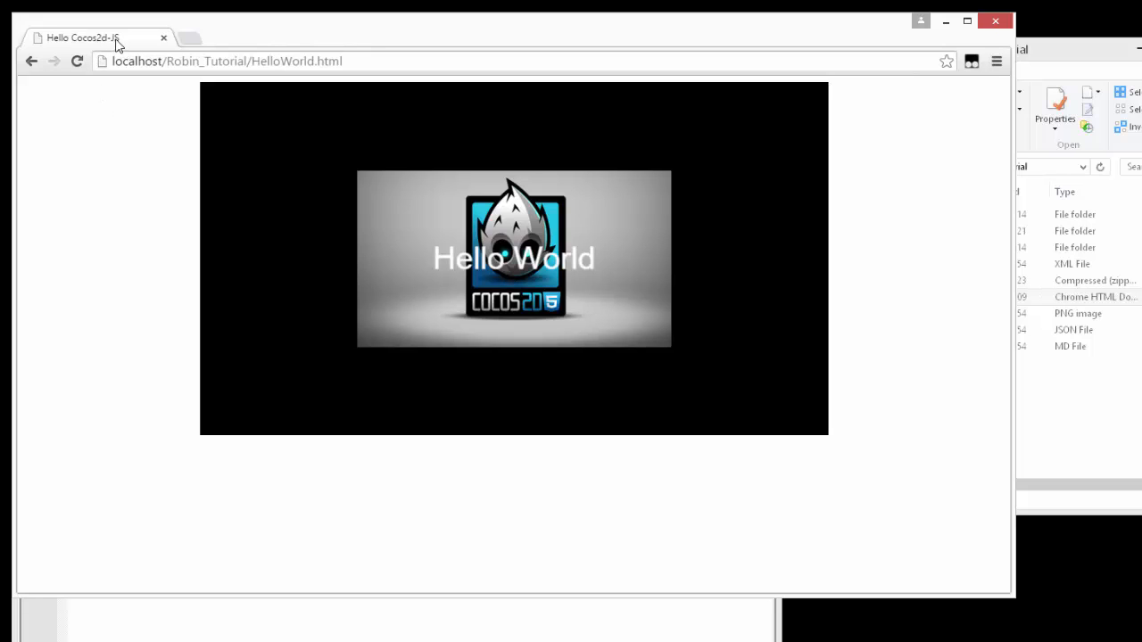
mouse_move(623, 528)
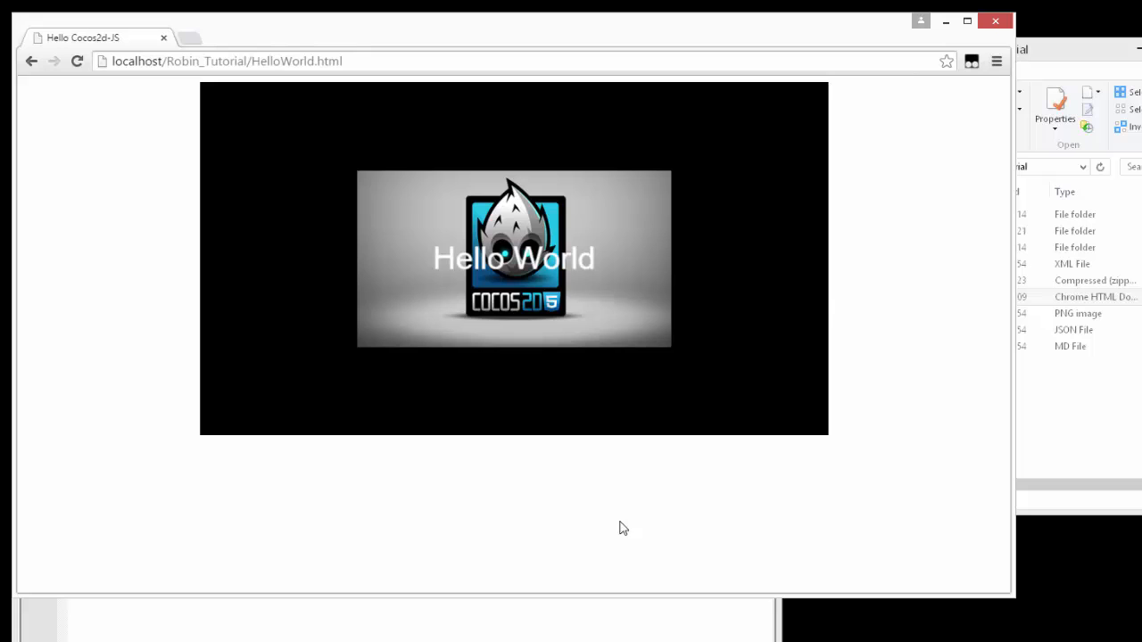
mouse_move(168, 294)
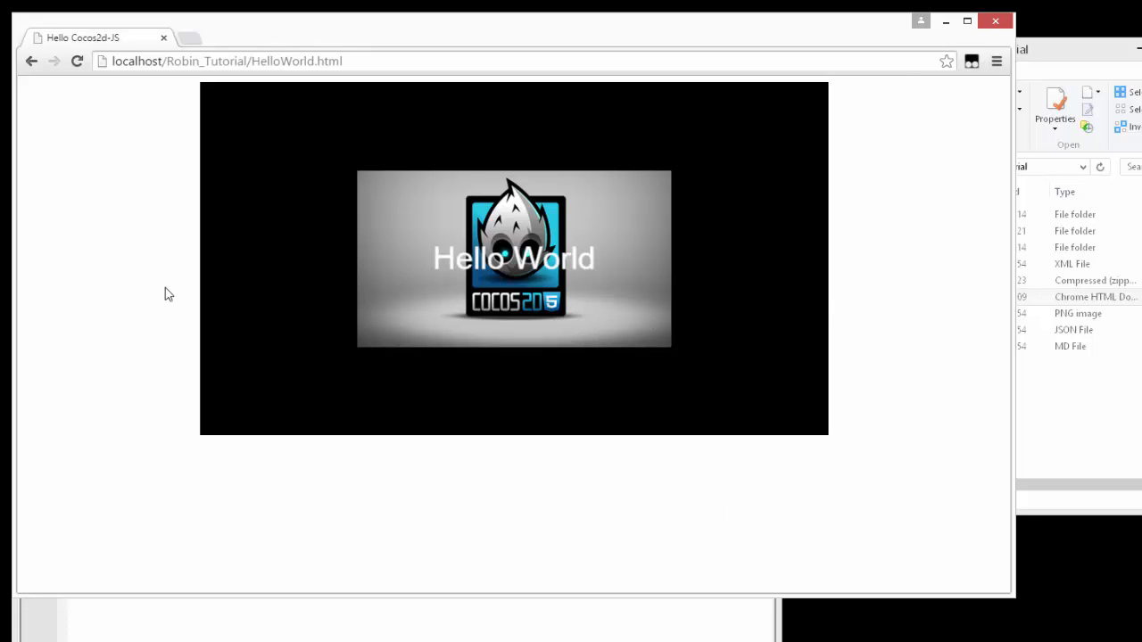
mouse_move(161, 117)
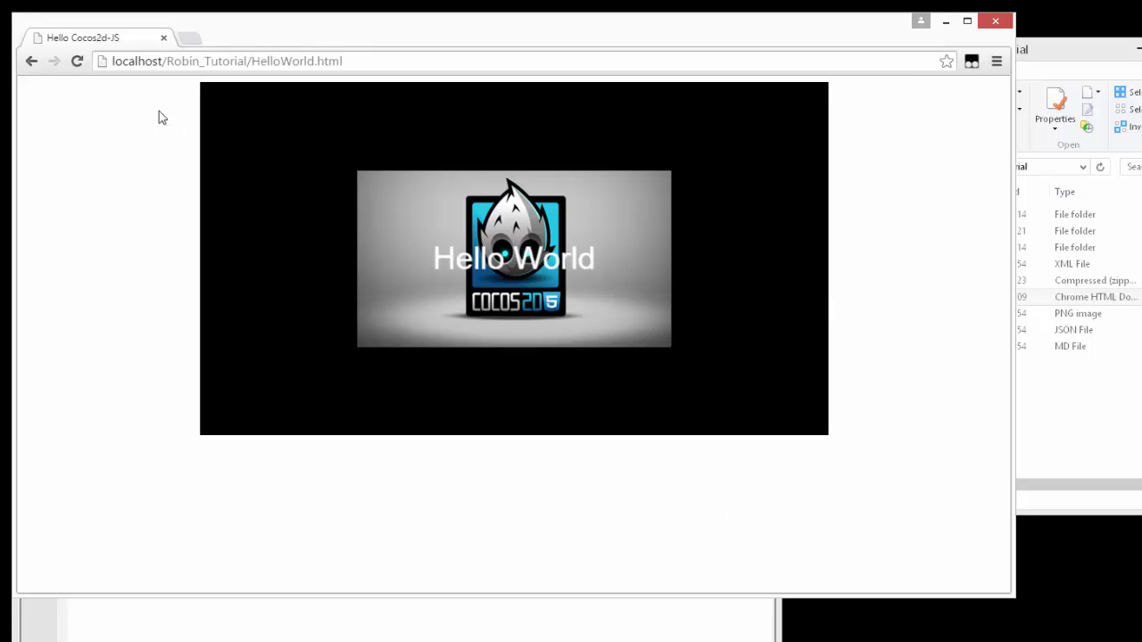
mouse_move(765, 413)
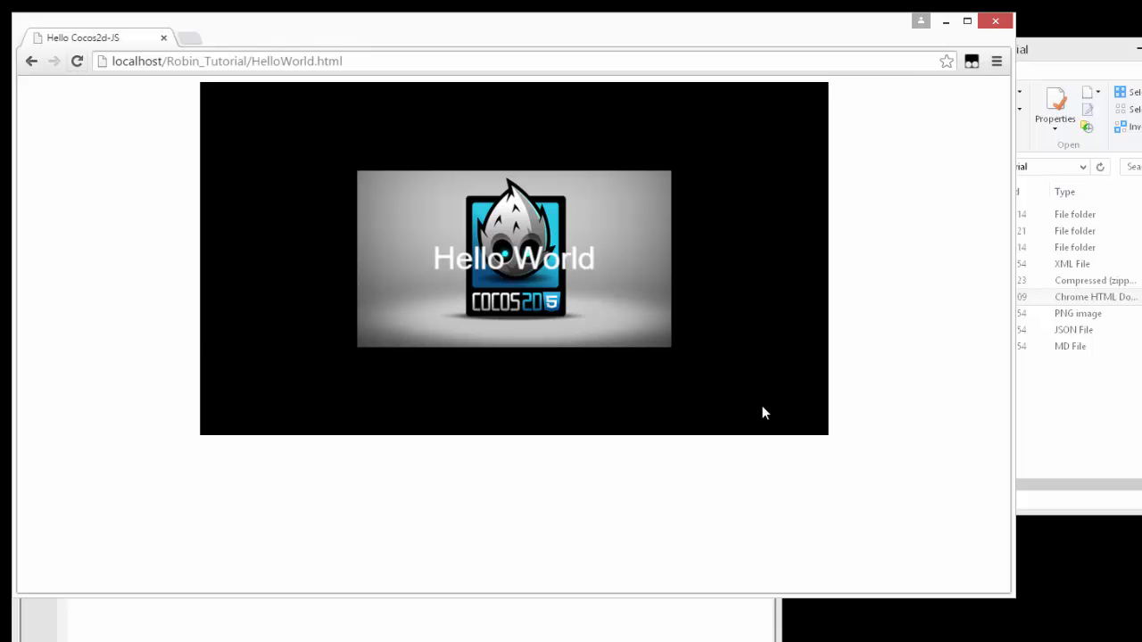
mouse_move(335, 88)
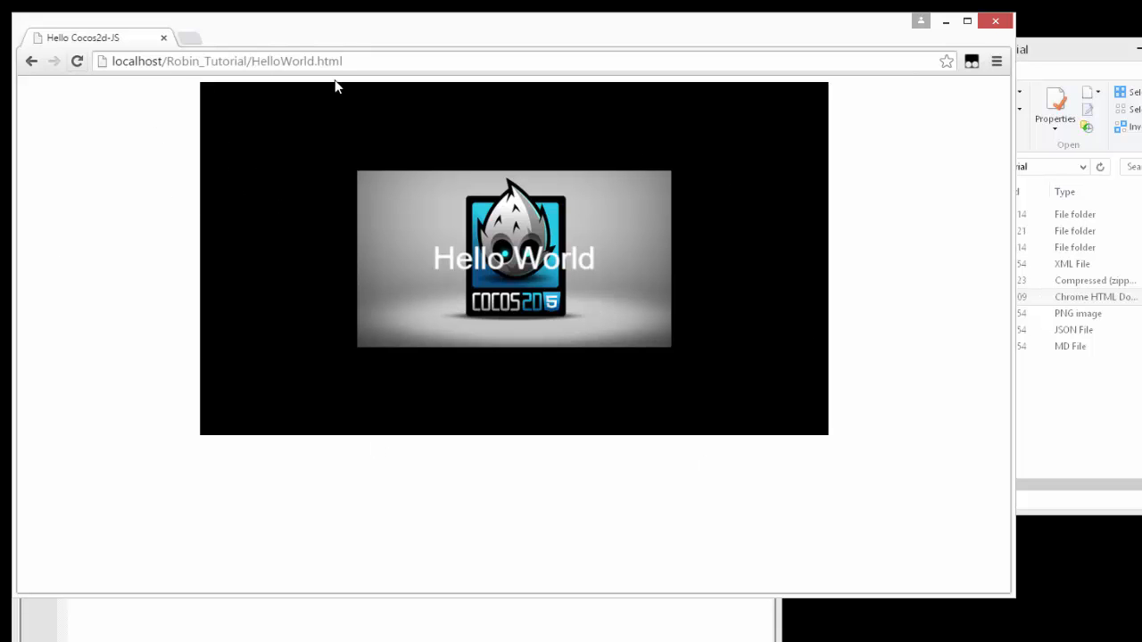
Change the HelloWorld.html canvas from 800×450 to 960×640 and save with Ctrl+S.
left_click(154, 62)
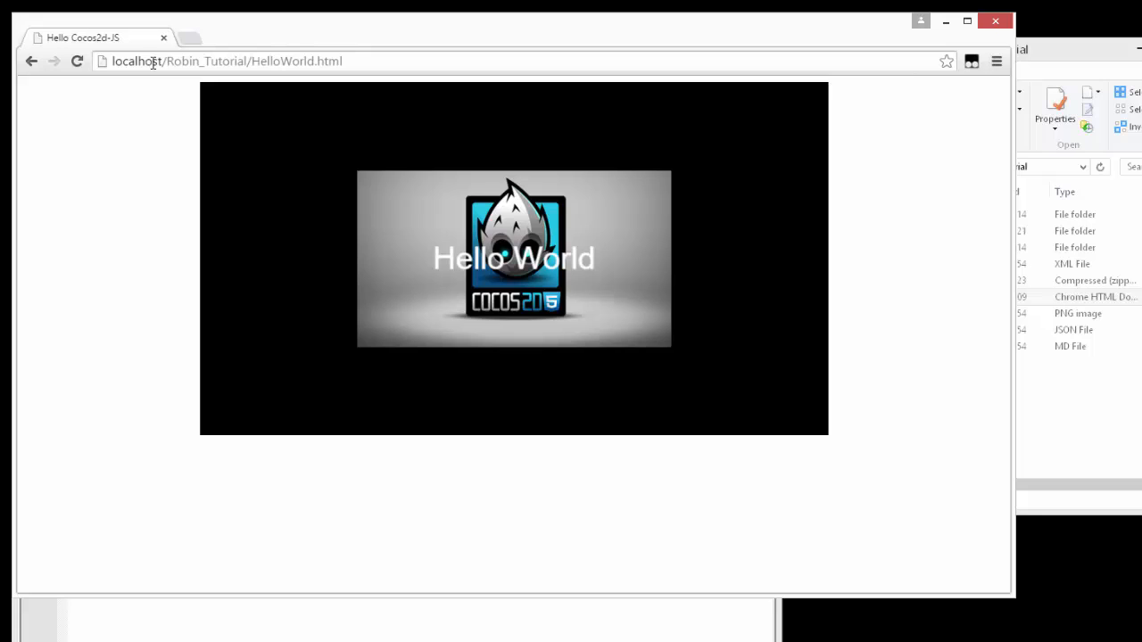
double_click(134, 60)
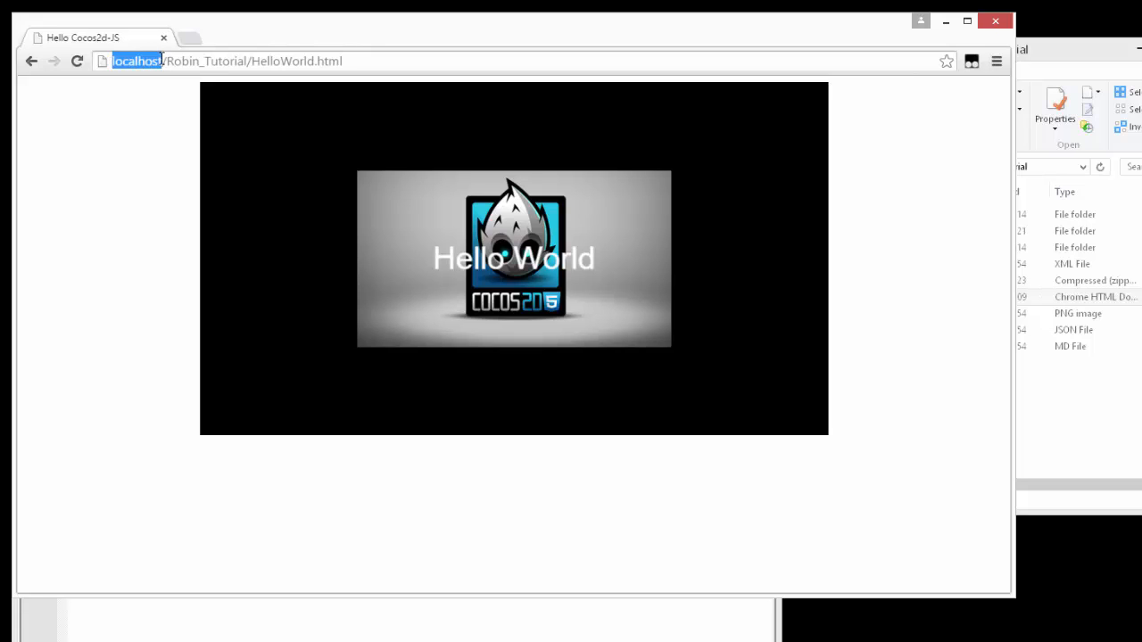
mouse_move(156, 161)
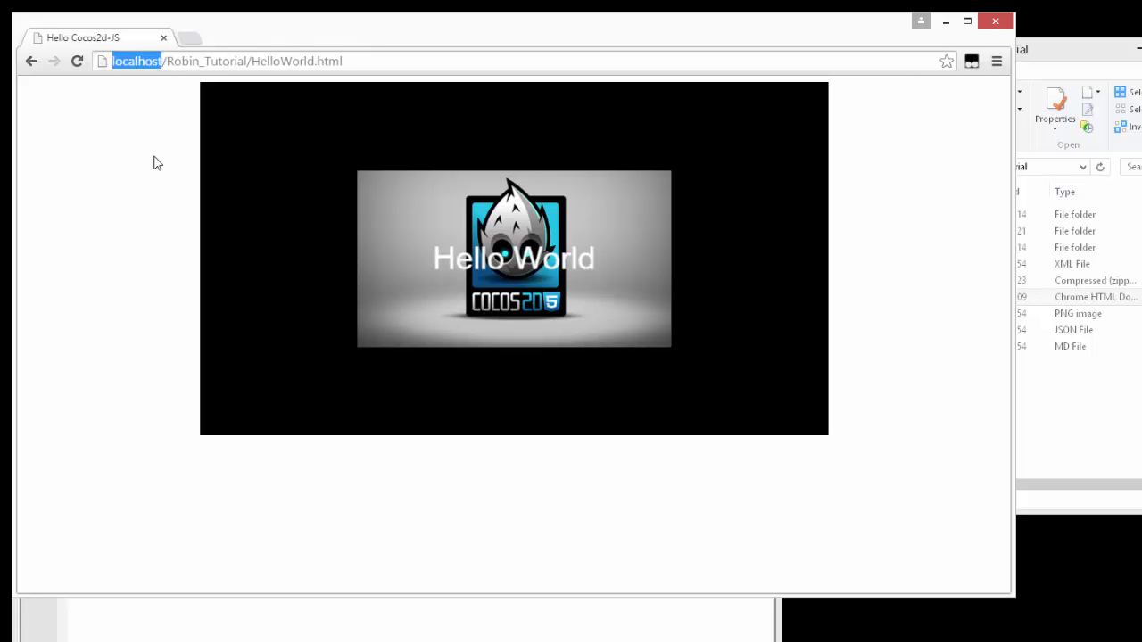
mouse_move(922, 114)
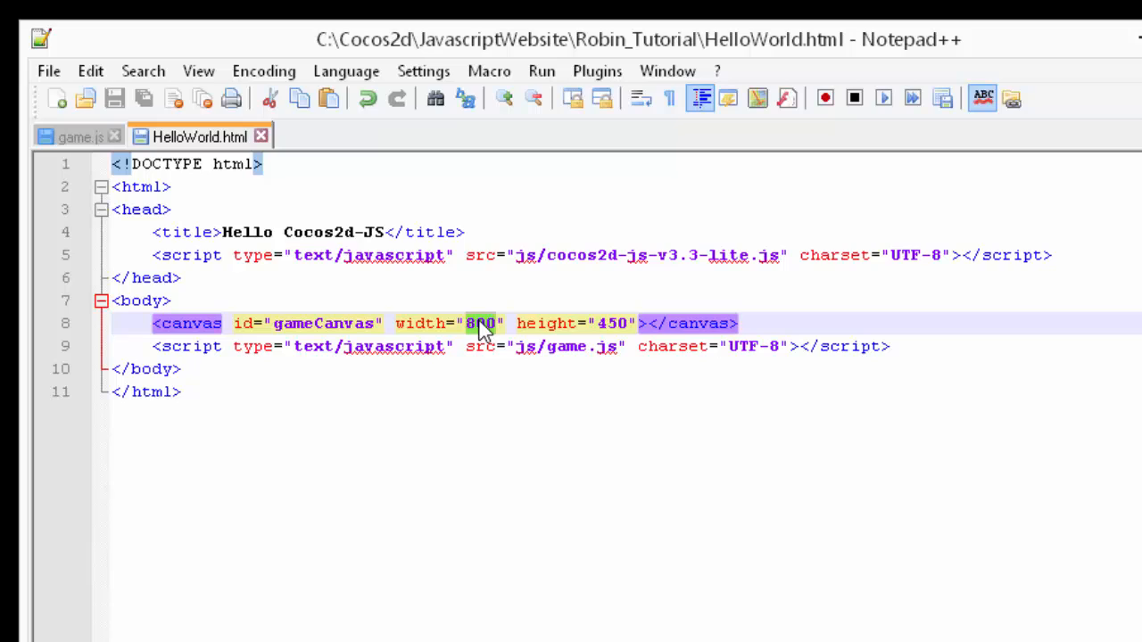
type("960")
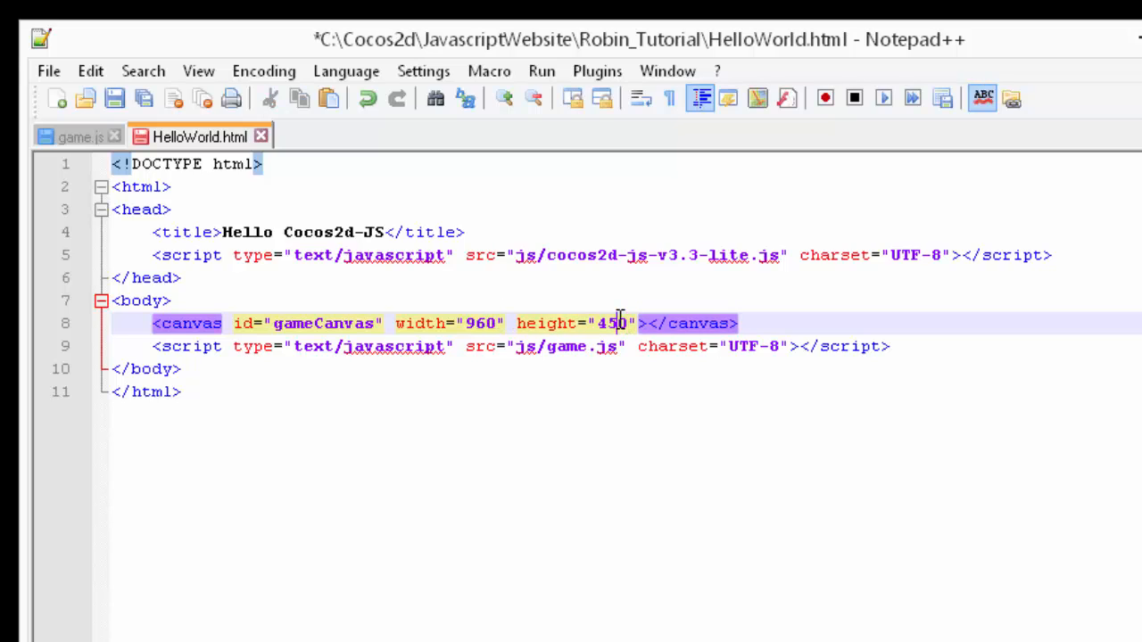
type("640")
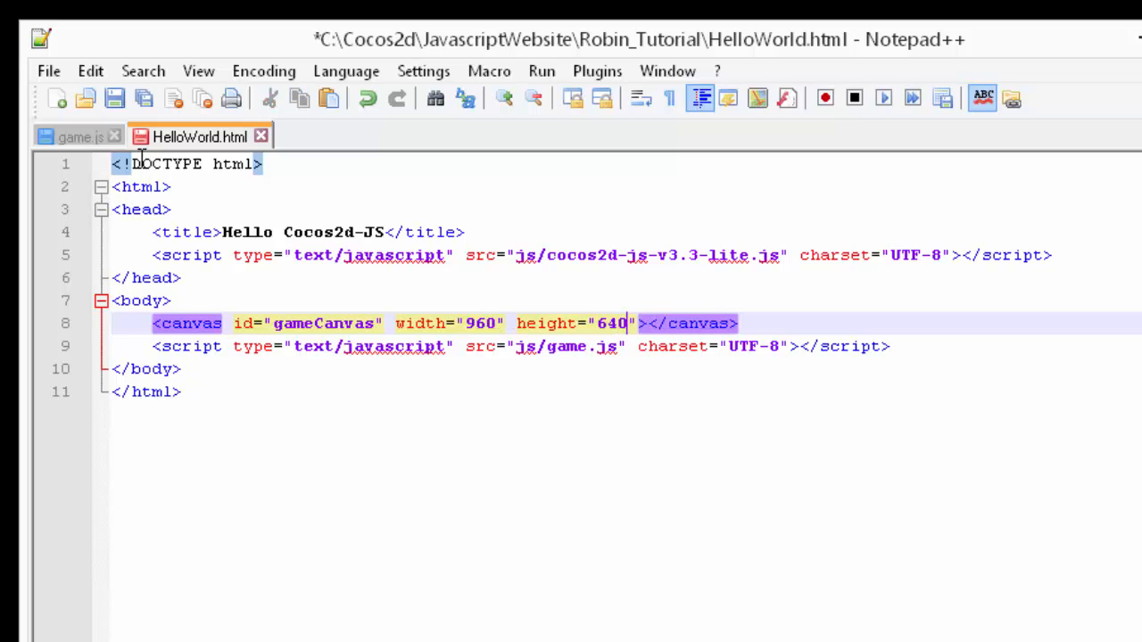
key("Ctrl+s")
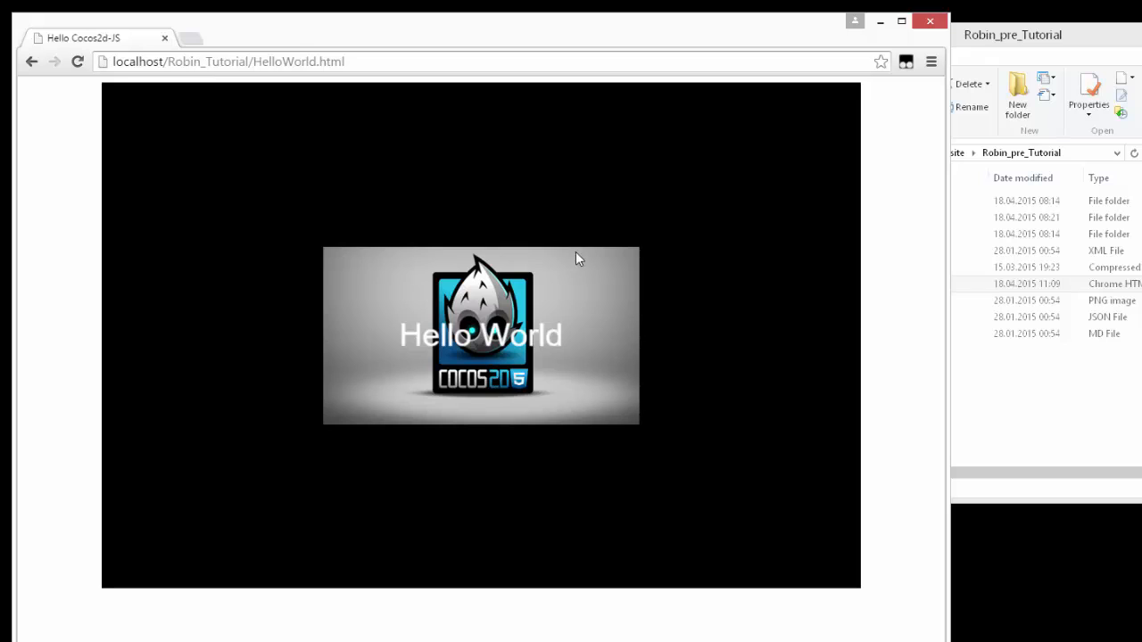
mouse_move(632, 356)
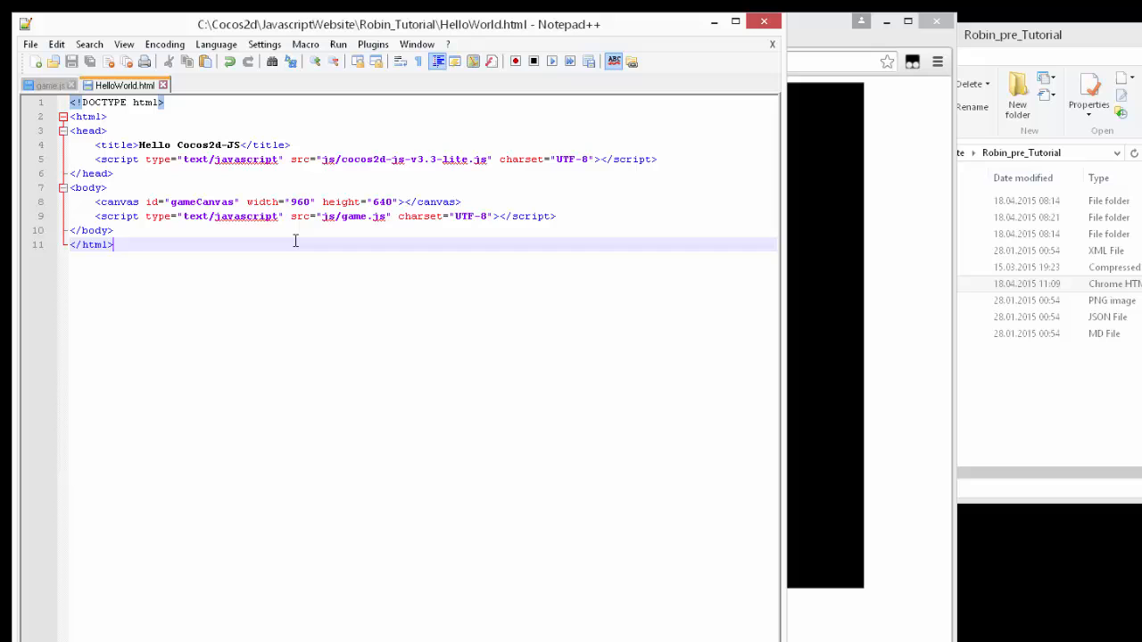
Switch to game.js, scroll to window.onload, and insert blank lines after its opening brace.
left_click(45, 85)
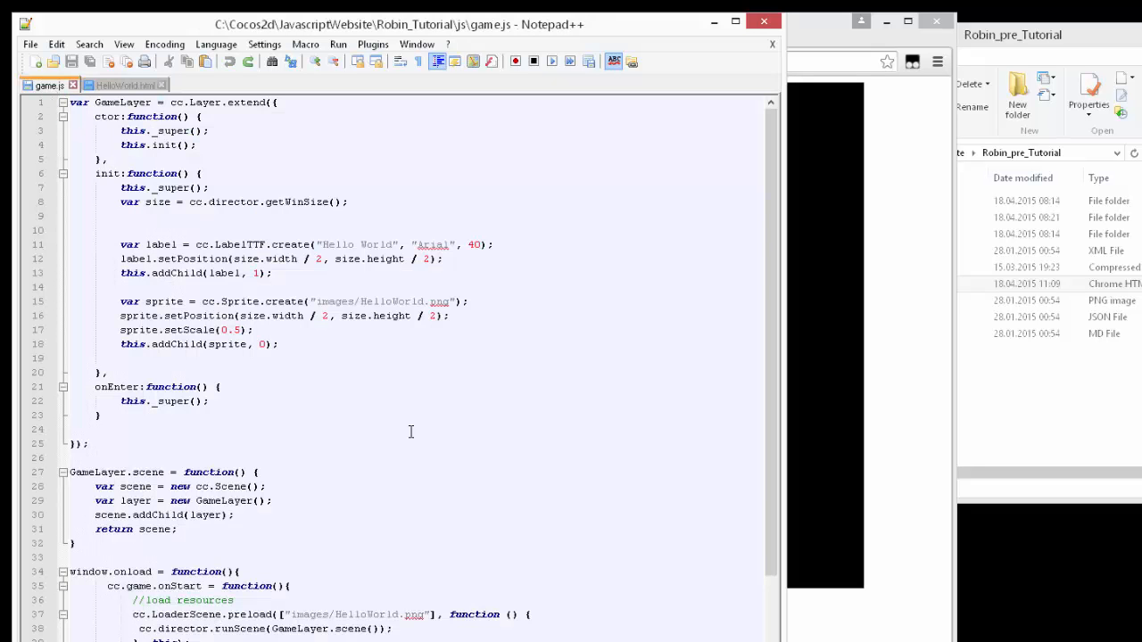
scroll("down", 3)
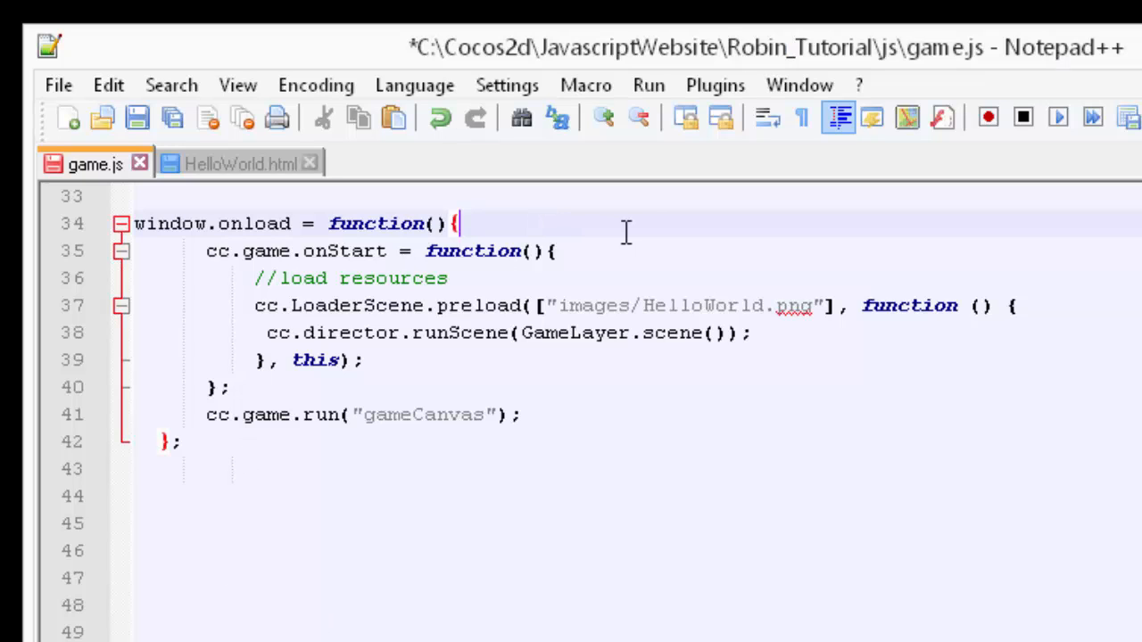
key("Enter")
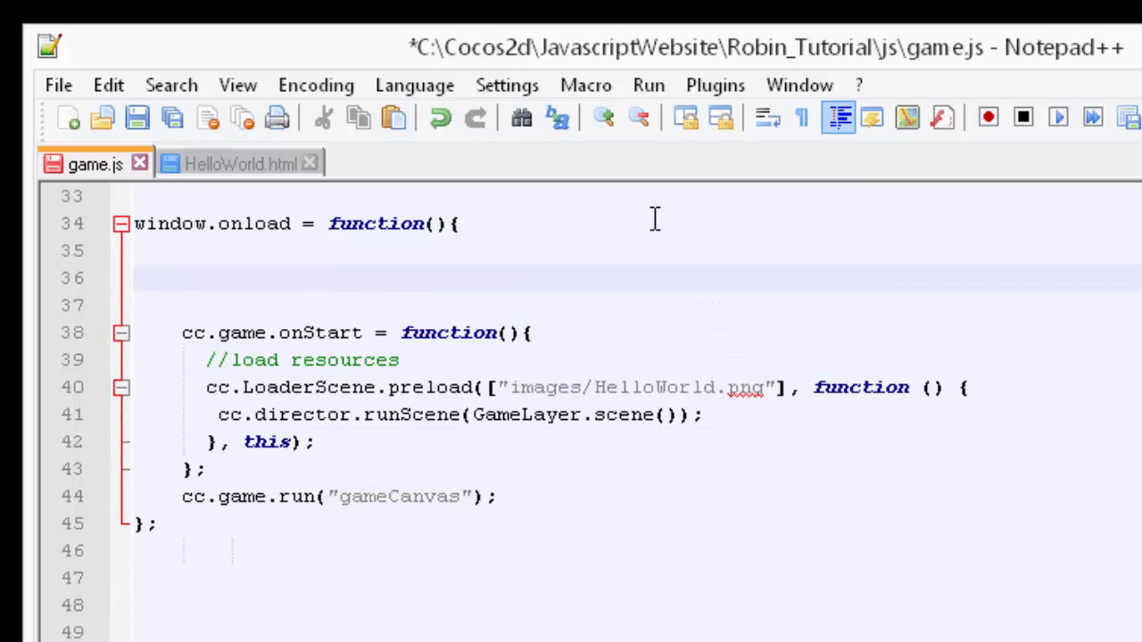
Enter 'var targetWidth = 960;' and 'var targetHeight = 640;' on the blank lines.
type("var targetWidth =")
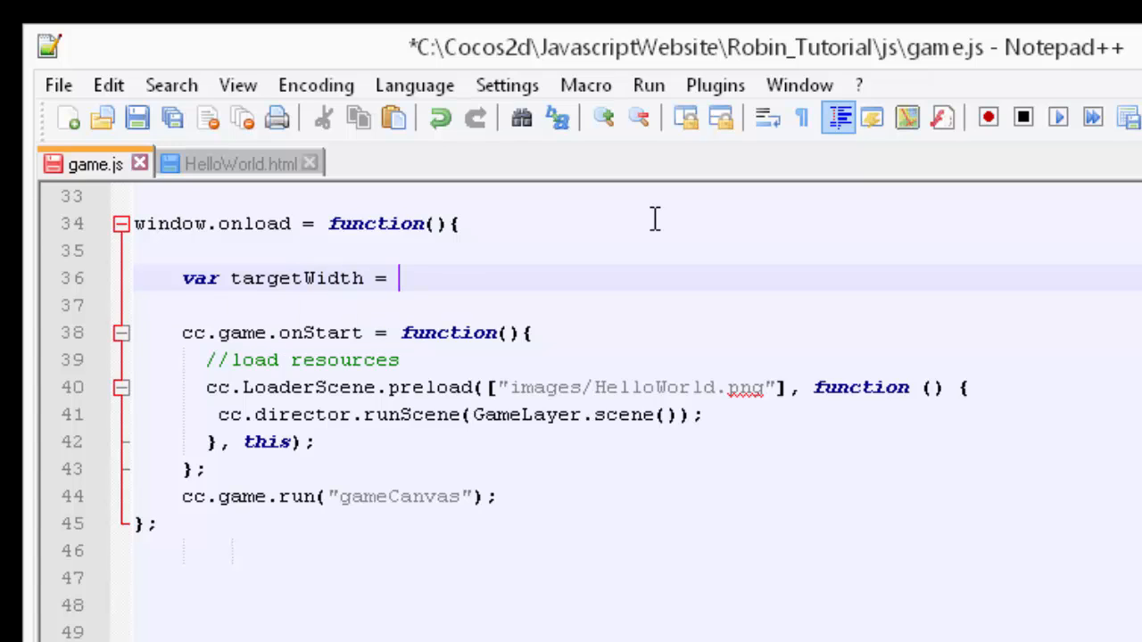
type("960;")
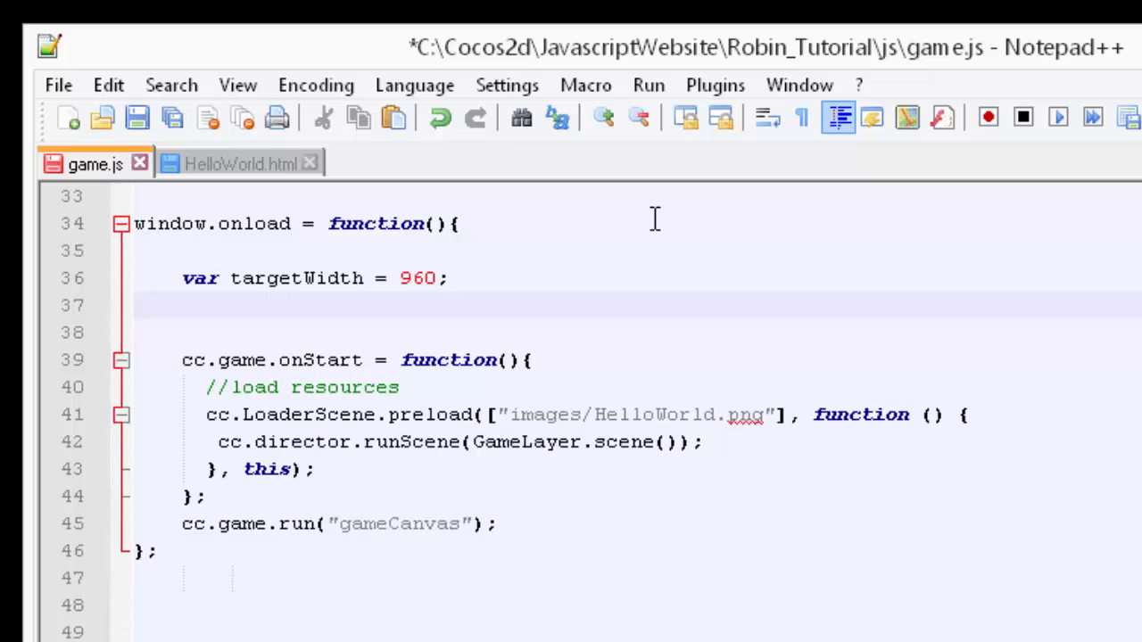
type("var targetH")
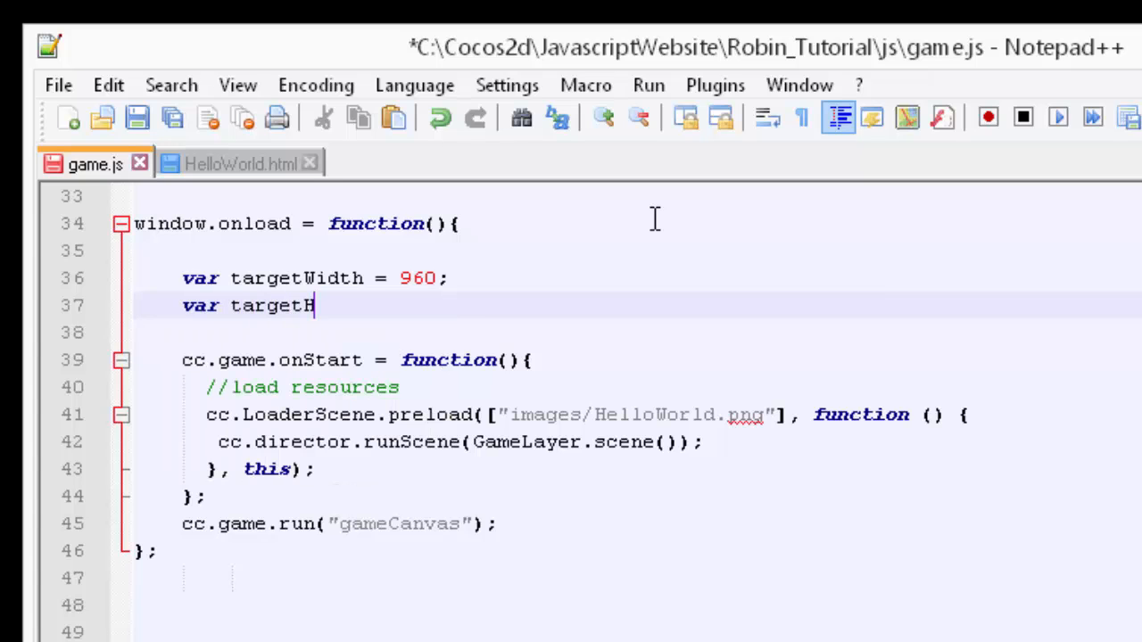
type("eight =")
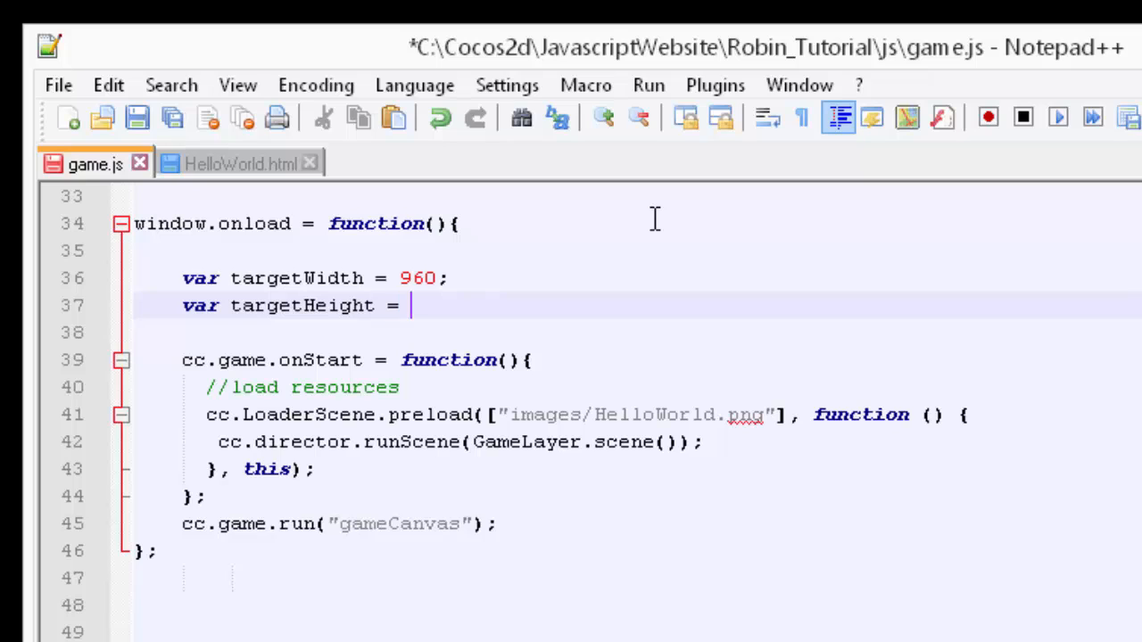
type("640;")
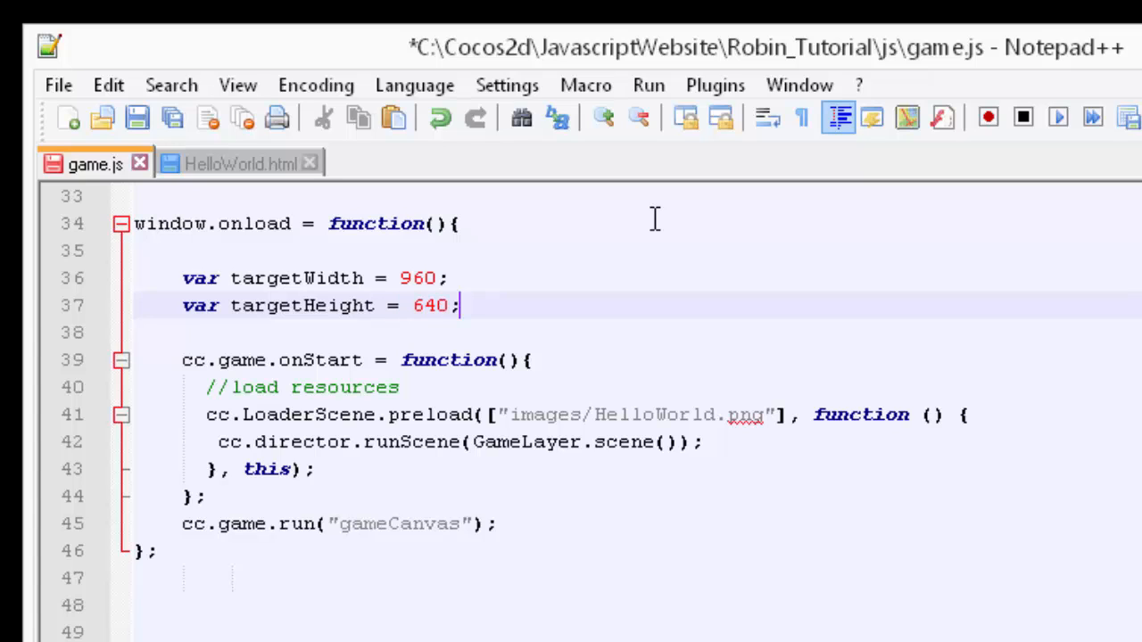
mouse_move(533, 384)
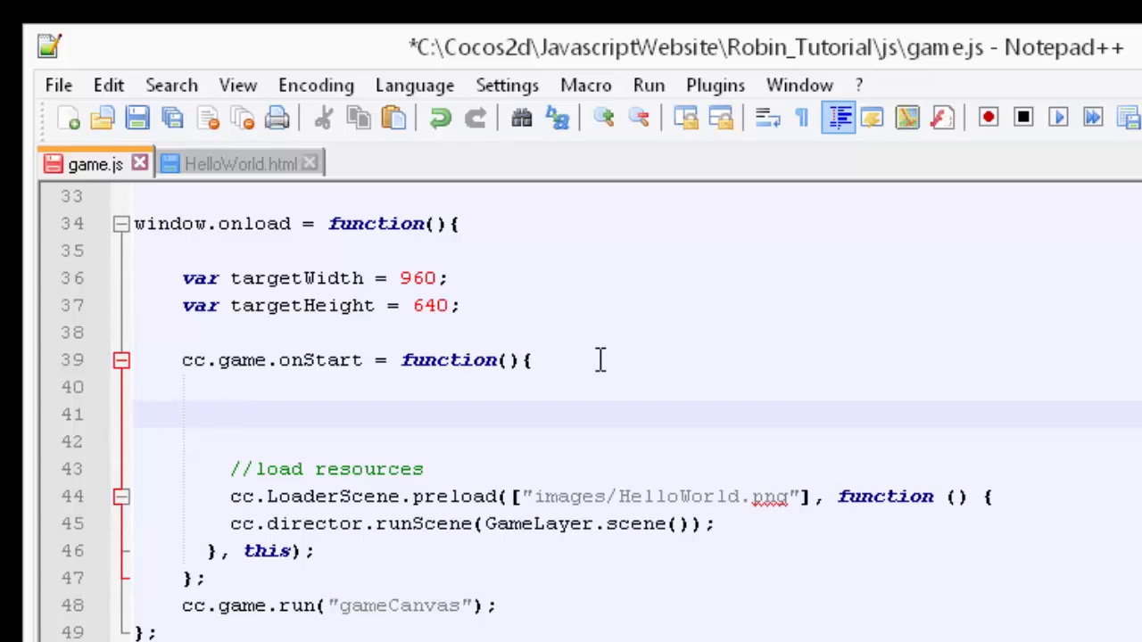
Add a cc.view.adjustViewPort(false) call in the onStart function.
type("cc.view-")
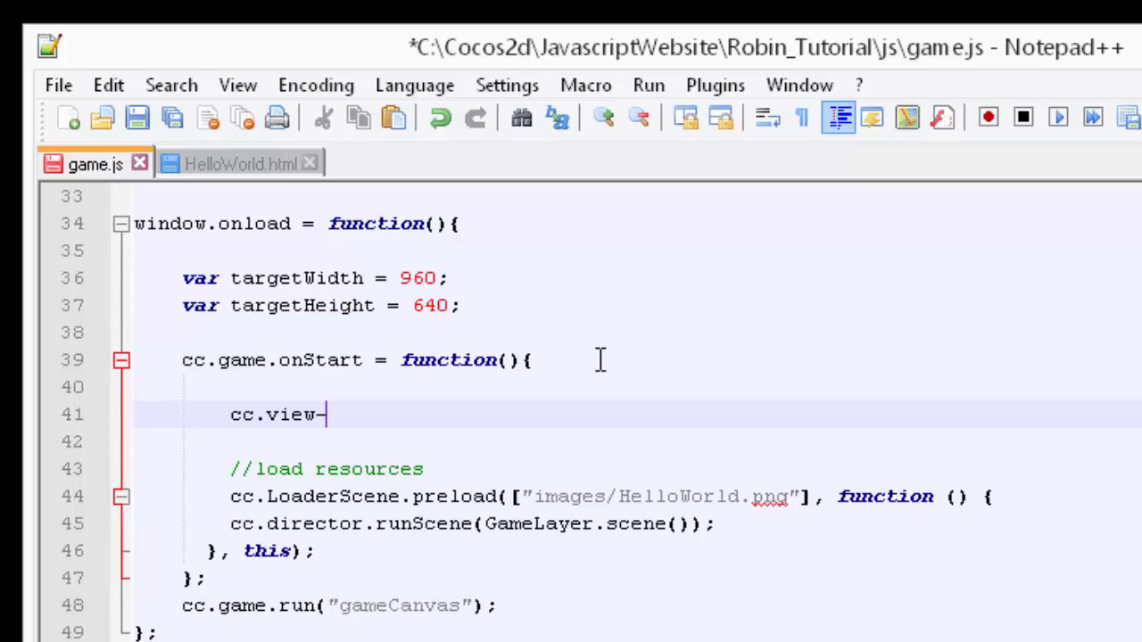
type(".adjustViewPort")
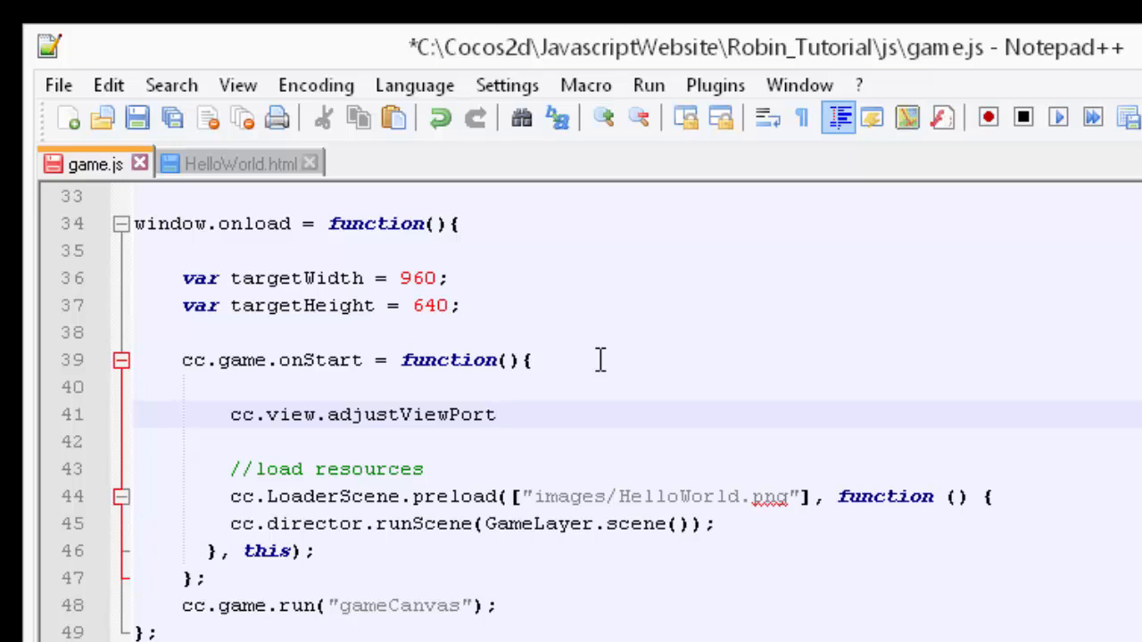
type("(false);")
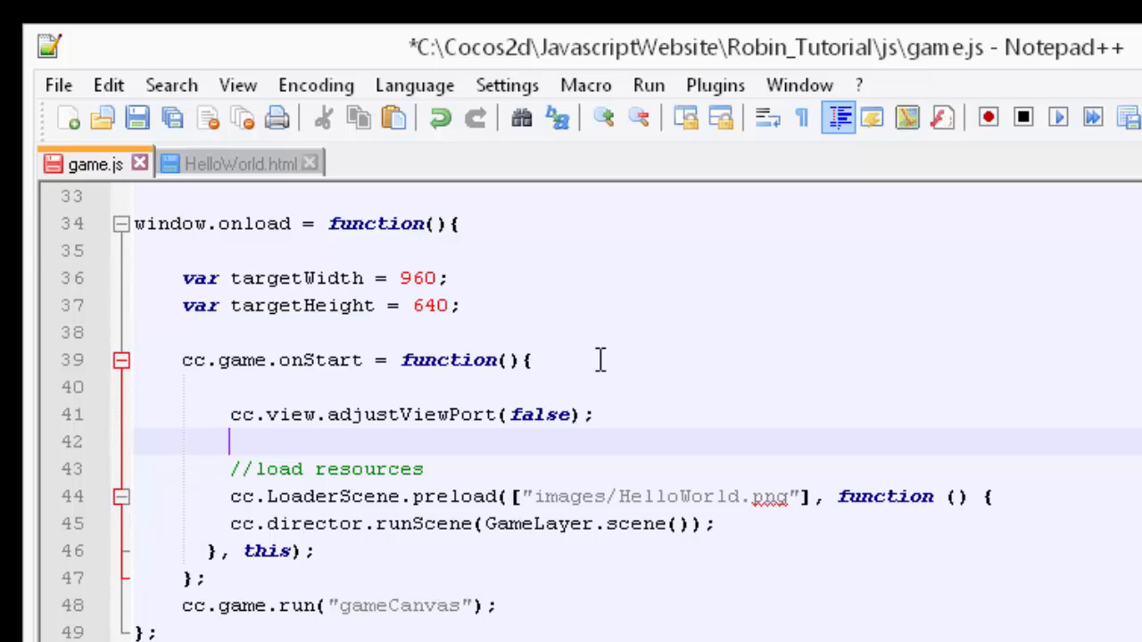
Call cc.view.setDesignResolutionSize(targetWidth, targetHeight, cc.ResolutionPolicy.SHOW_ALL) on line 42.
type("cc.view.")
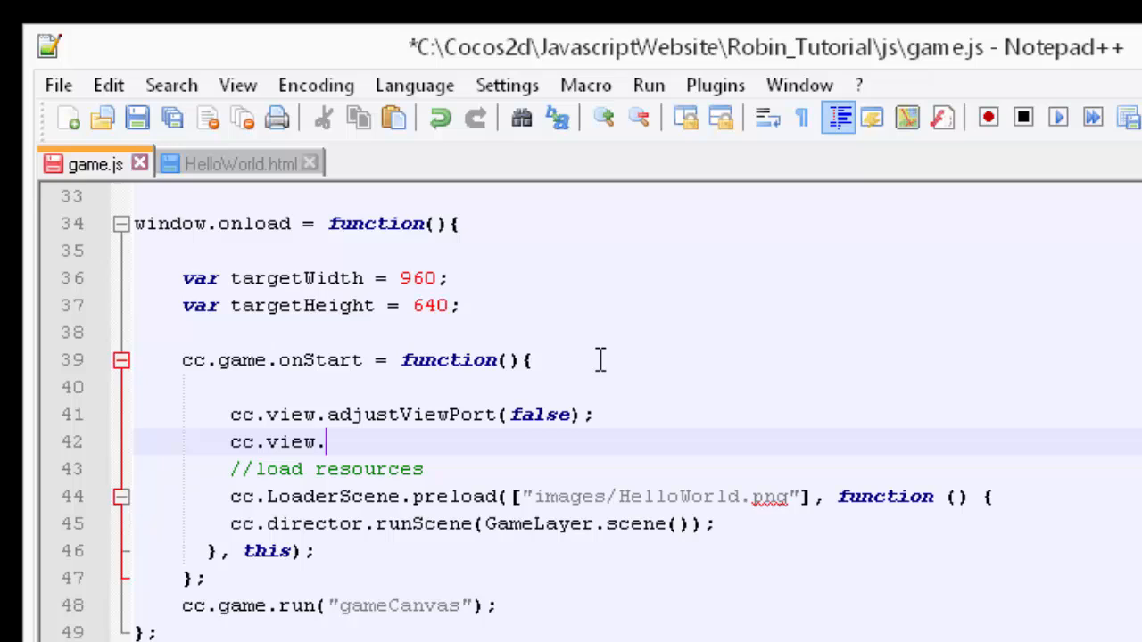
type("setDe")
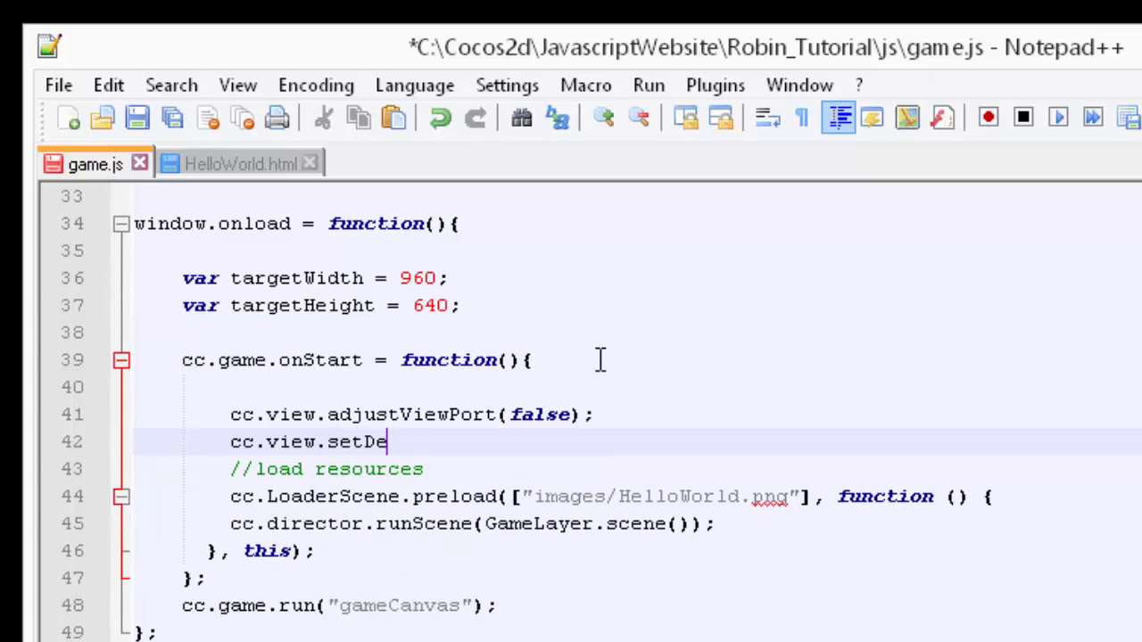
type("signRes")
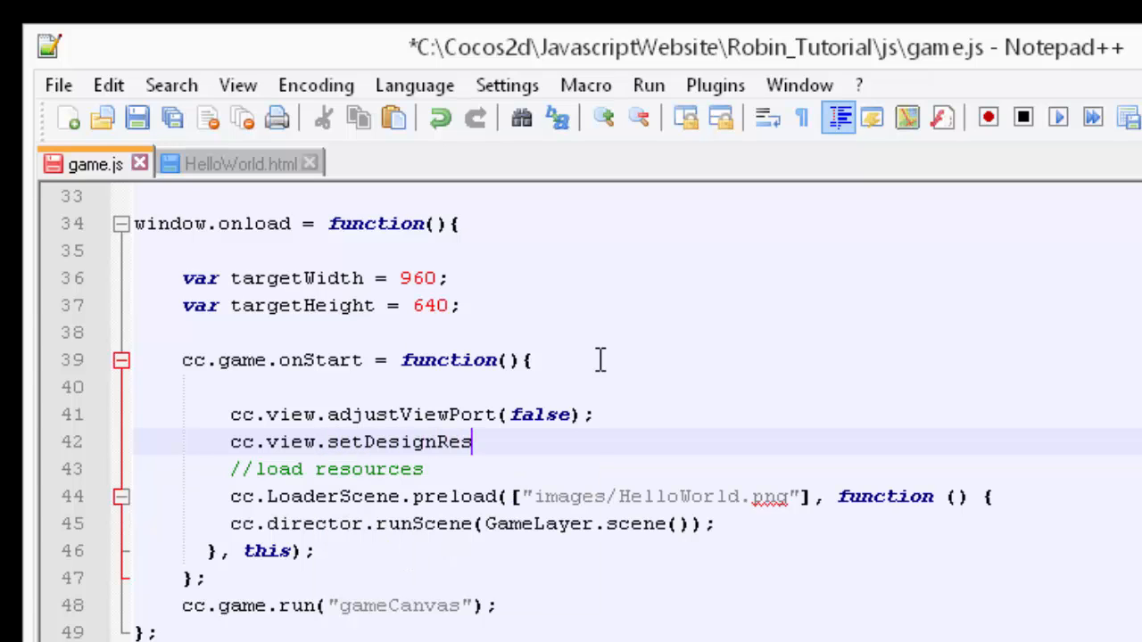
type("olutions")
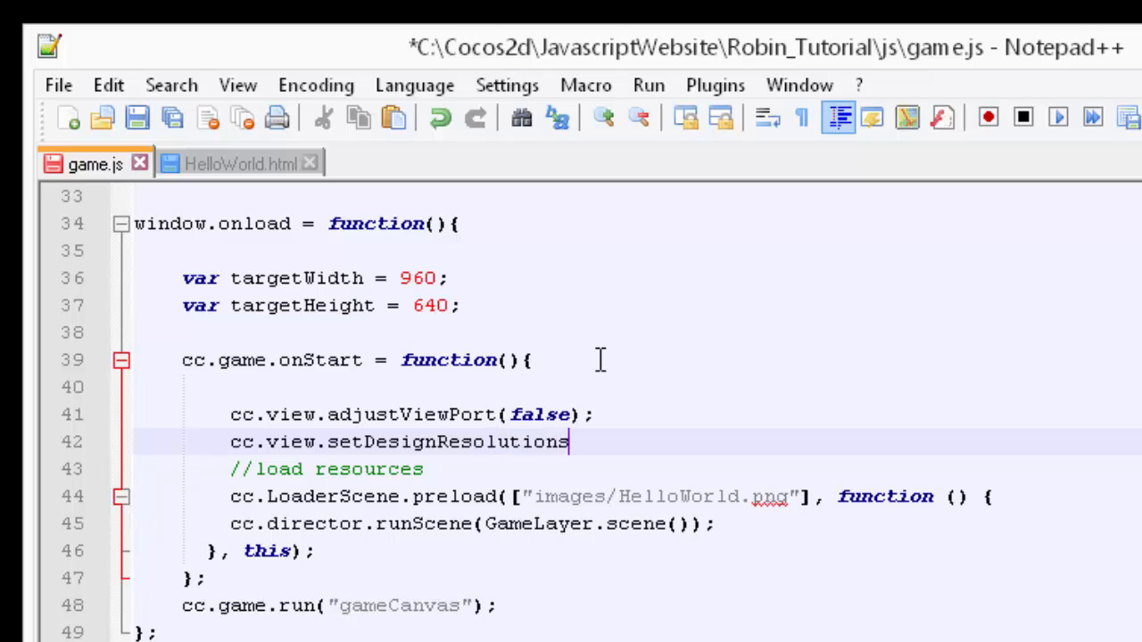
type("Siye")
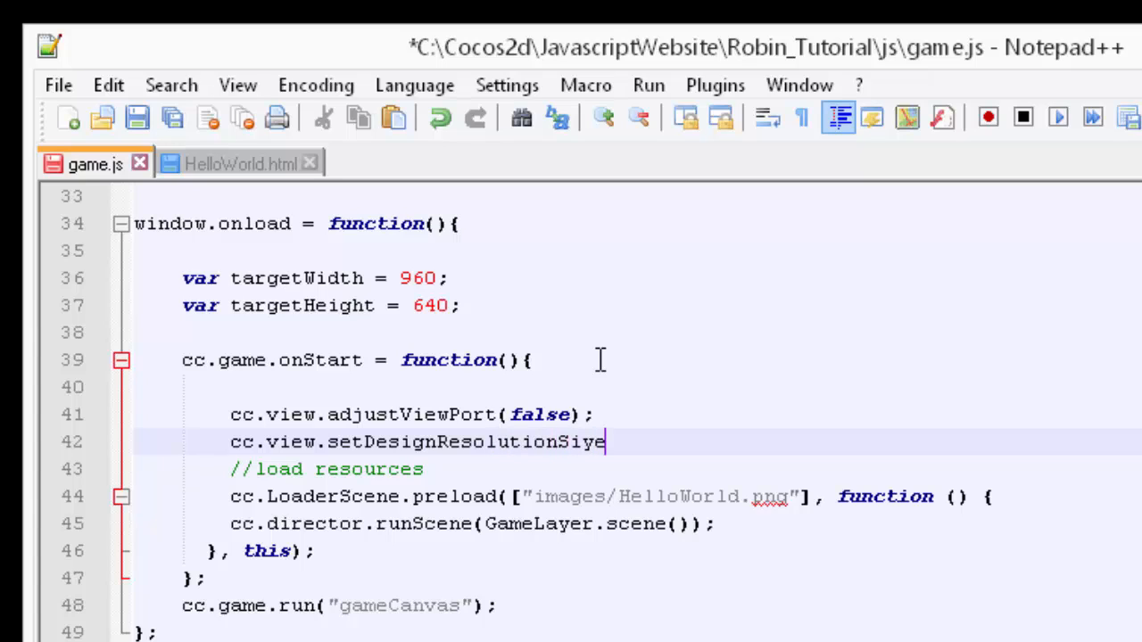
type("(")
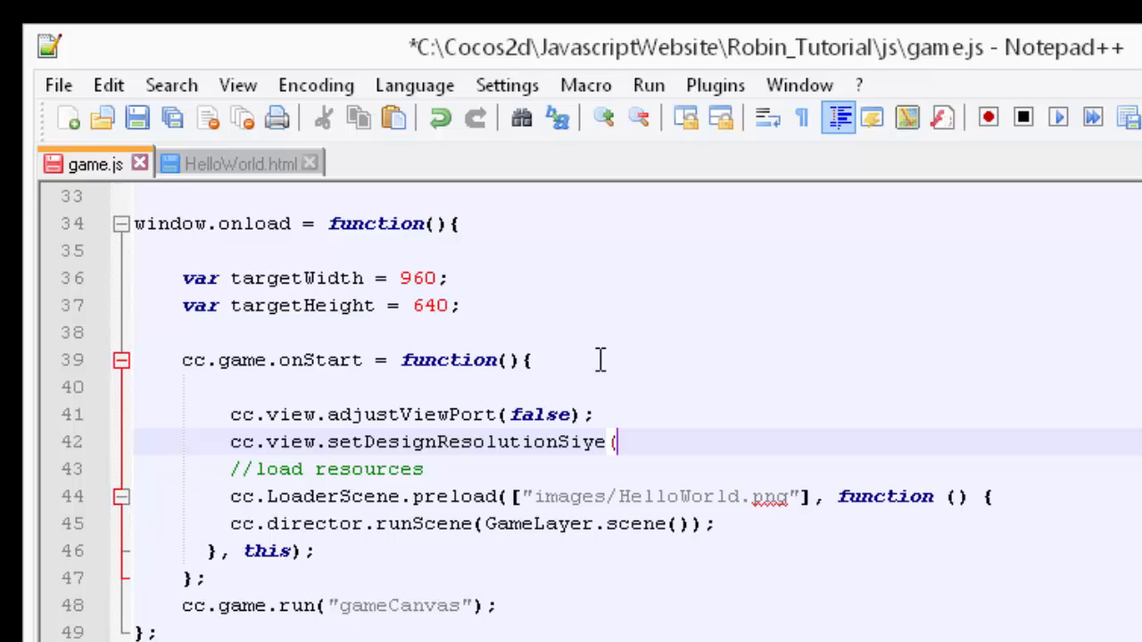
type("targetWidth")
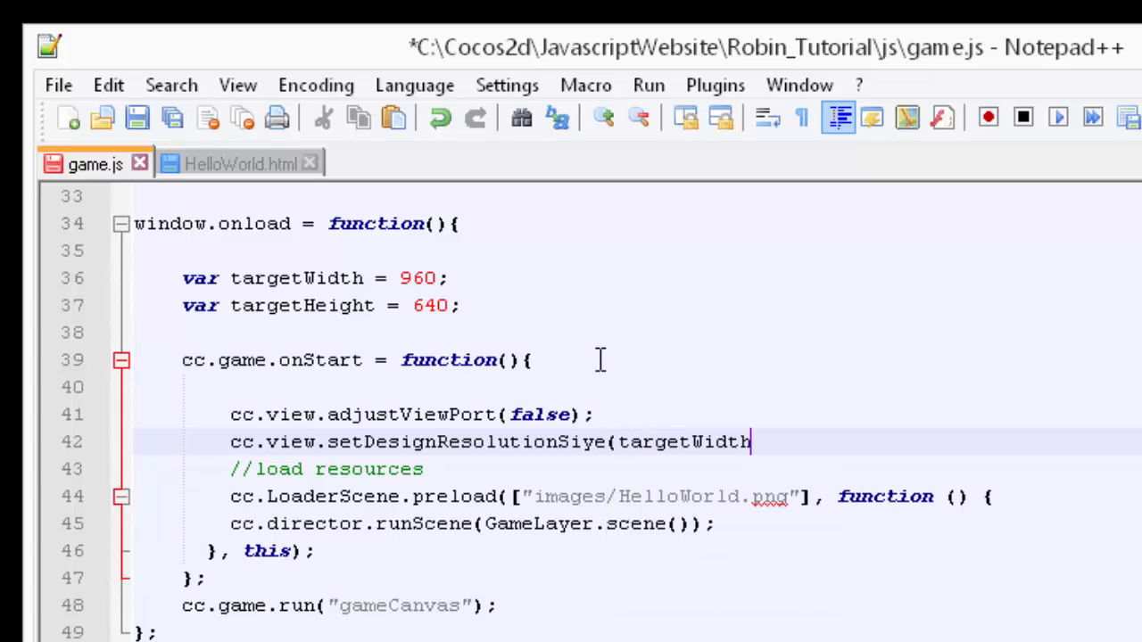
type(", targetHeight,")
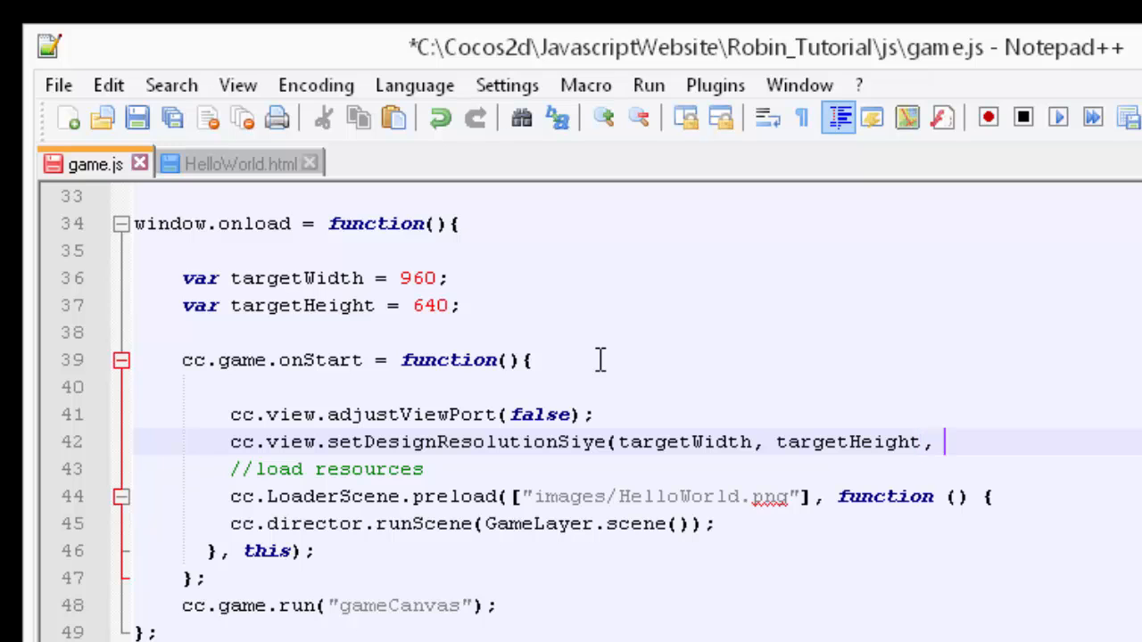
type("cc.Resolutionpol")
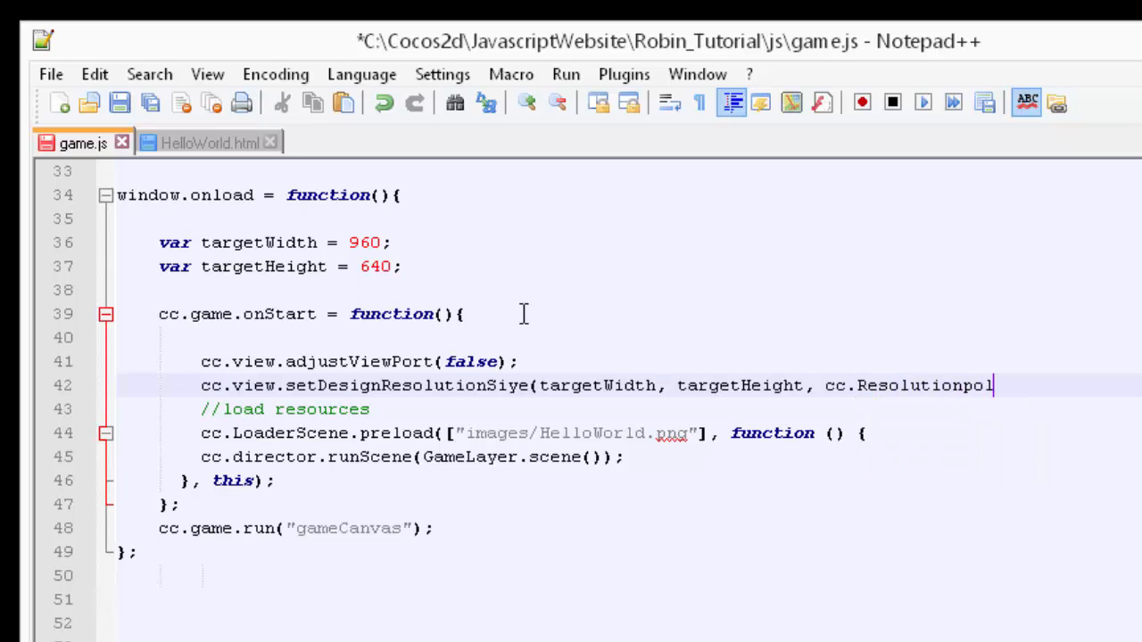
type("icy")
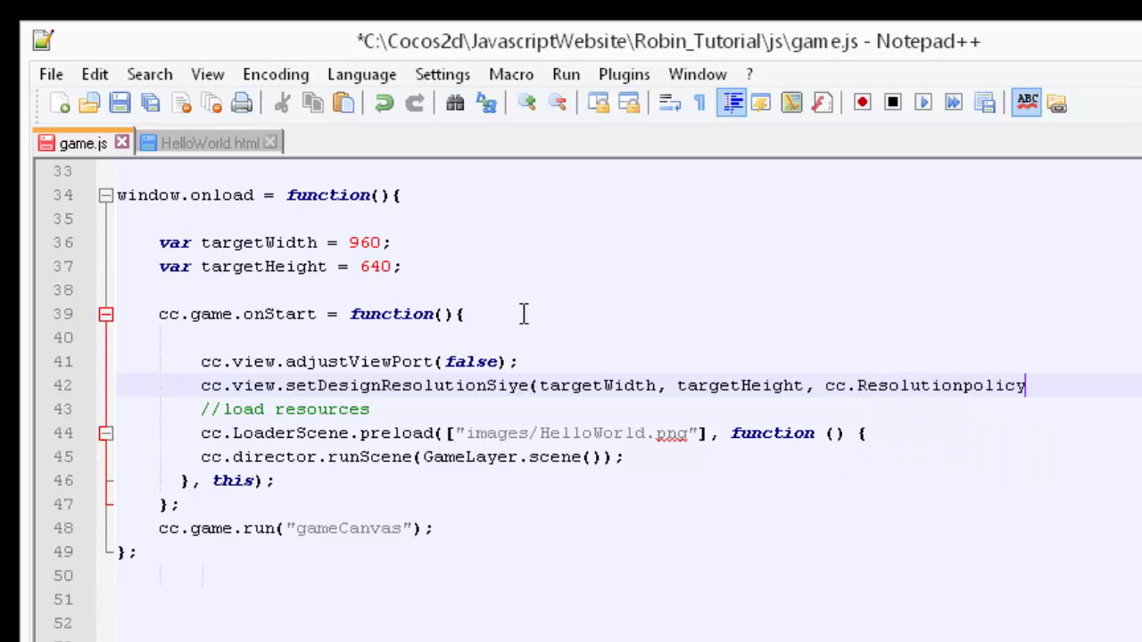
type(".")
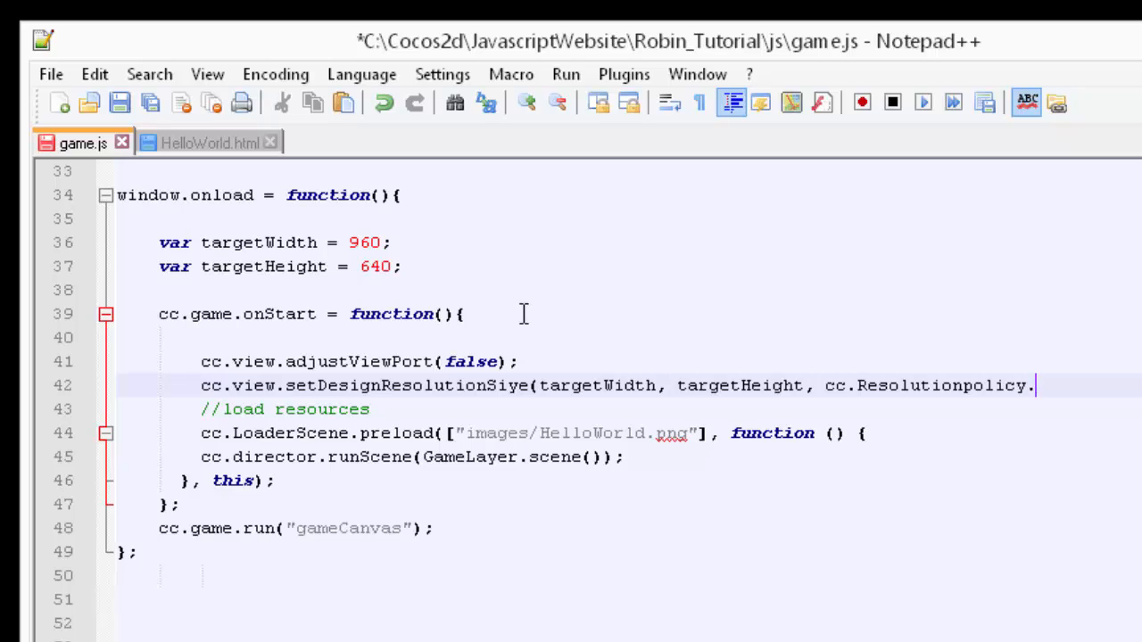
type("SHOW")
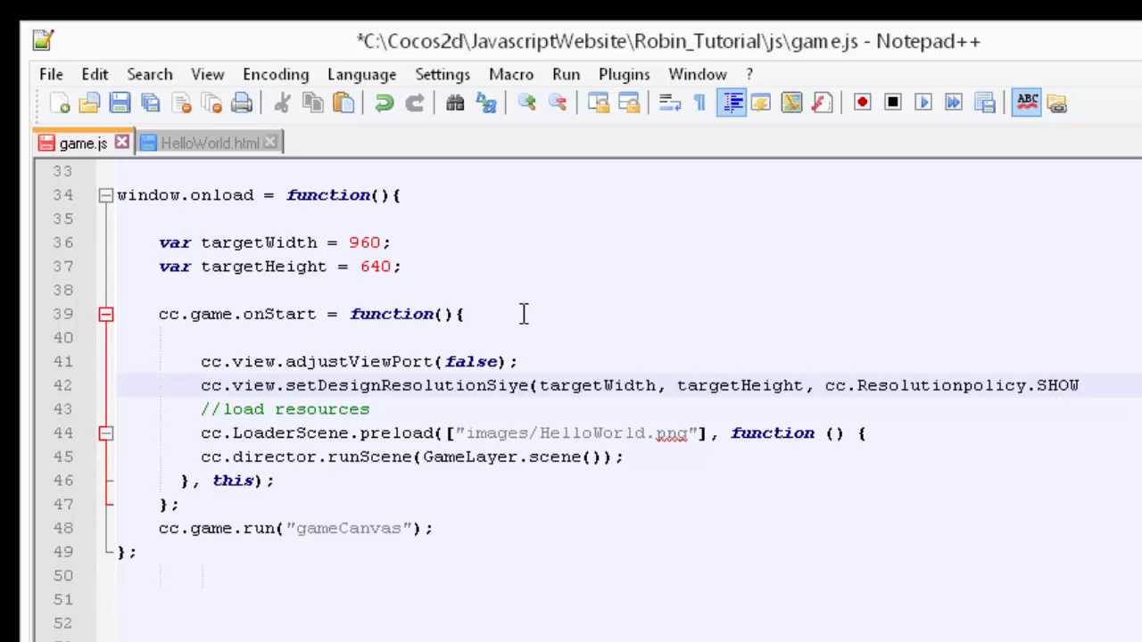
type("_ALL);")
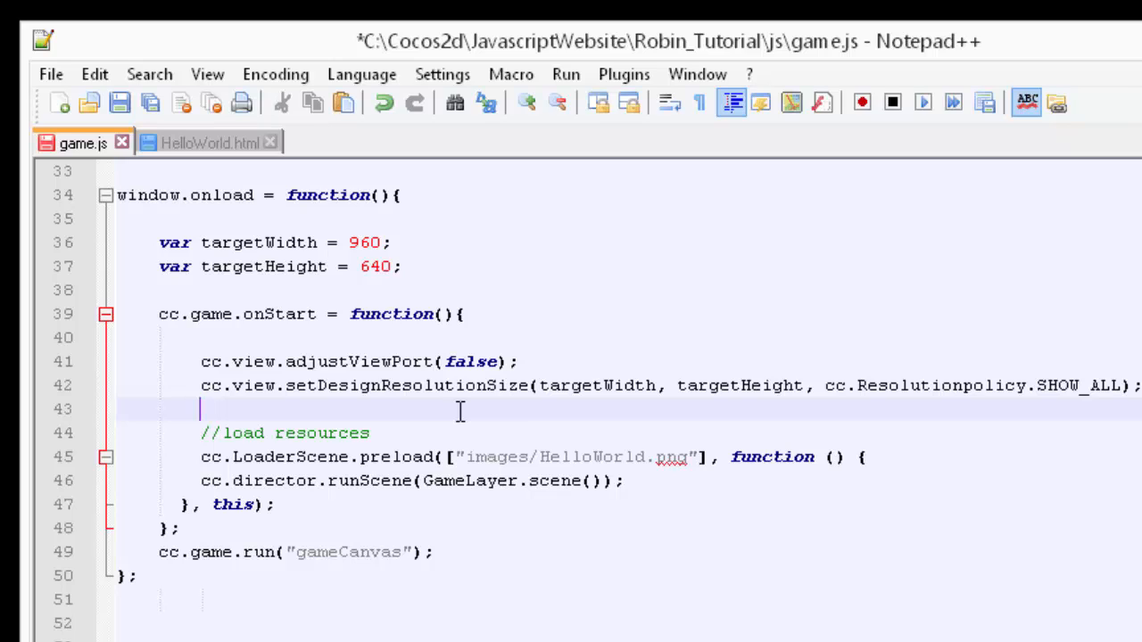
Add cc.view.resizeWithBrowserSize(true); on line 43 using autocomplete.
type("cc.")
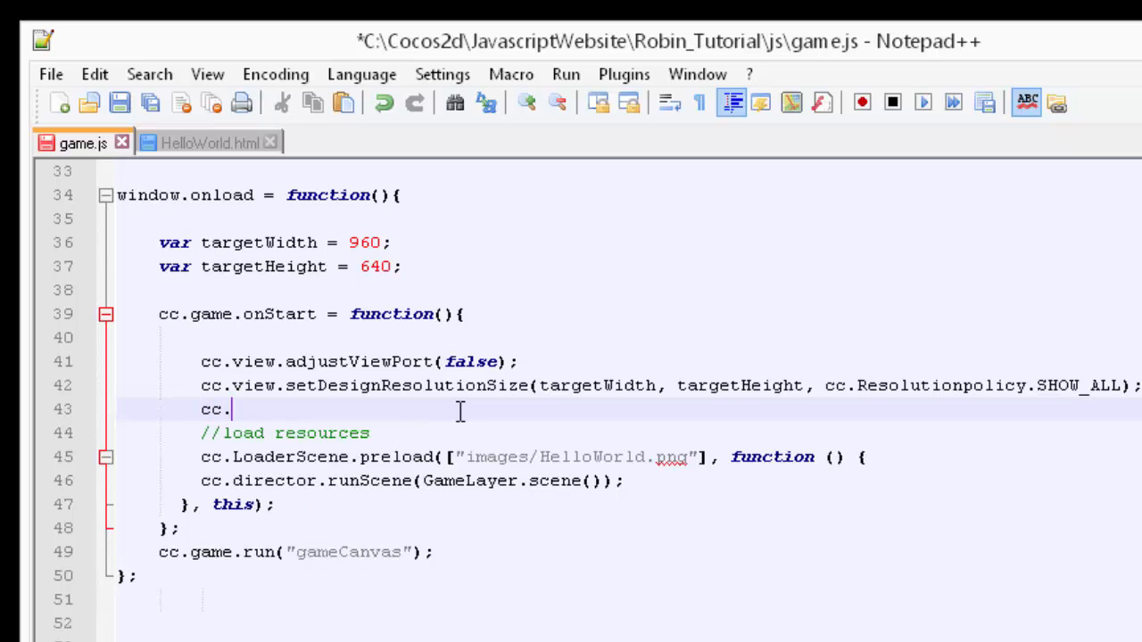
type("view")
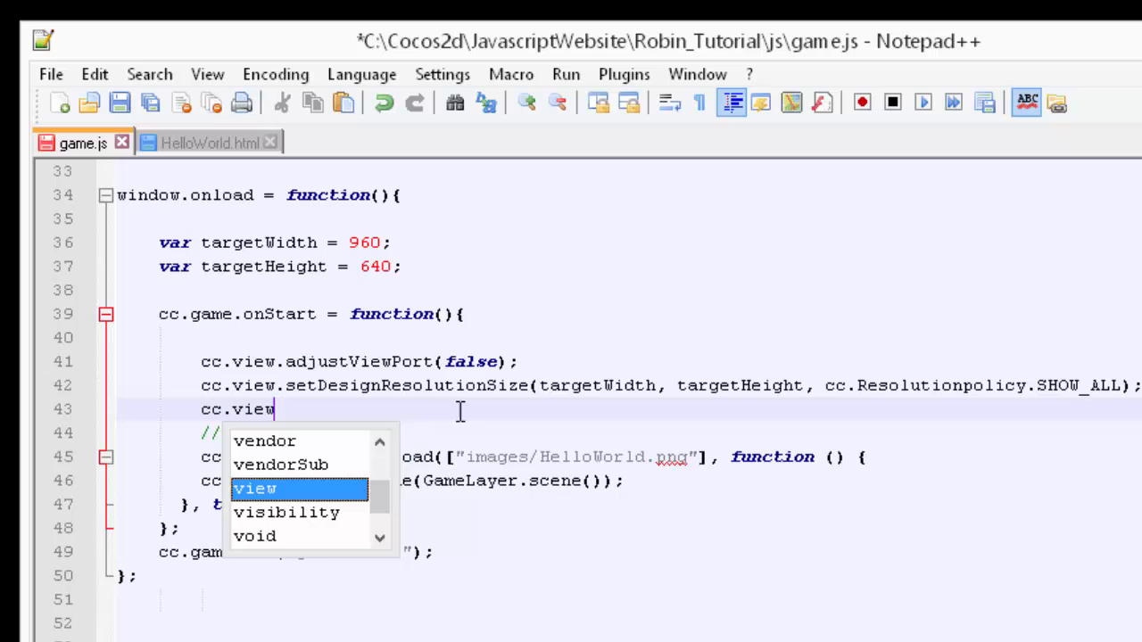
type(".resize")
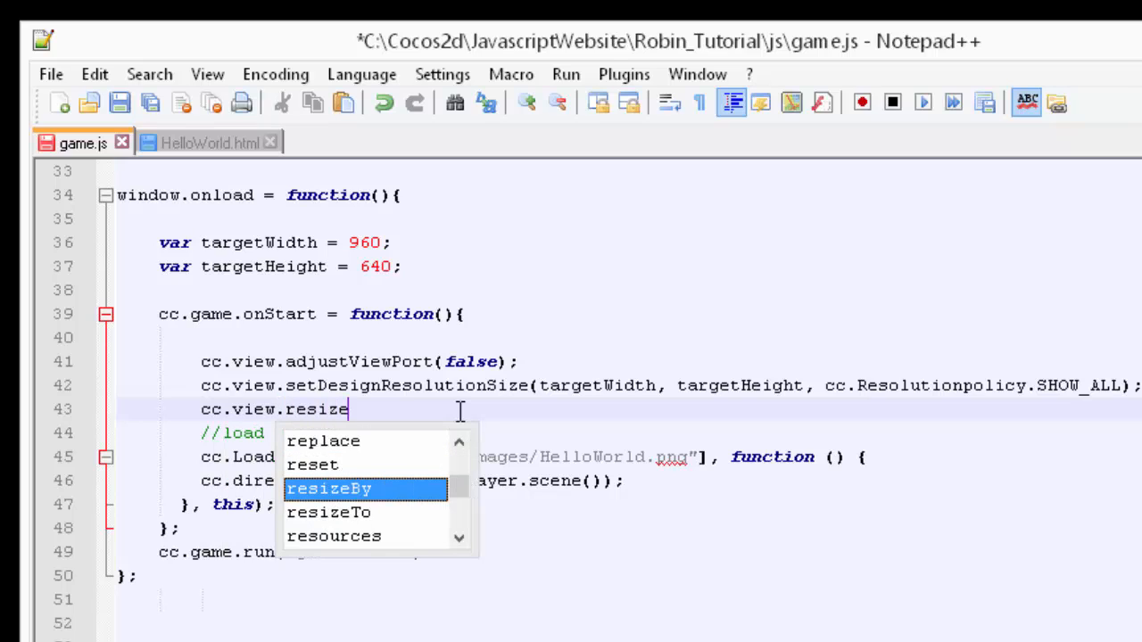
type("With")
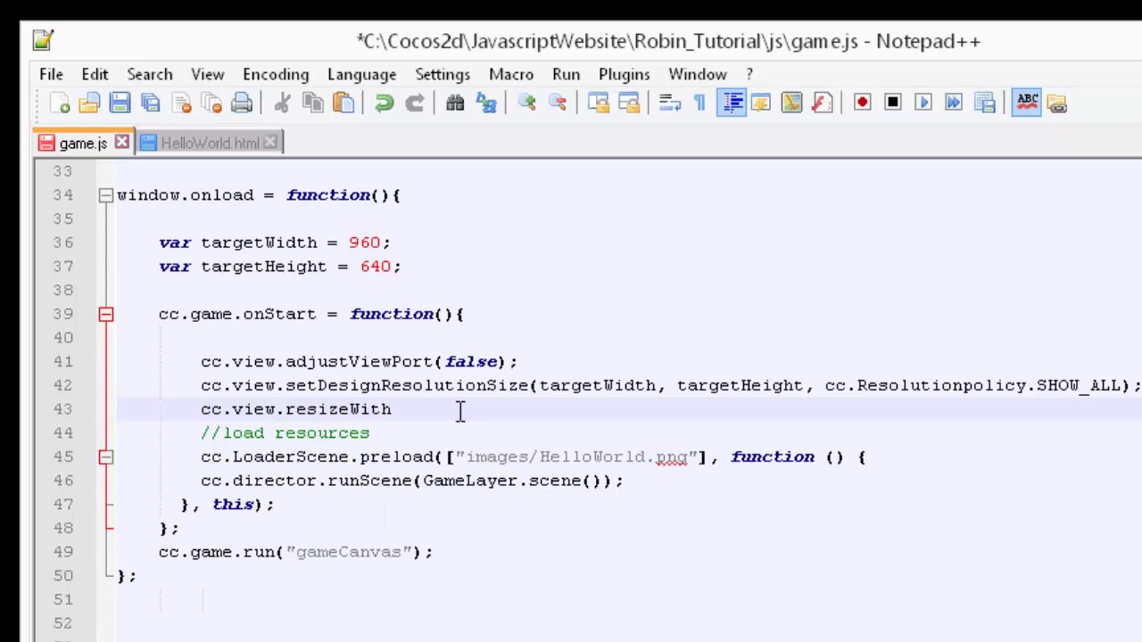
type("Browser")
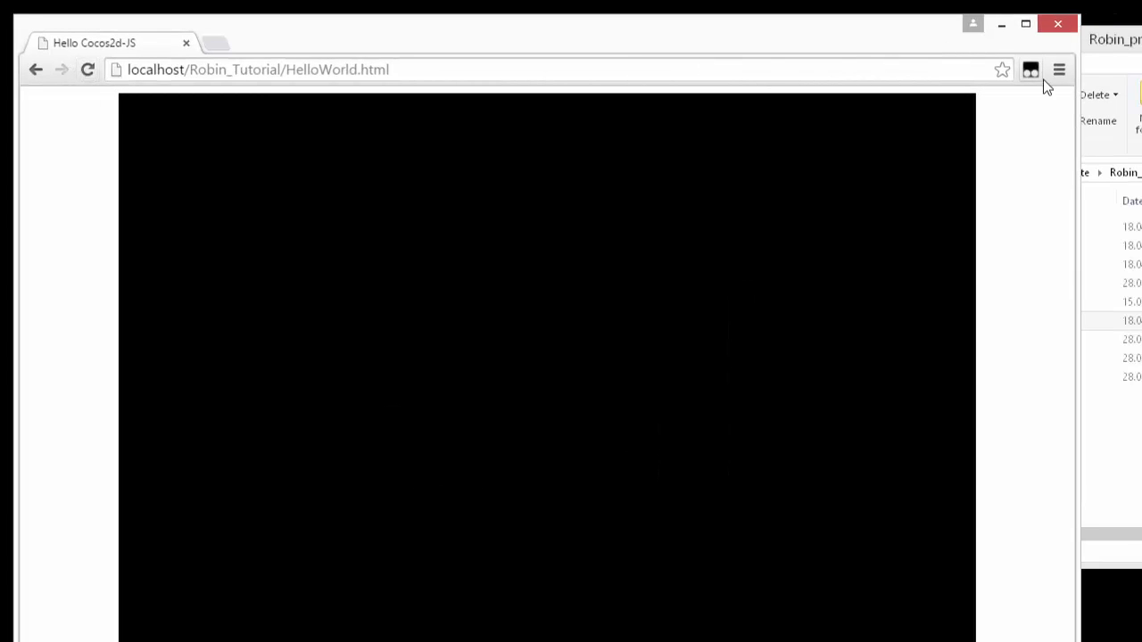
Bring Notepad++ back in front of the black Chrome game page.
left_click(1056, 69)
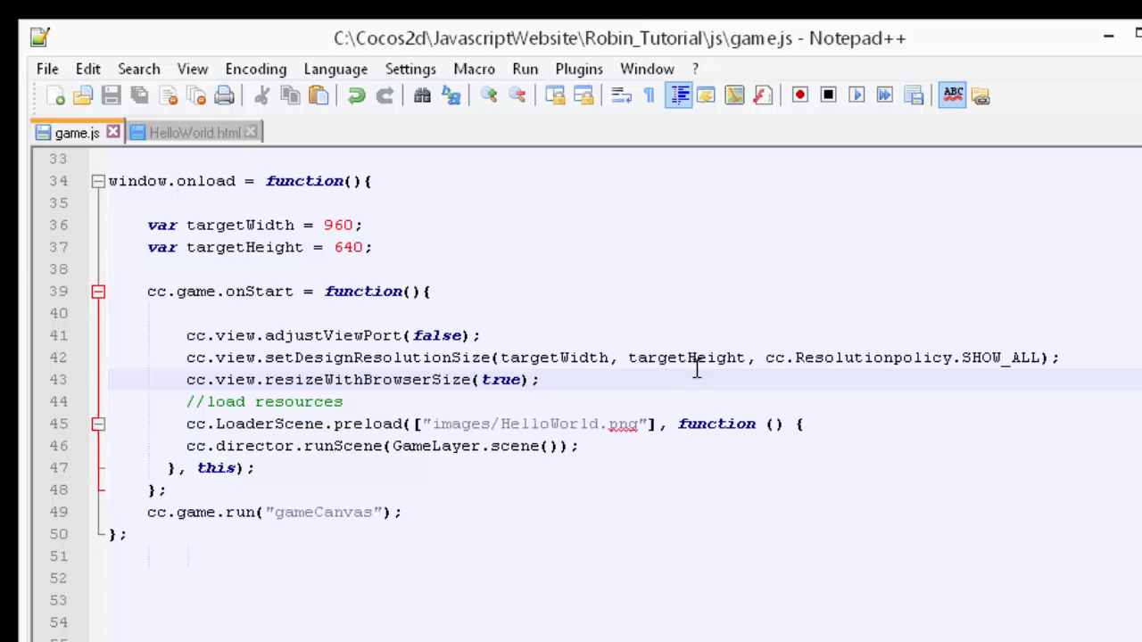
Switch to the Chrome window showing the localhost game page to reload it.
left_click(896, 358)
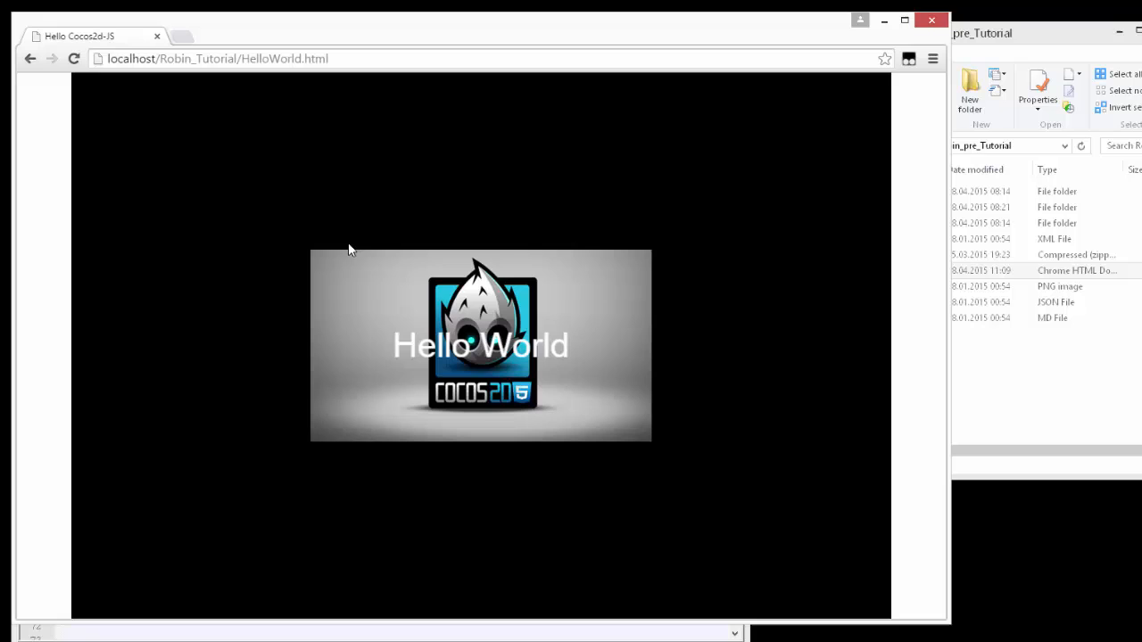
mouse_move(125, 177)
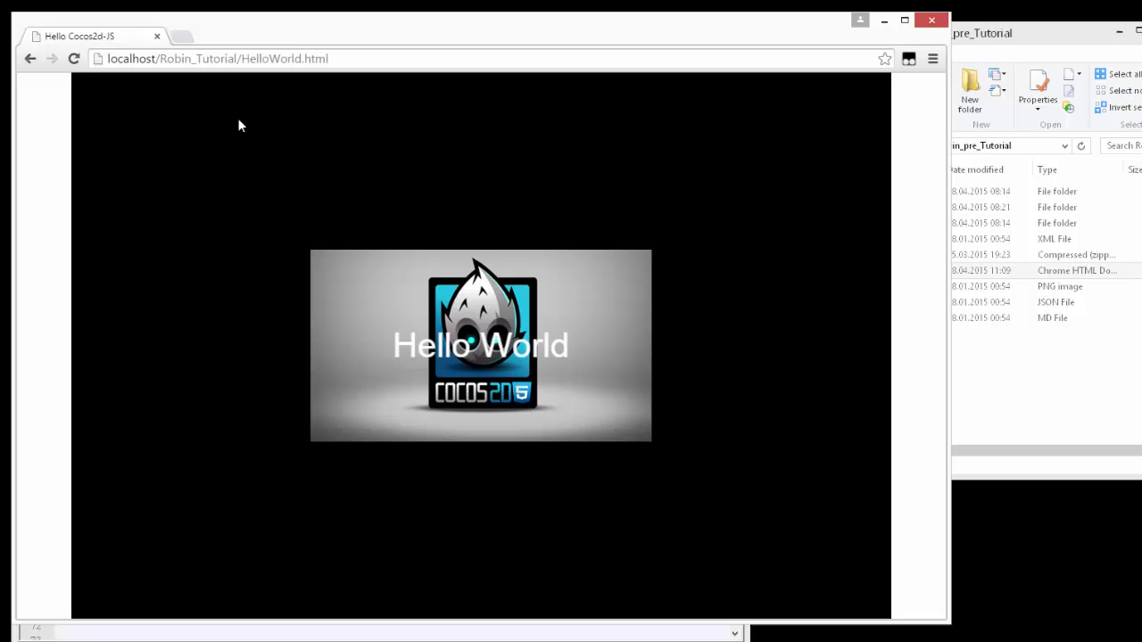
mouse_move(739, 111)
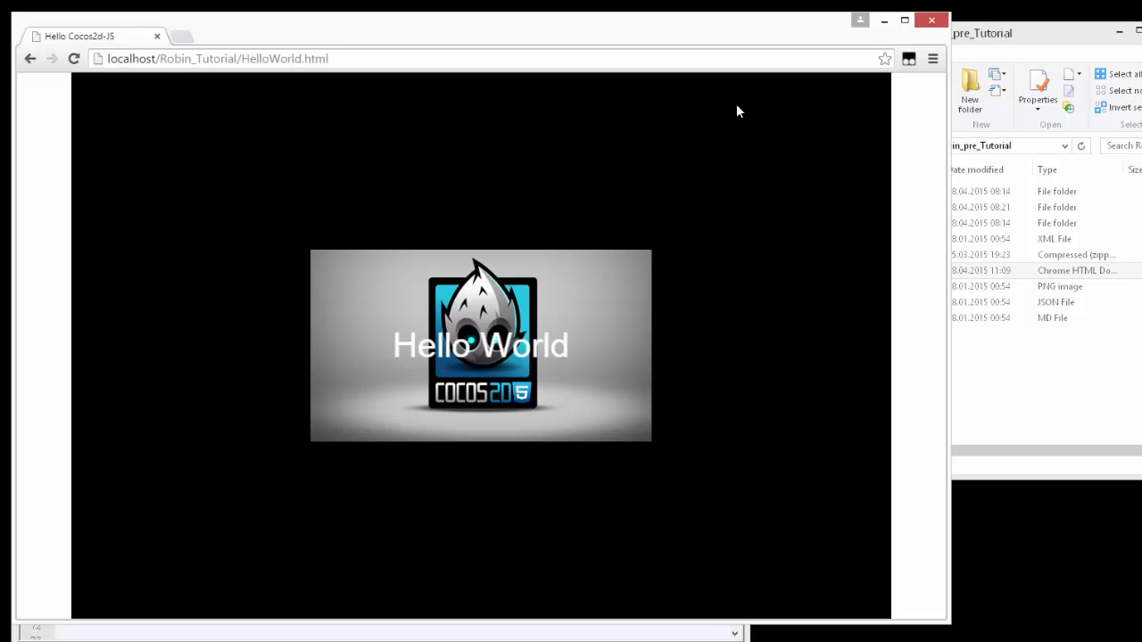
mouse_move(946, 138)
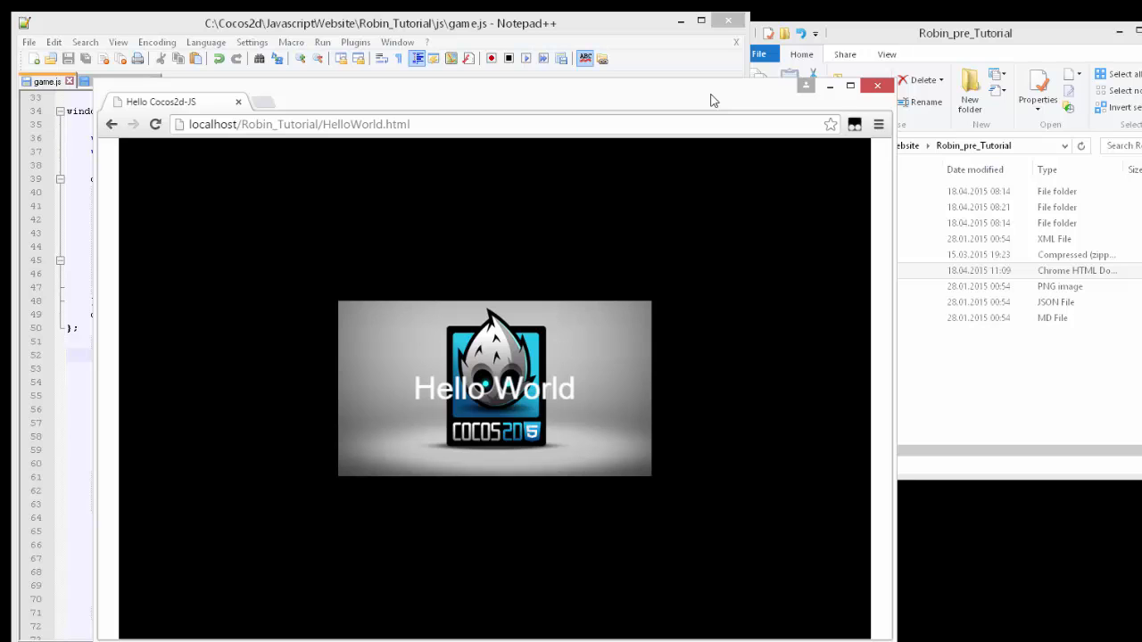
mouse_move(895, 234)
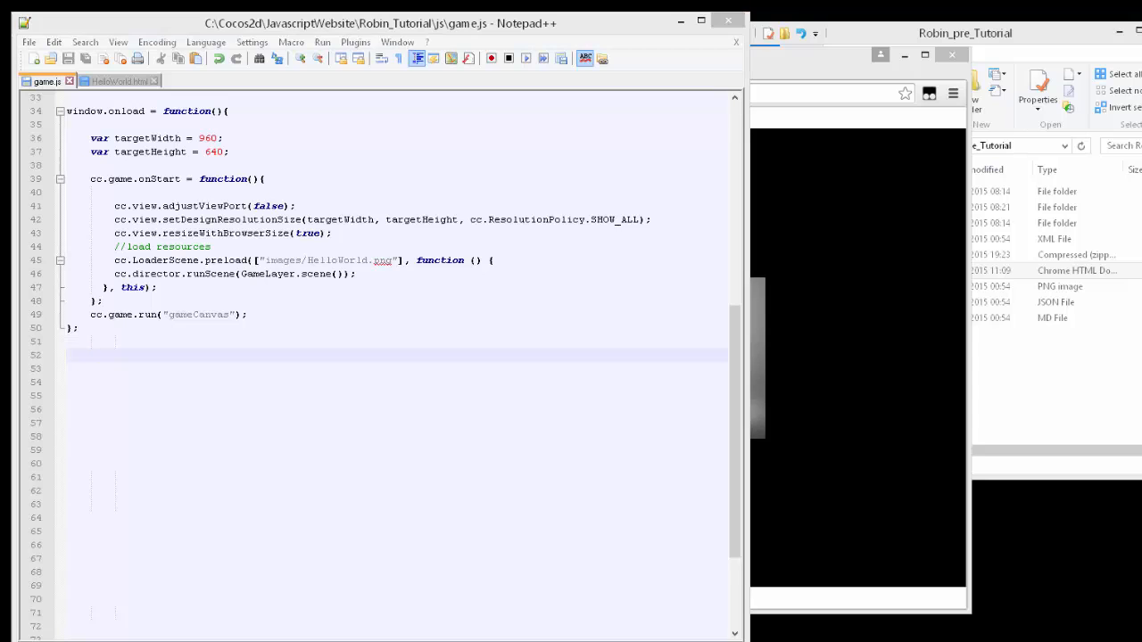
mouse_move(436, 363)
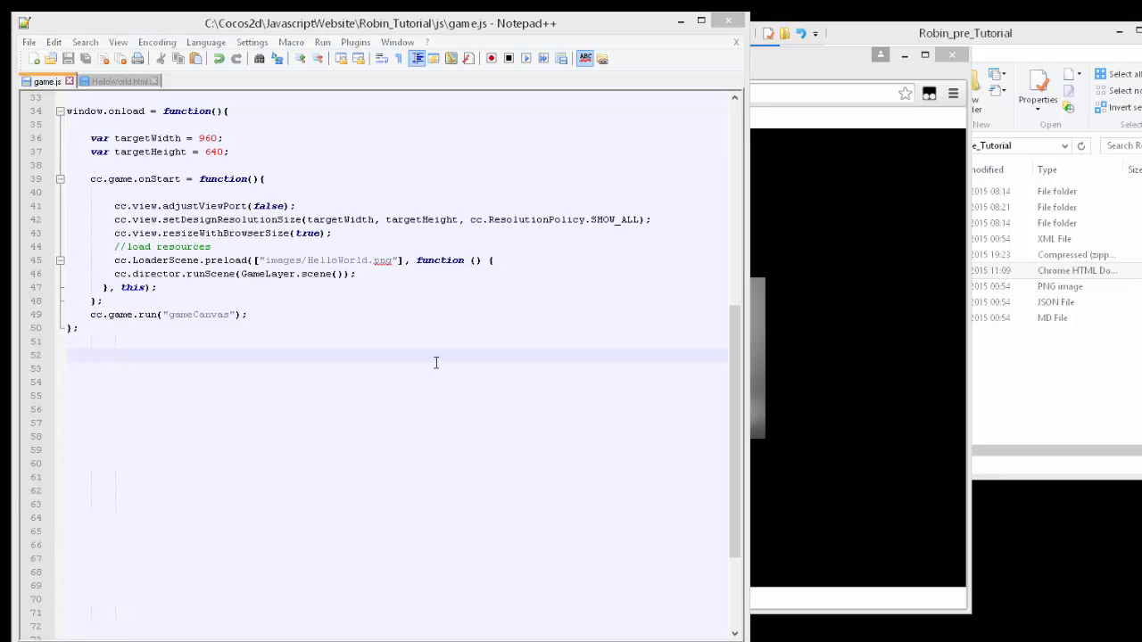
Create a new document and save it as gamemanager.js in the js folder.
scroll("up", 3)
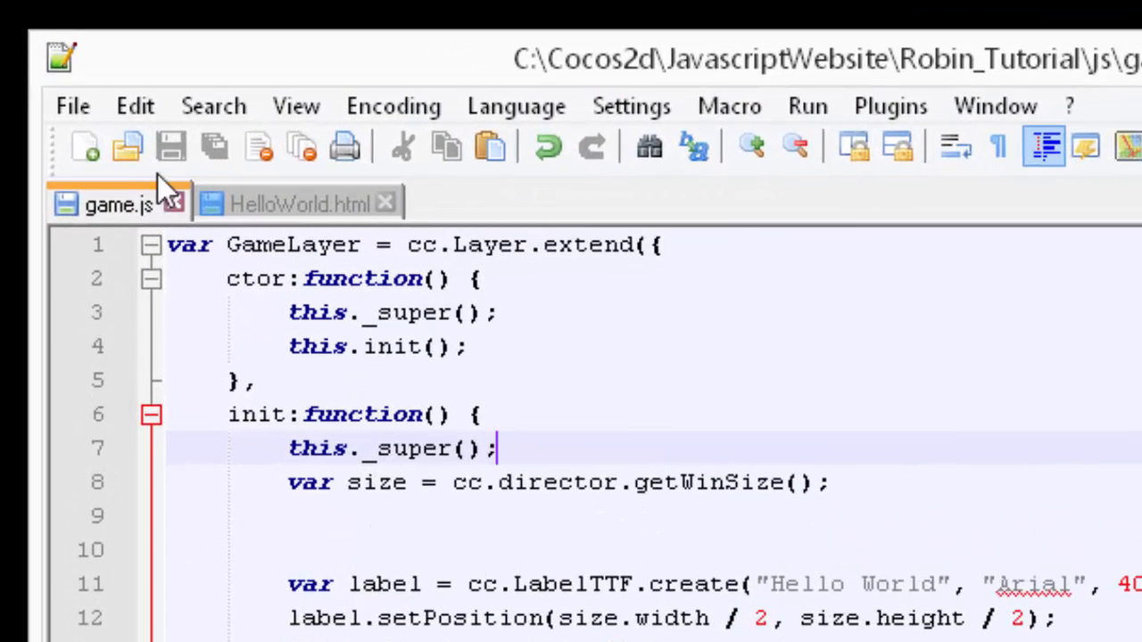
left_click(82, 151)
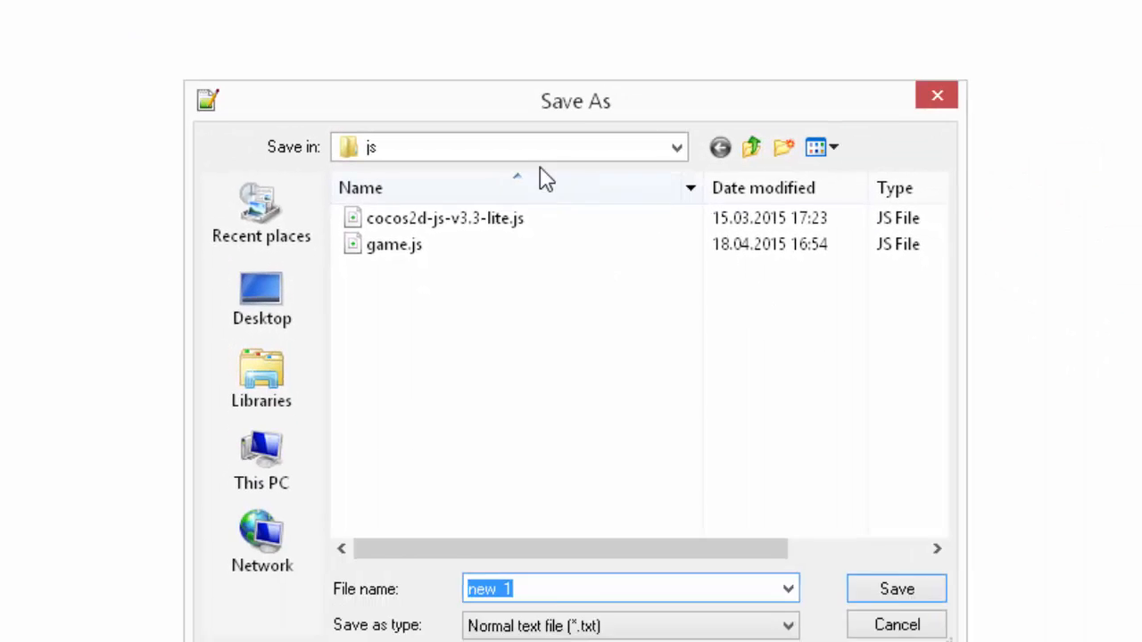
type("gamemanage")
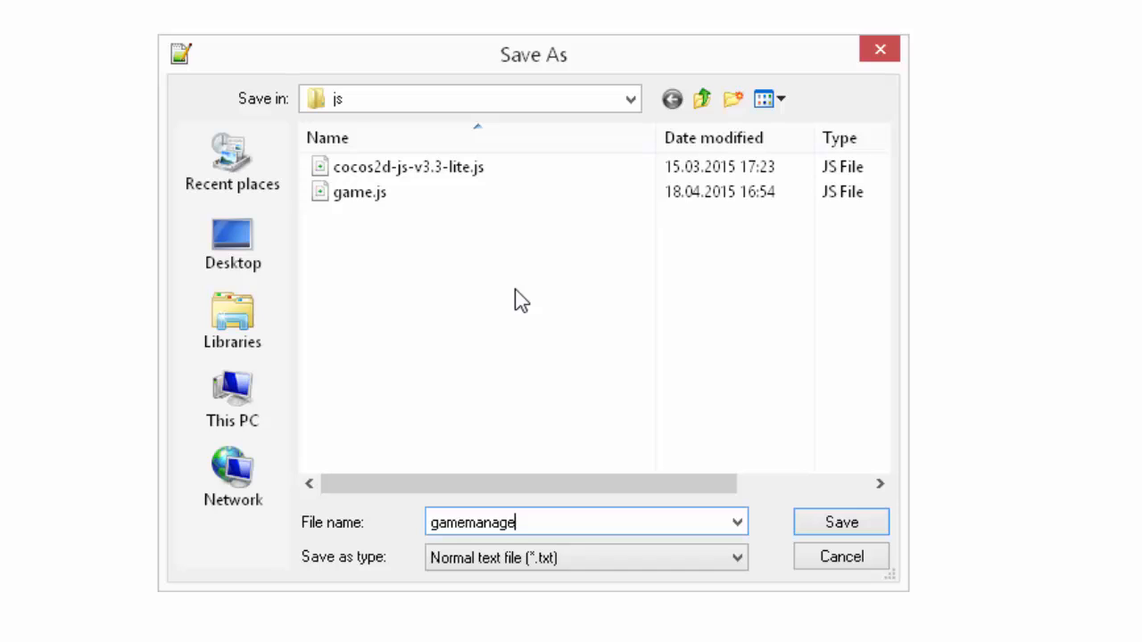
left_click(840, 522)
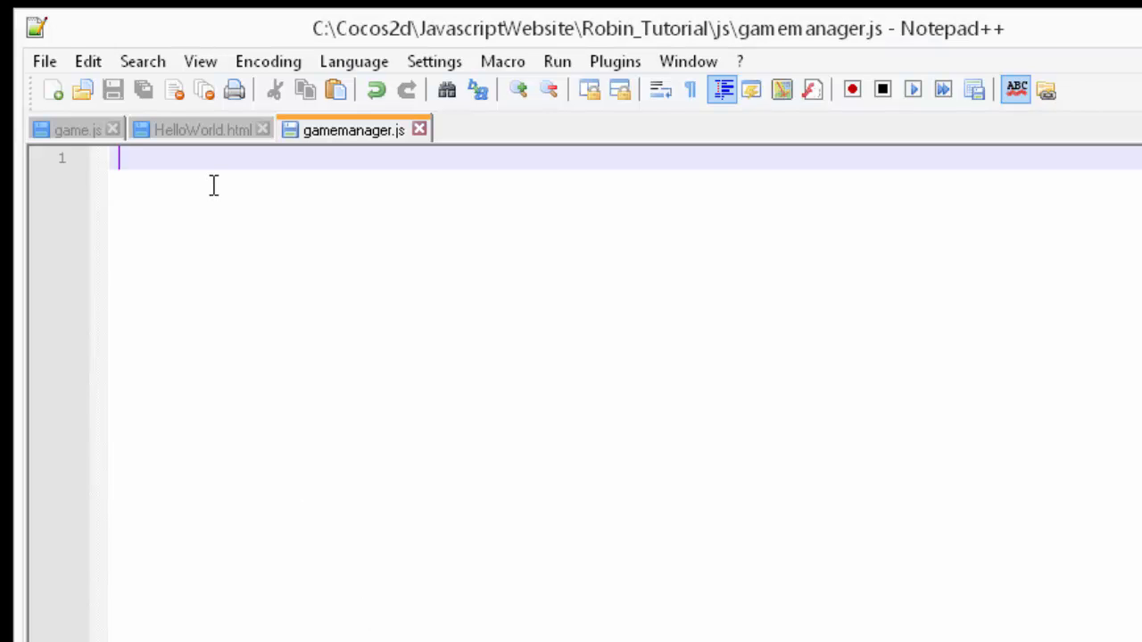
Declare an empty resource object with var res = {};.
type("var re")
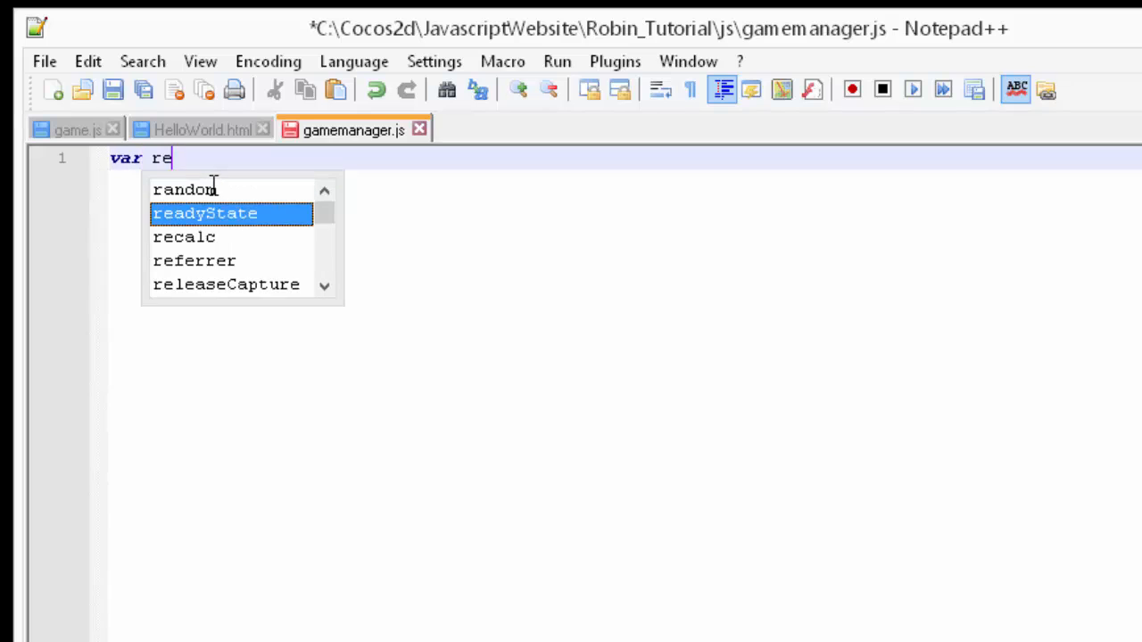
type("s {}")
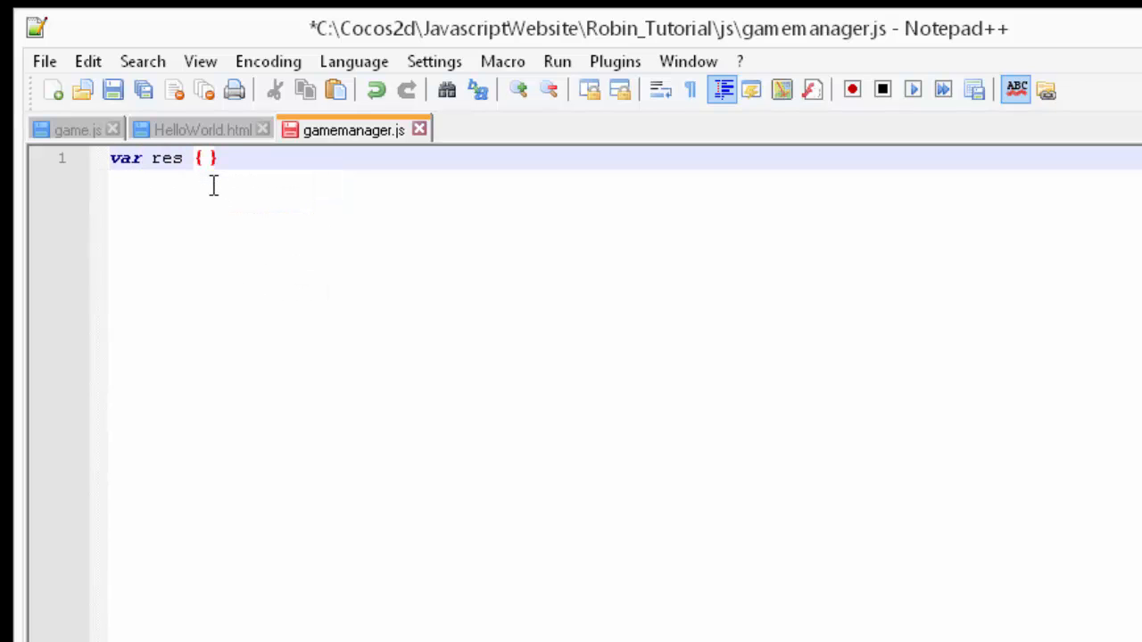
type(";")
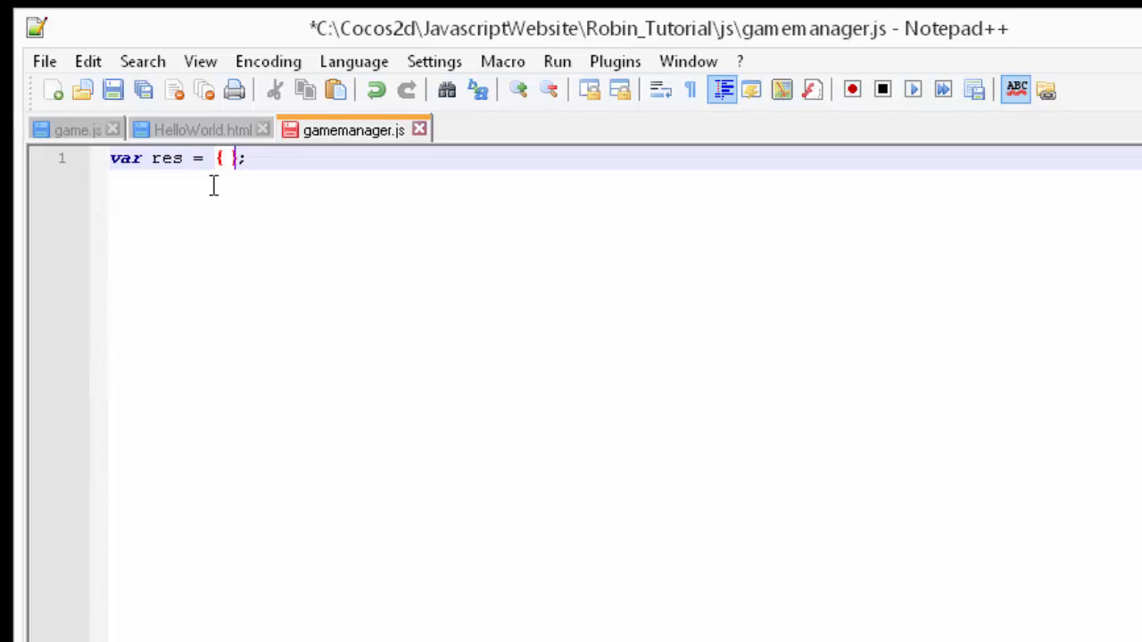
key("Enter")
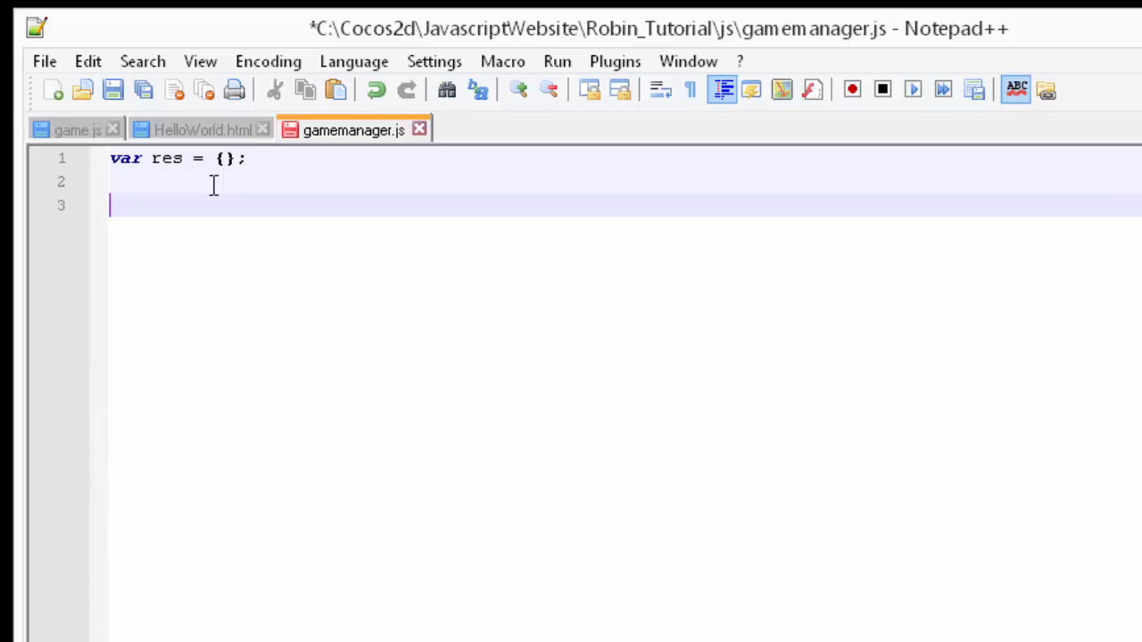
Add res.BG_IMAGE = 'images/BG-HD.png' and duplicate it as the Floor image entry.
type("res.BG_")
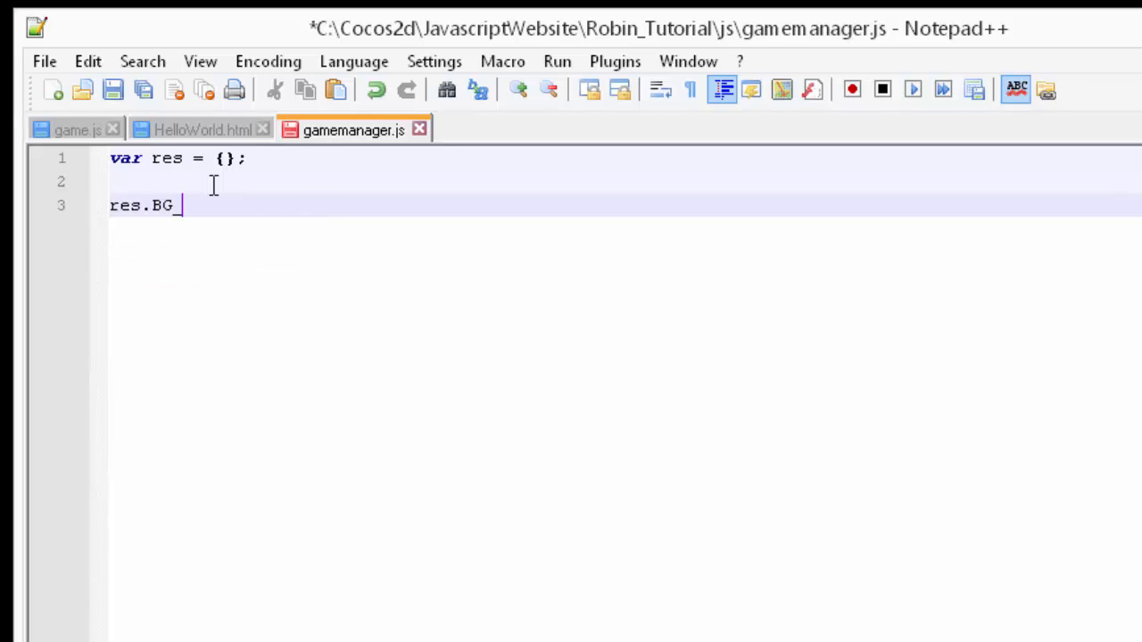
type("IMAGE")
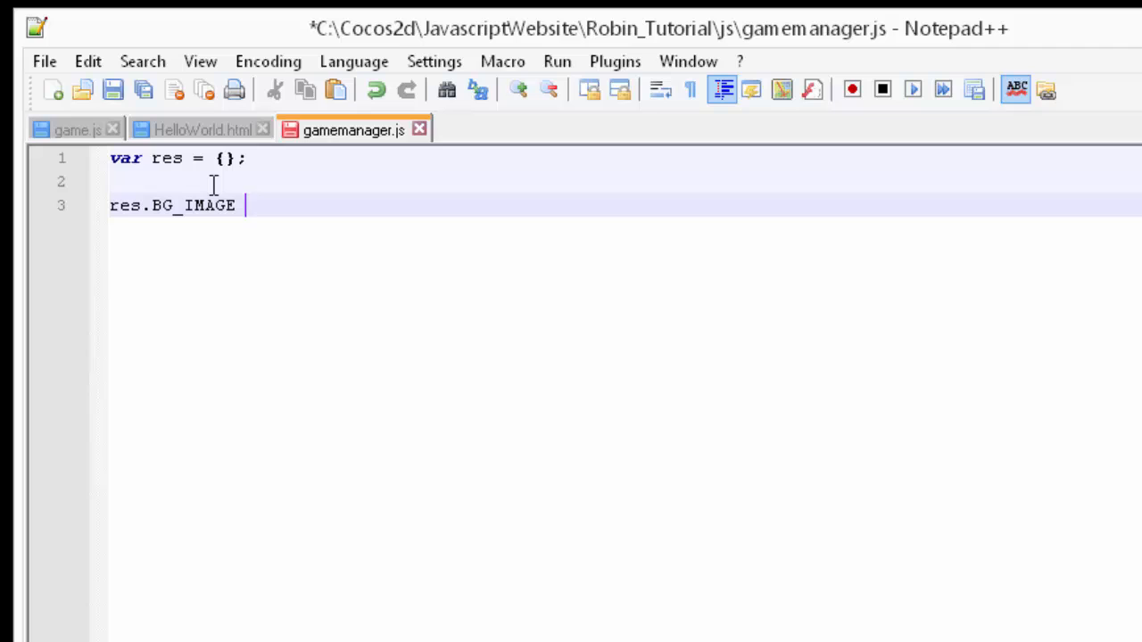
type("=")
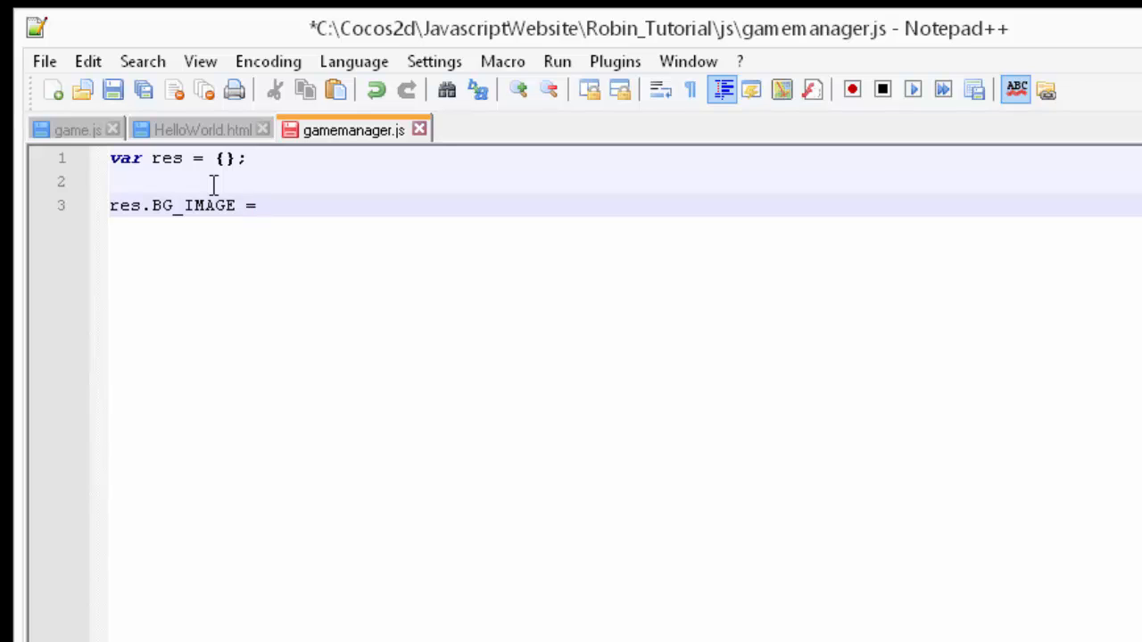
type("''")
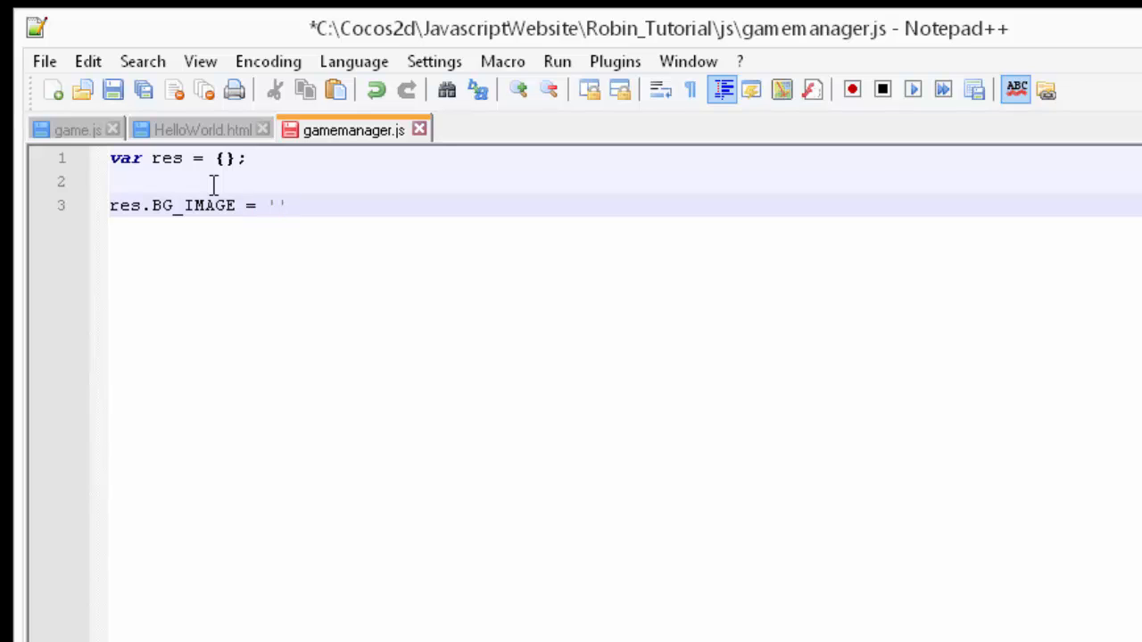
type("BG-HD")
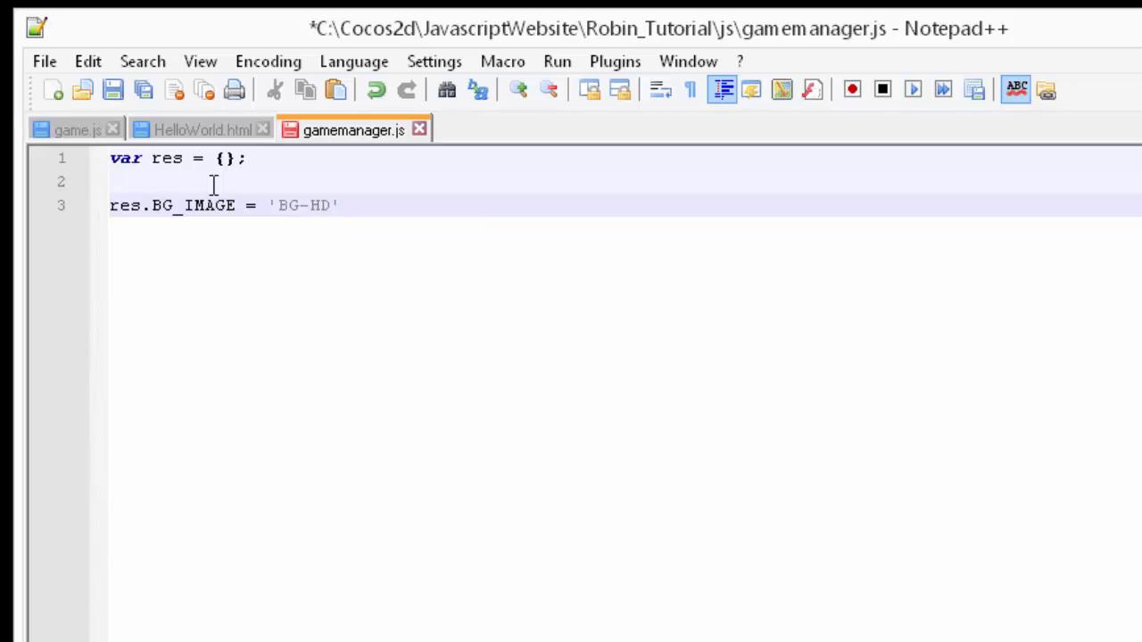
type(".png")
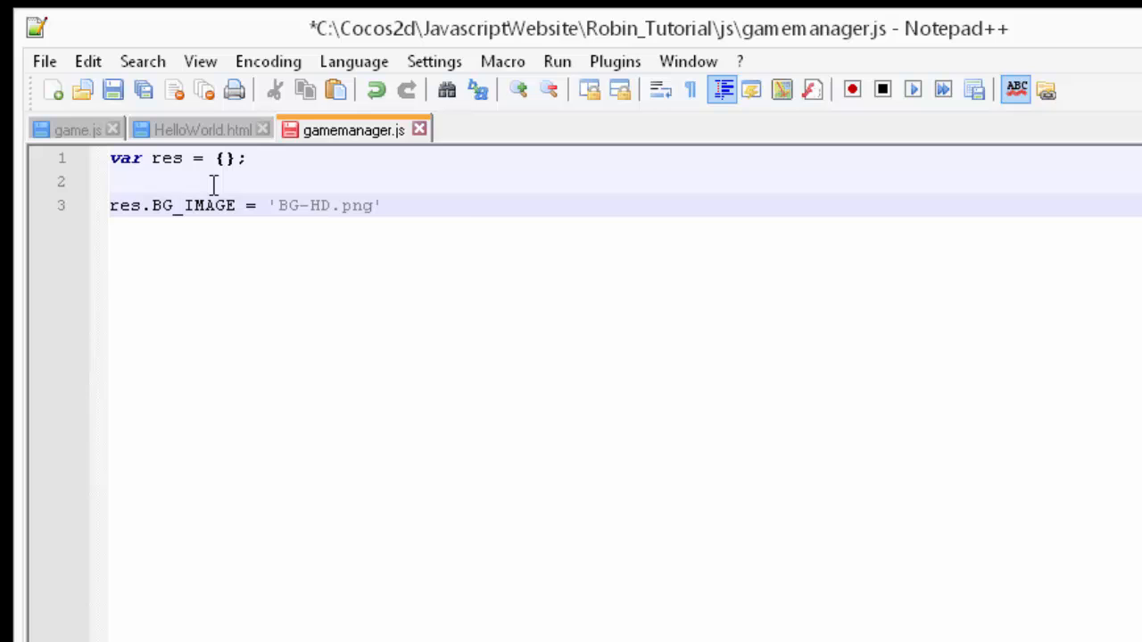
type("images")
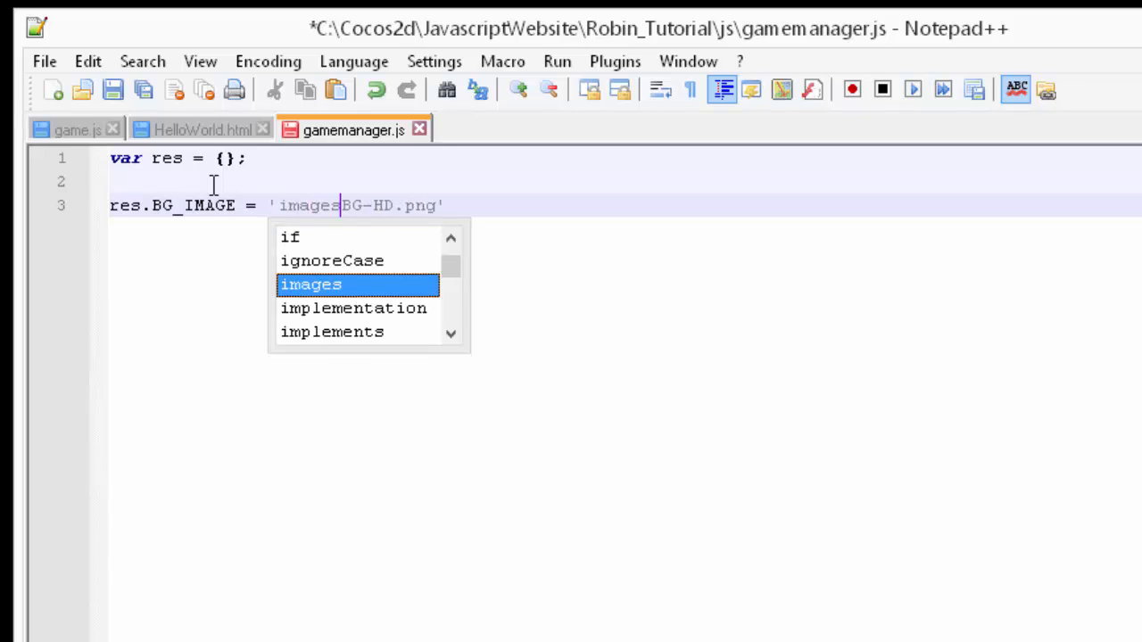
type("/")
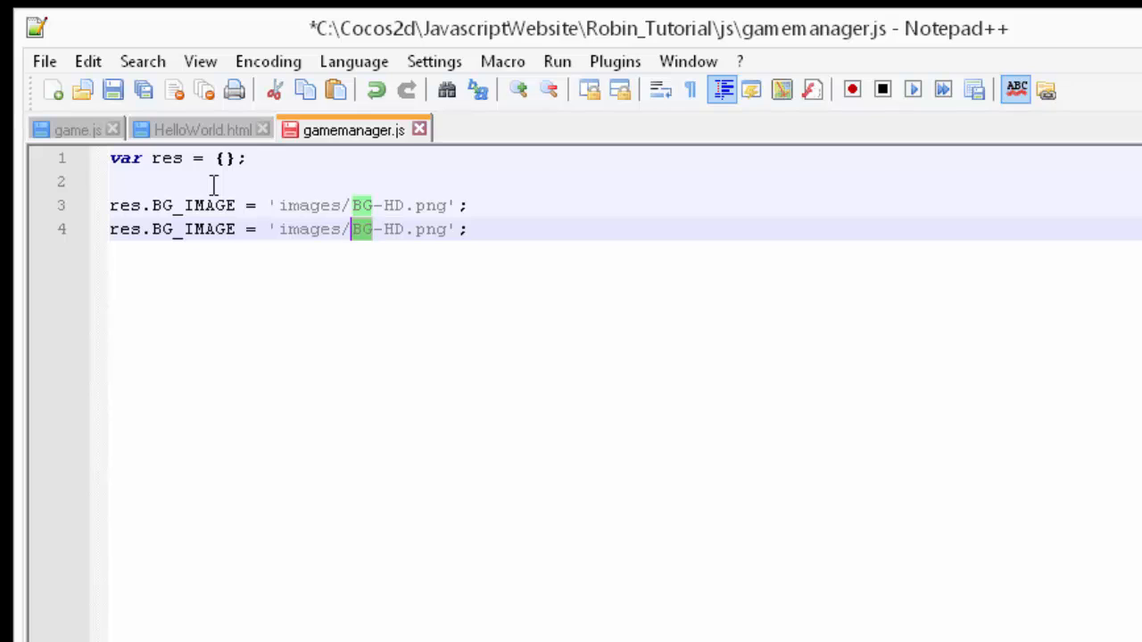
type("Floor")
type("var")
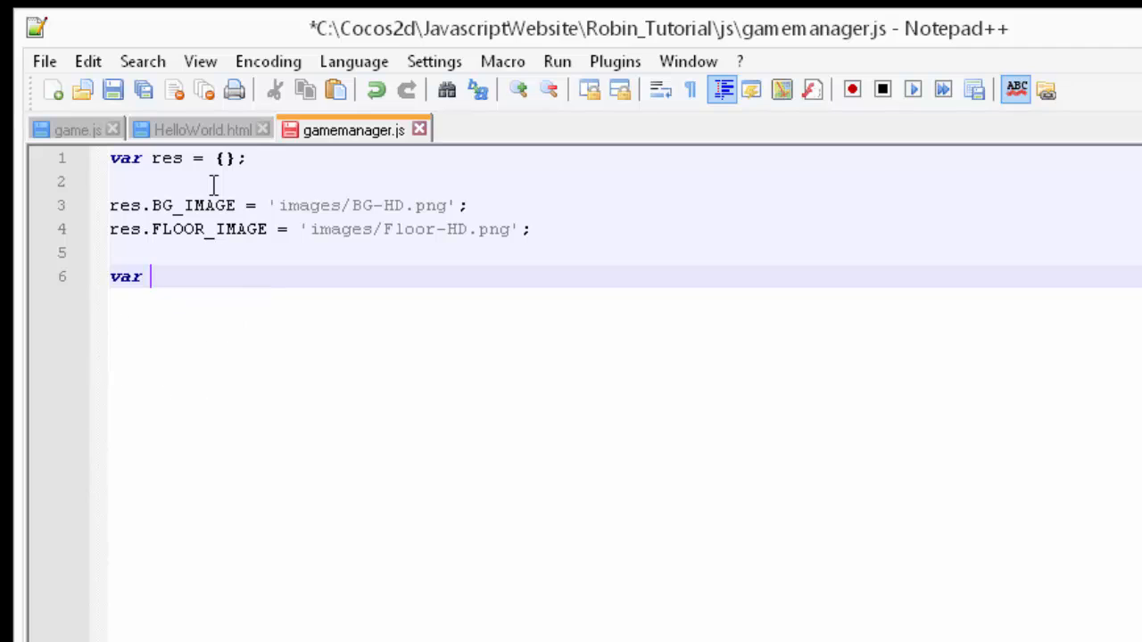
Declare var kZindexBG = 0; and var kZindexFloor = 40;, then select kZindexBG.
type("kZ")
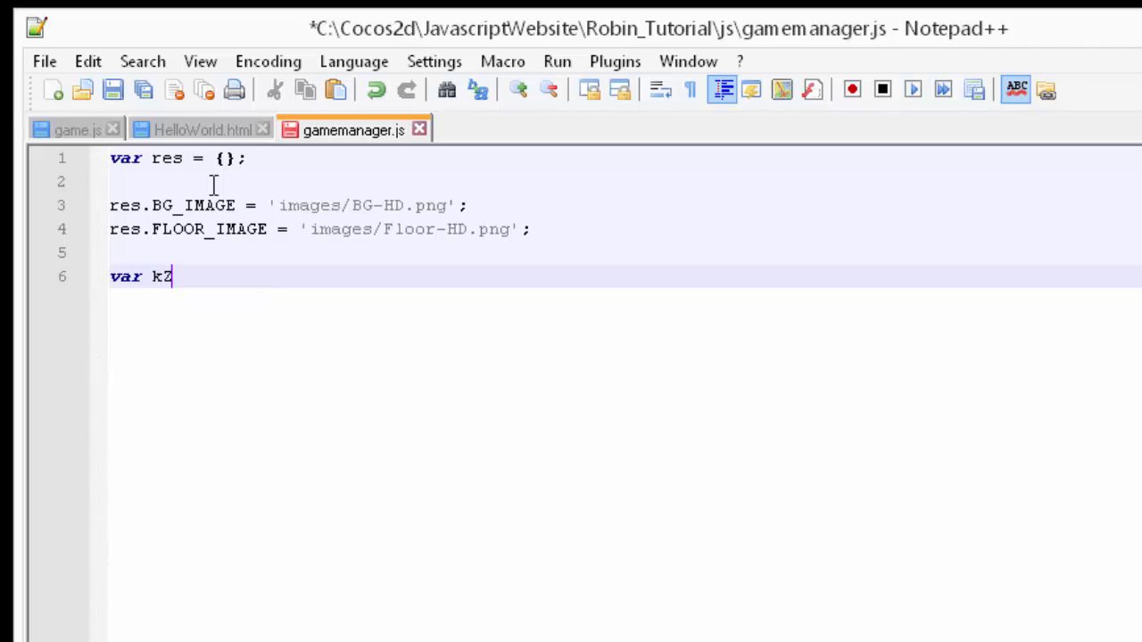
type("index")
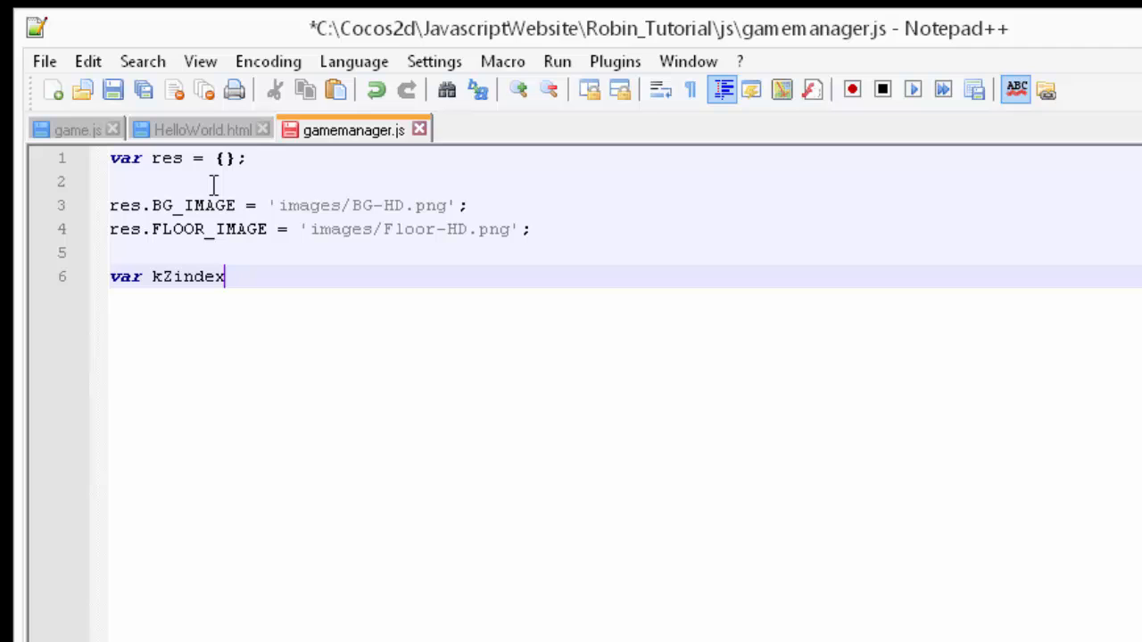
type("BG = 0;")
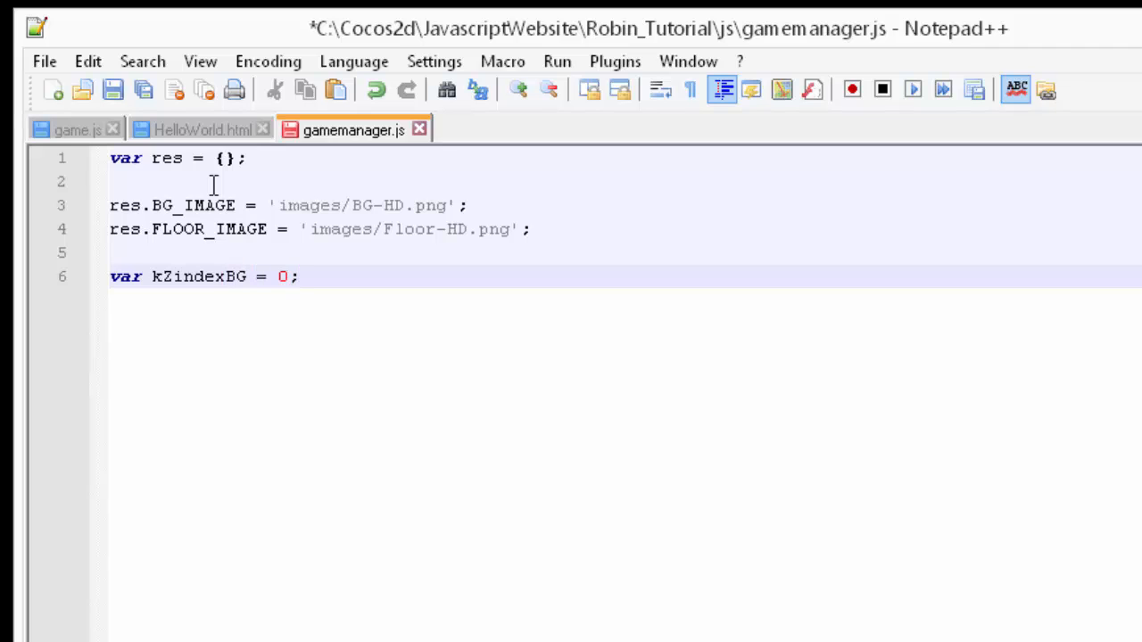
type("var k")
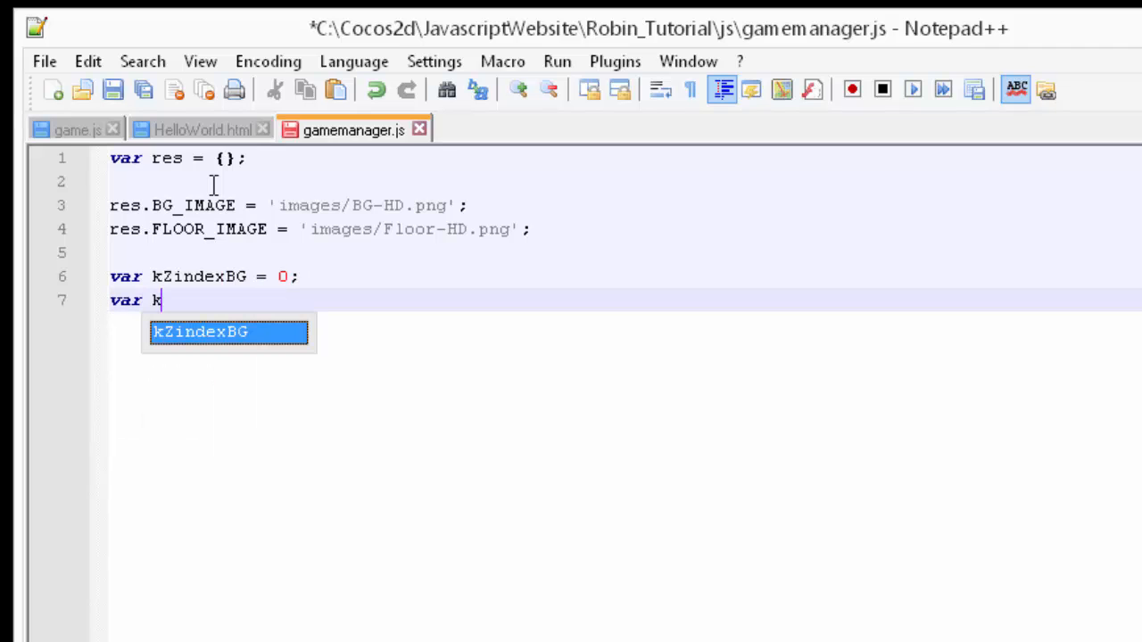
type("Zindex")
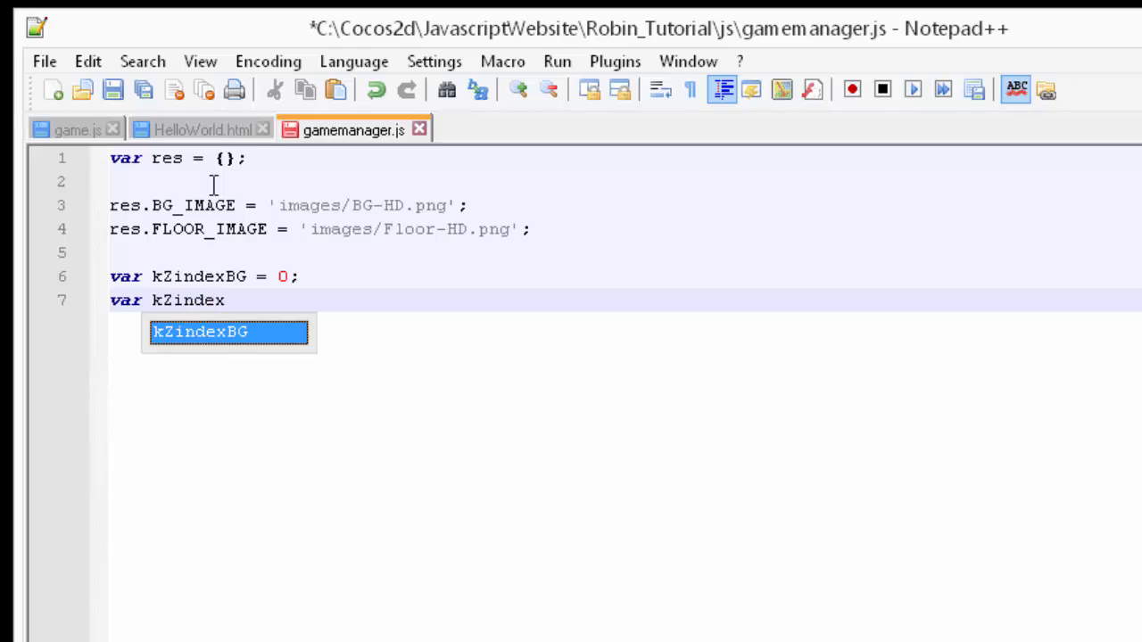
type("Floor")
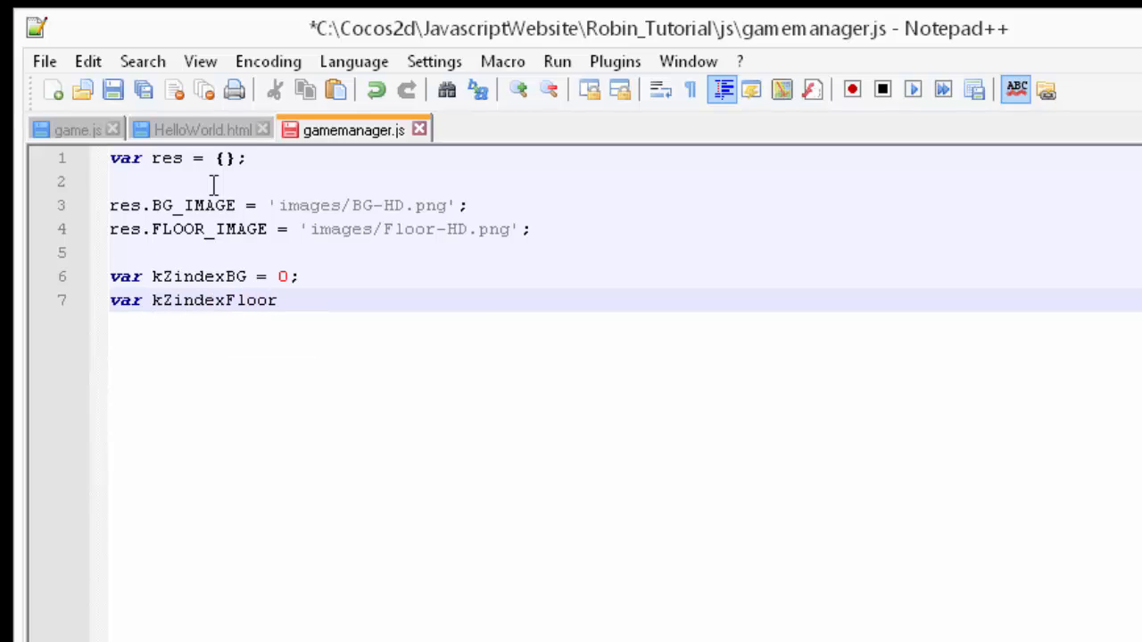
type("= 40;")
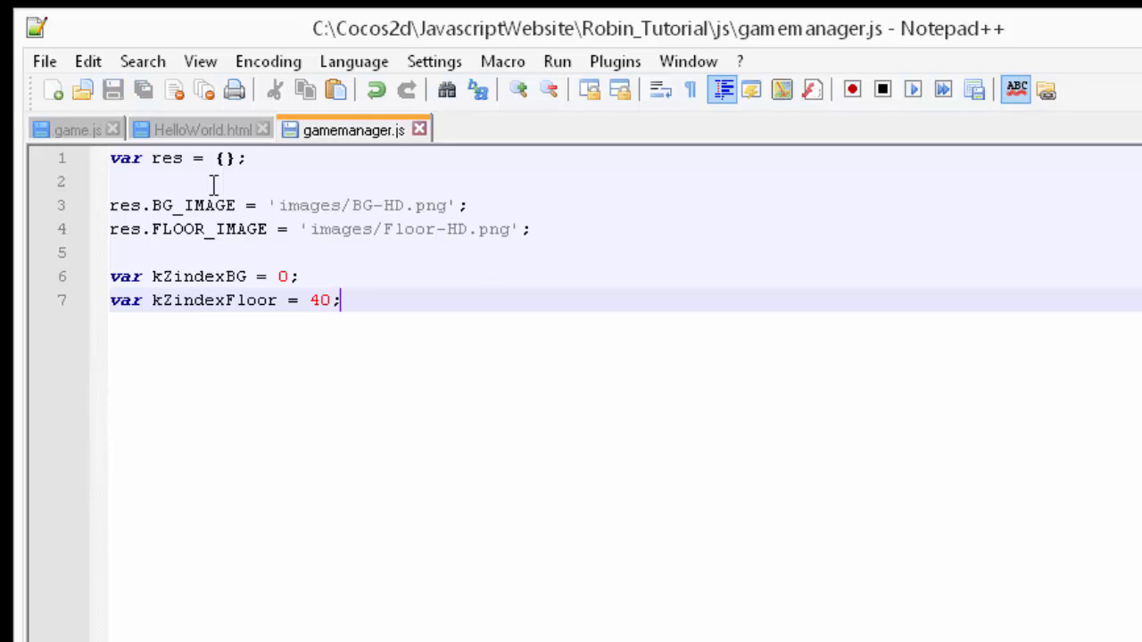
key("Enter")
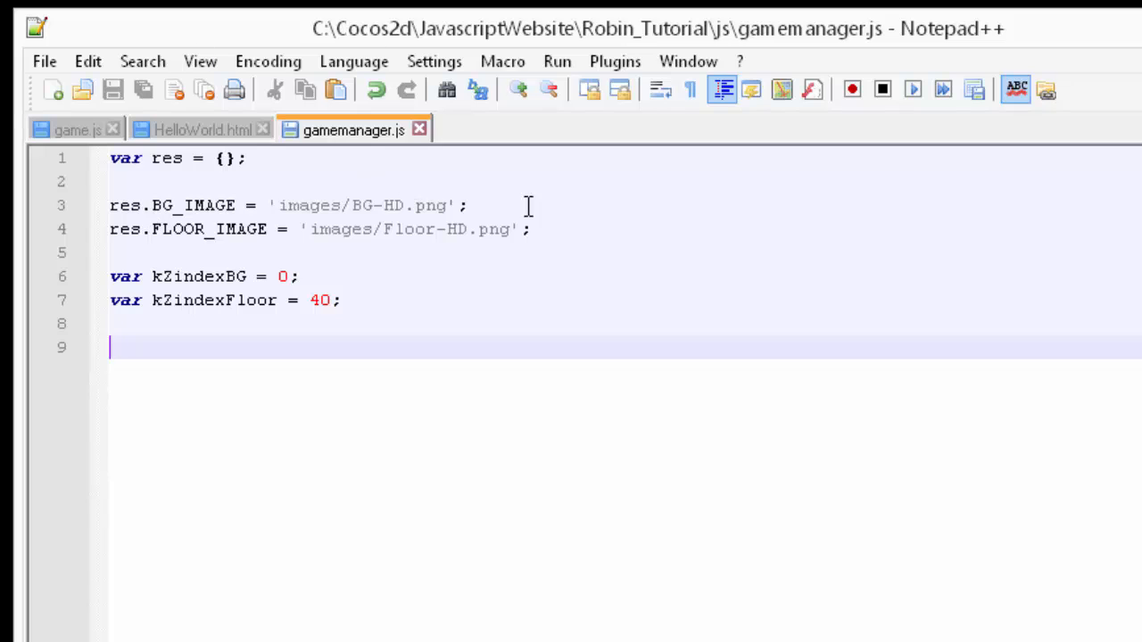
double_click(192, 205)
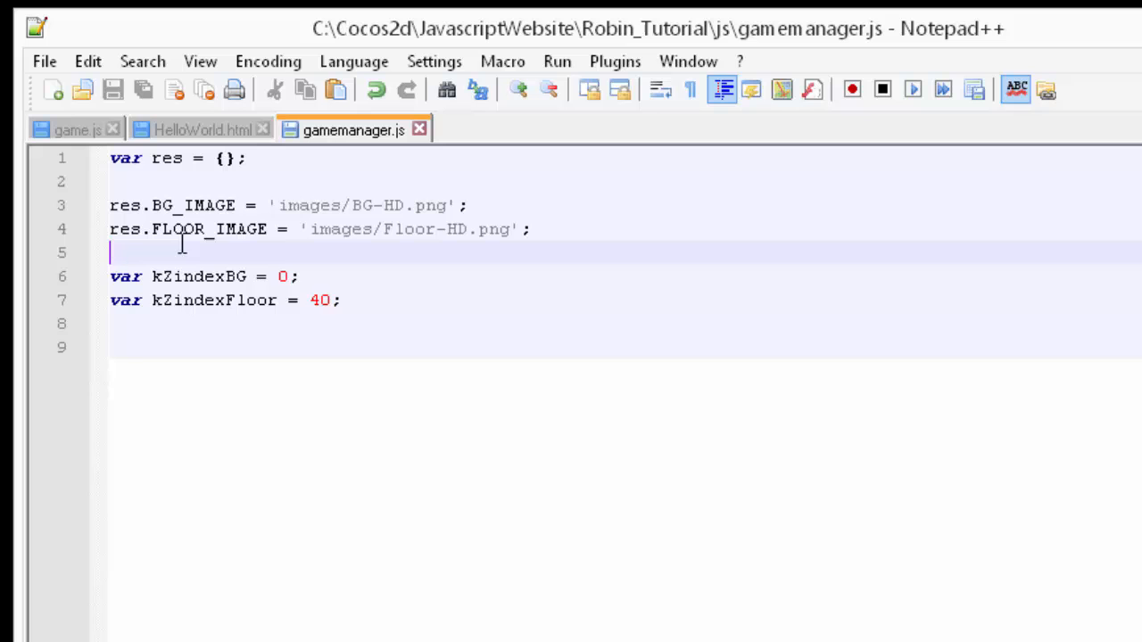
double_click(201, 275)
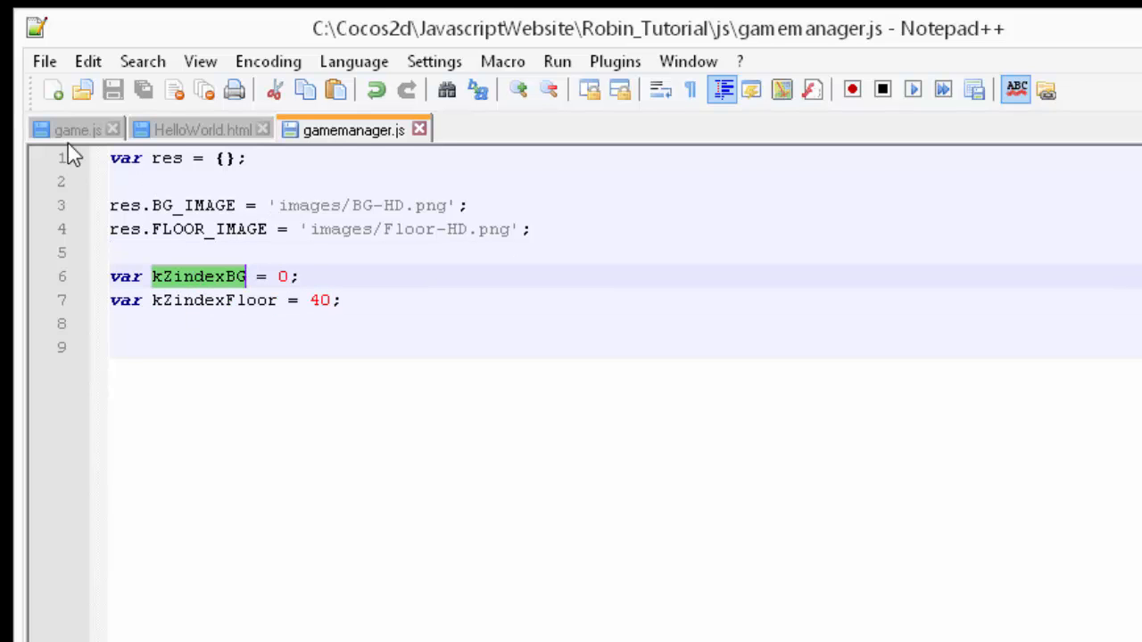
In game.js, load the background sprite from res.BG_IMAGE and select the three sprite lines.
left_click(69, 128)
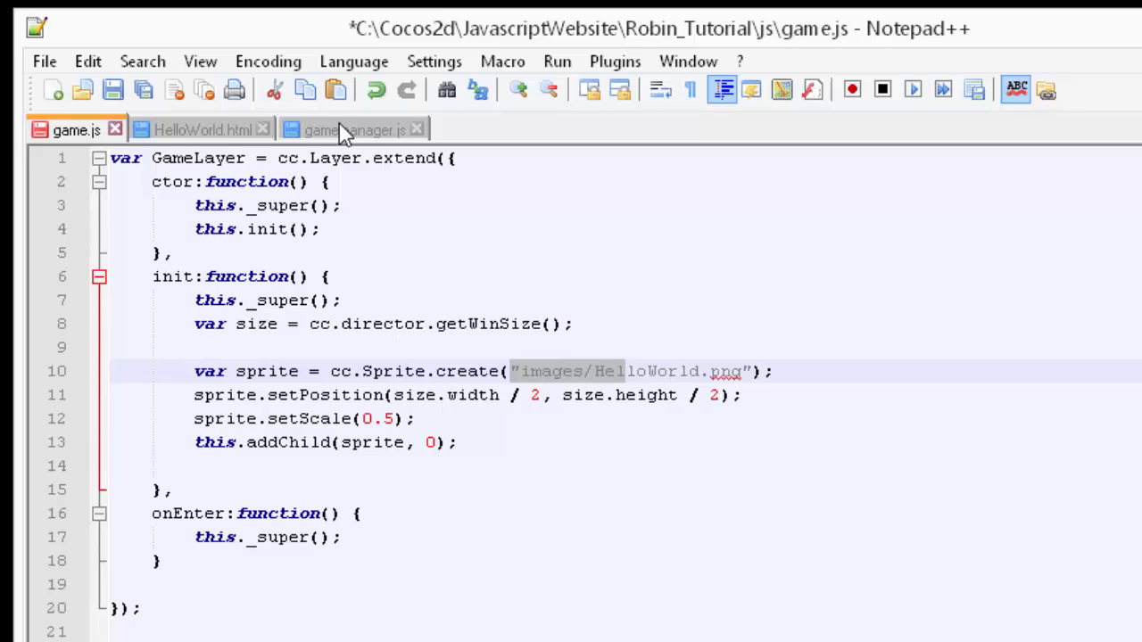
left_click(348, 129)
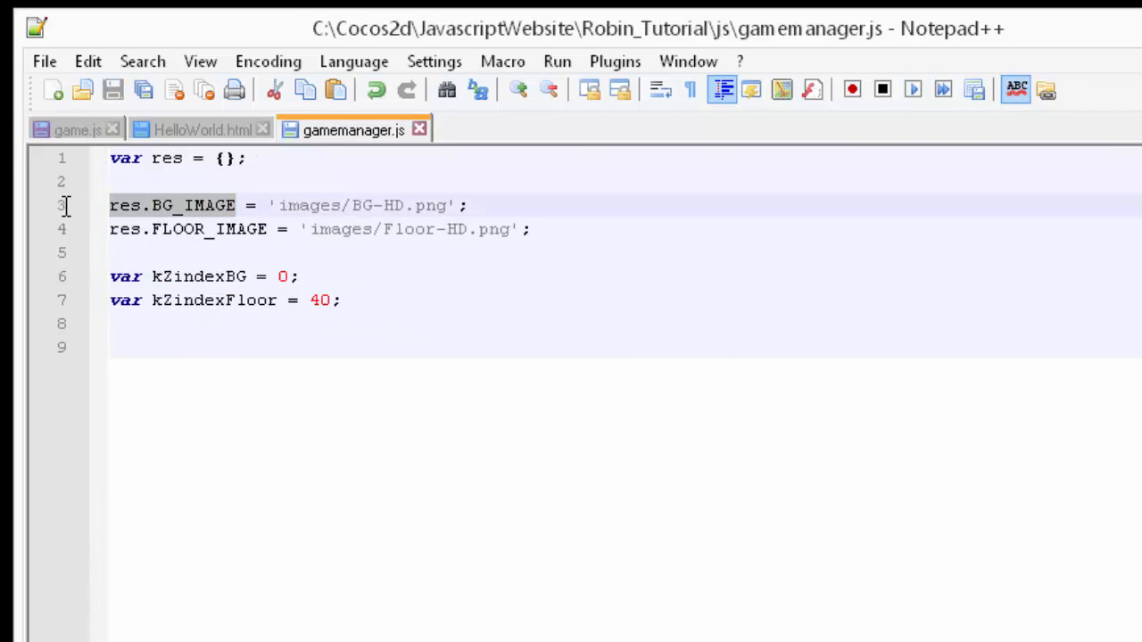
left_click(69, 128)
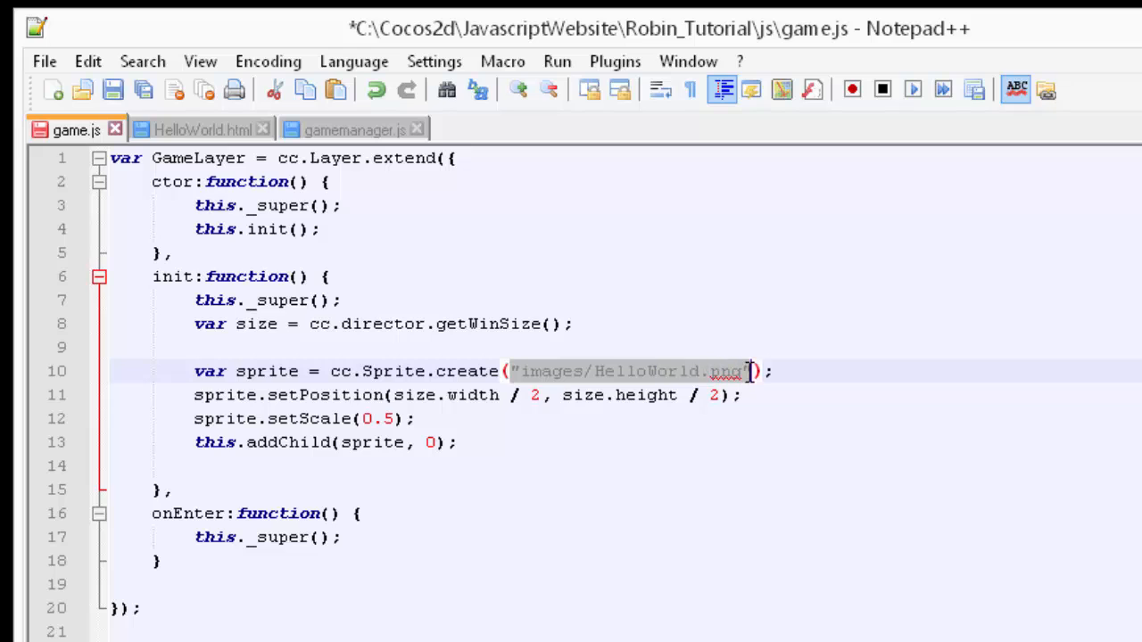
type("res.BG_IMAGE")
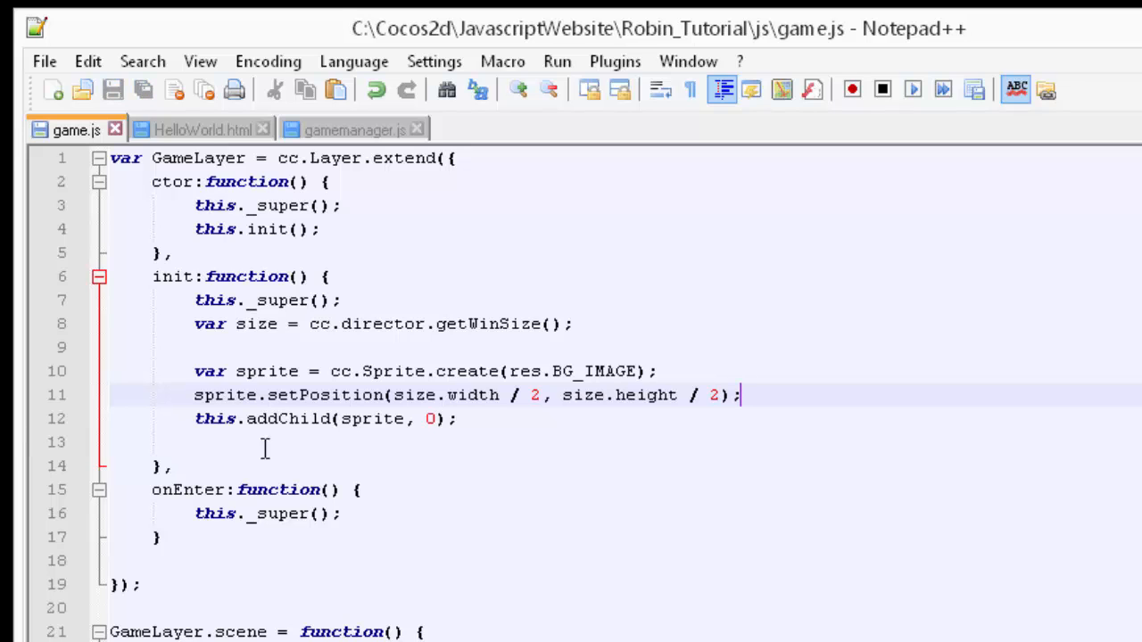
left_click_drag(194, 371, 455, 419)
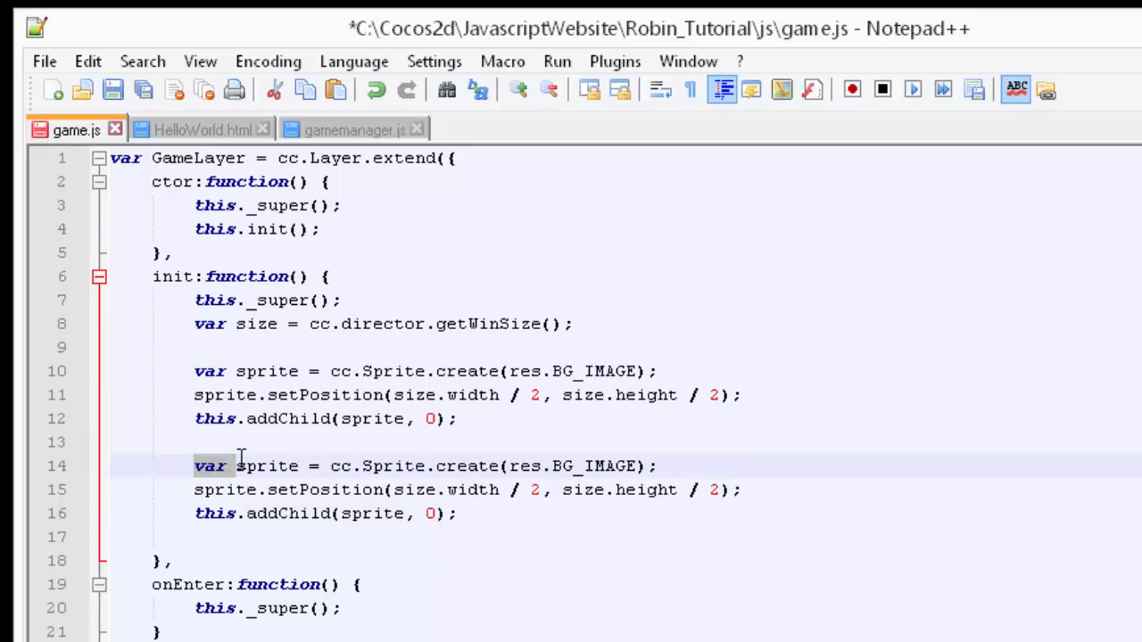
Turn the duplicated block into this._floor: create, centre at size.width/2, size.height/2, add as child.
type("this._floo")
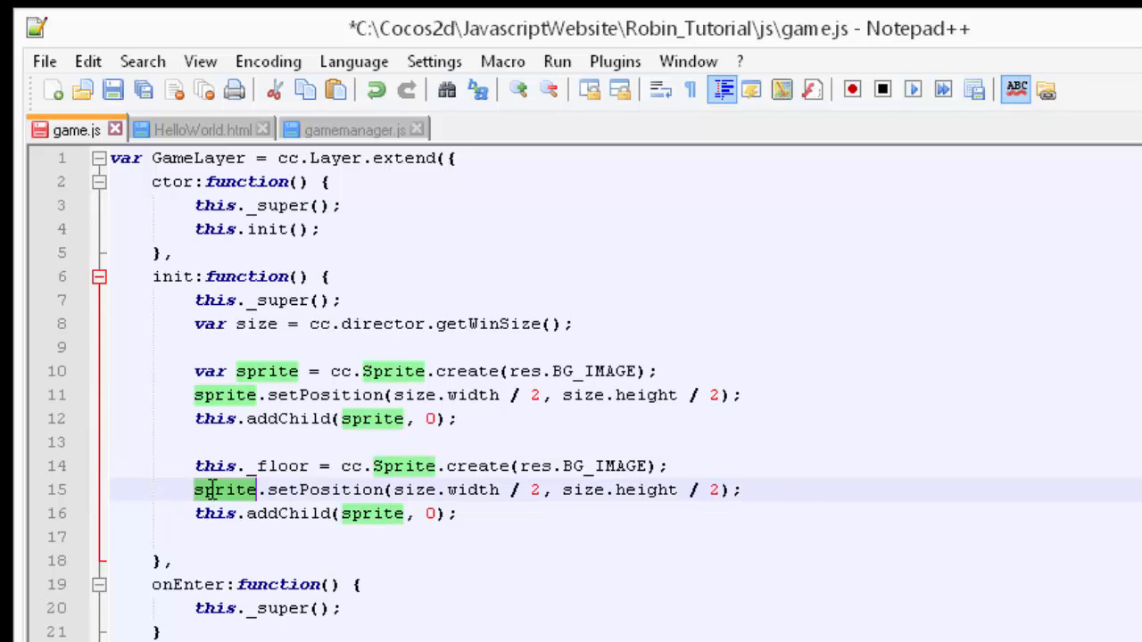
type("this._floor")
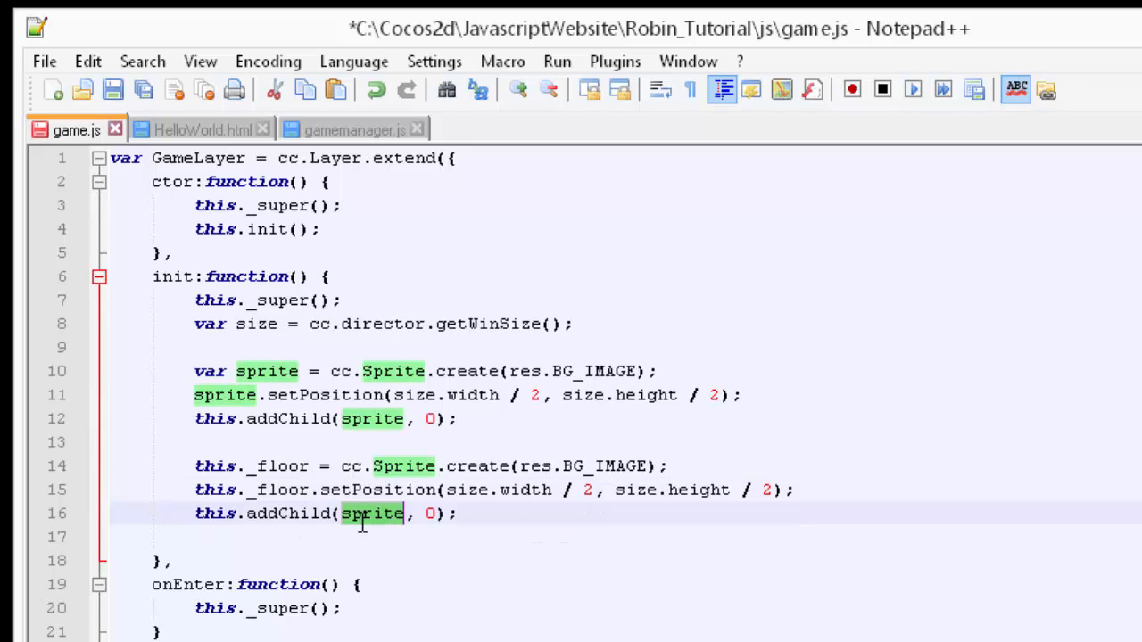
type("this._floor")
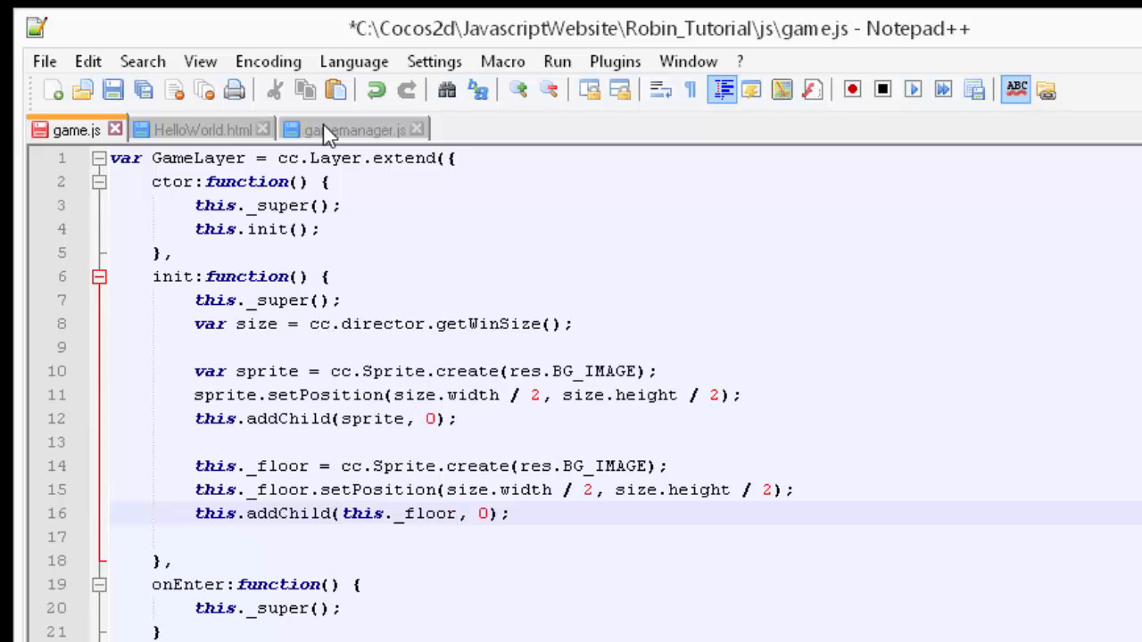
Use kZindexBG, kZindexFloor and res.FLOOR_IMAGE from gamemanager.js in game.js, then save.
left_click(352, 129)
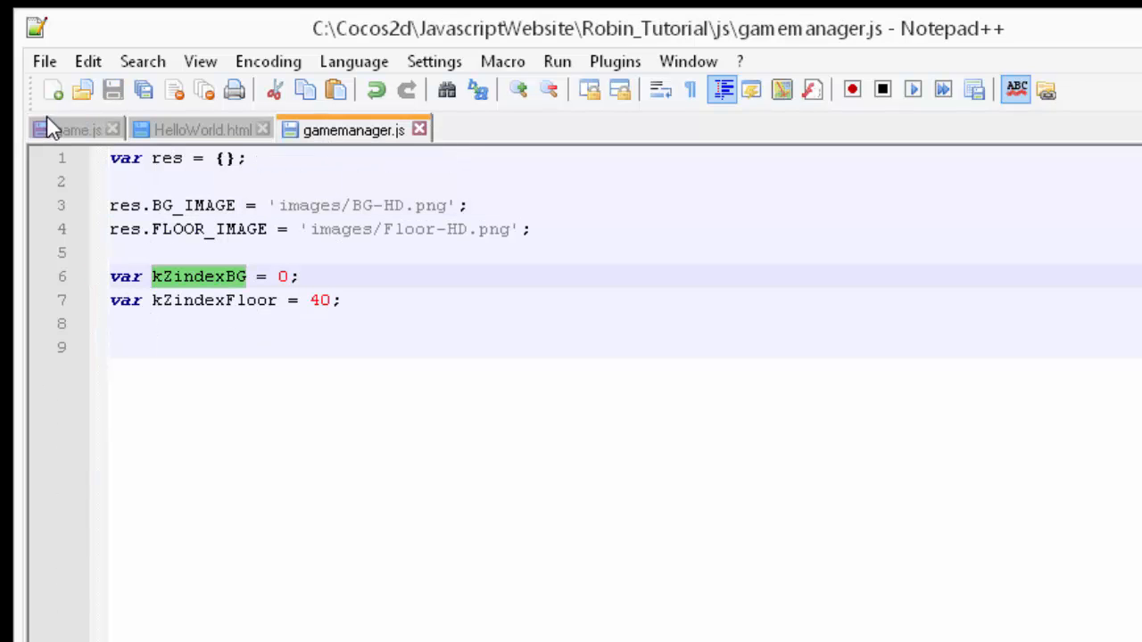
left_click(67, 129)
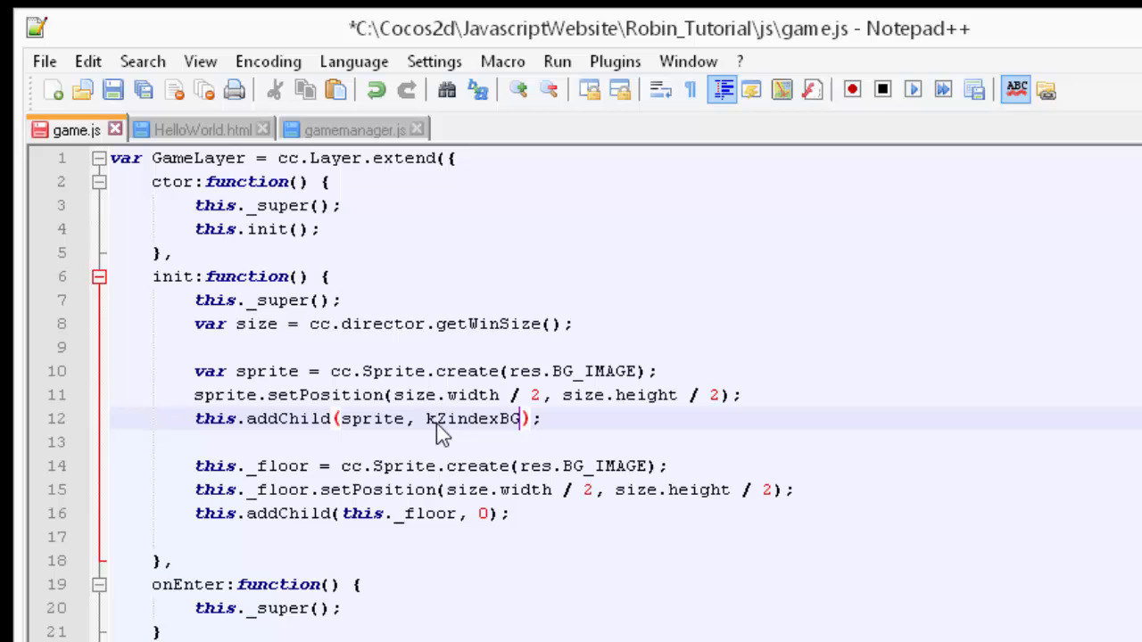
left_click(353, 128)
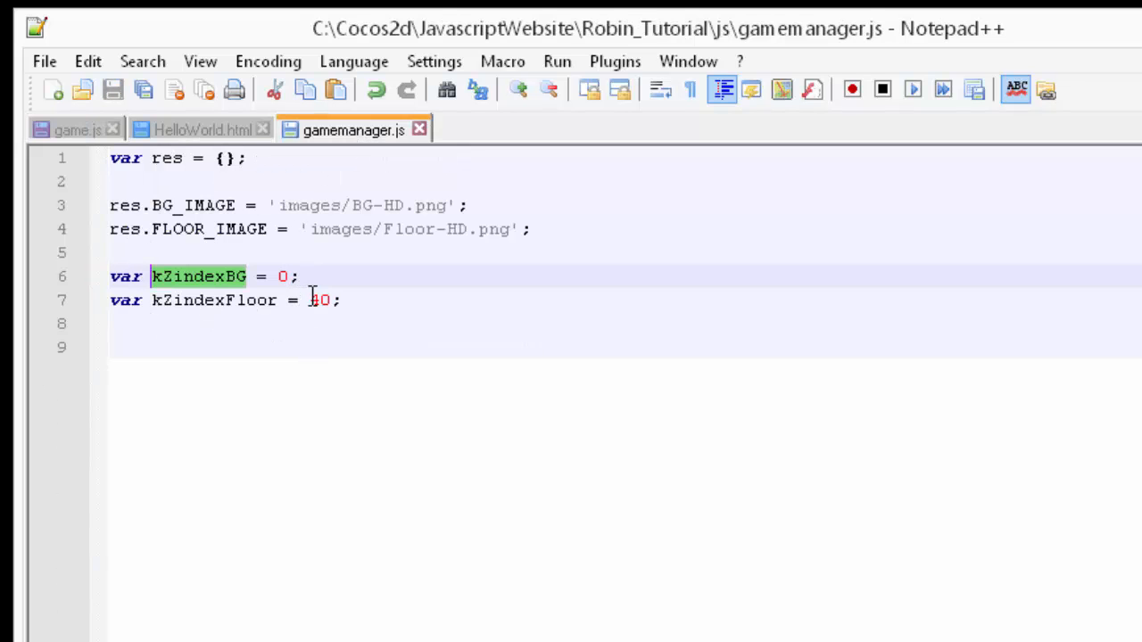
left_click(73, 129)
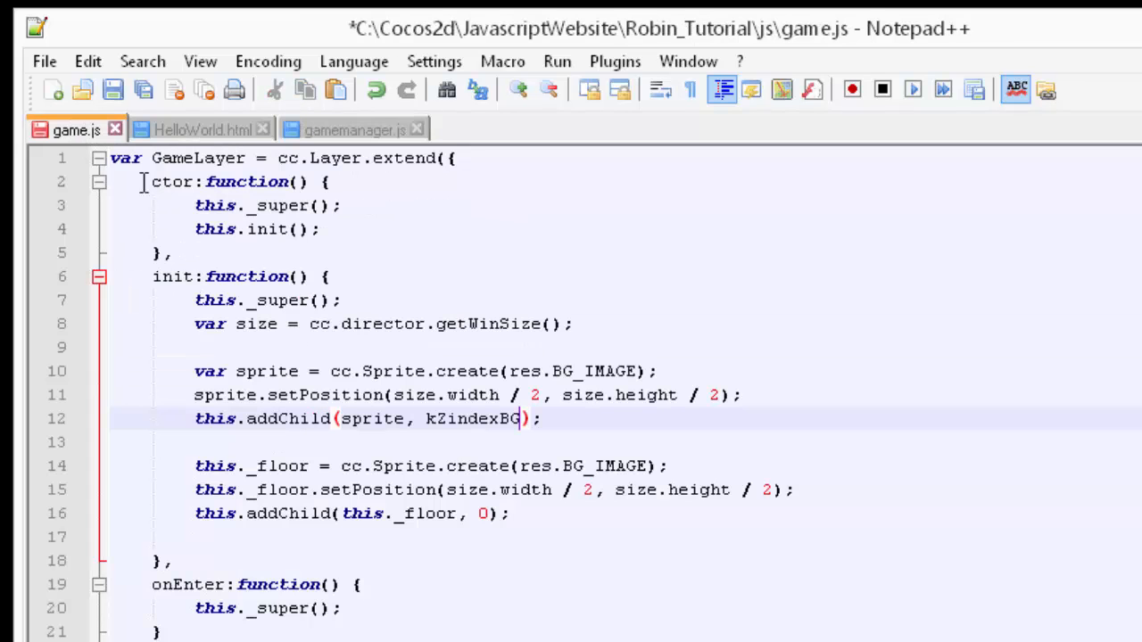
type("kZindexFloor")
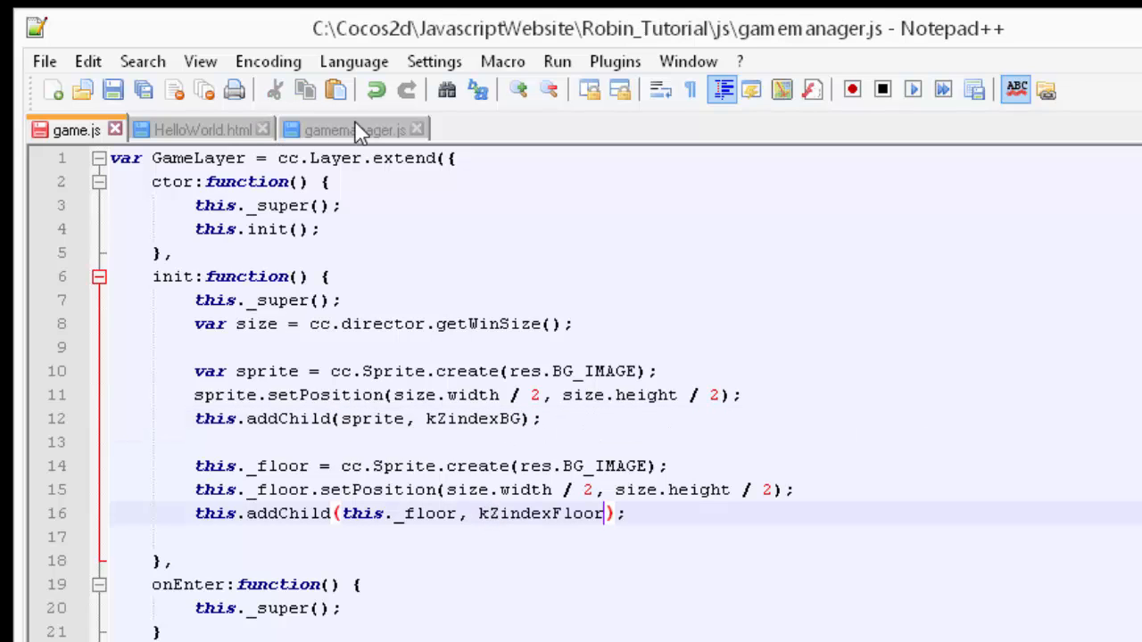
left_click(348, 129)
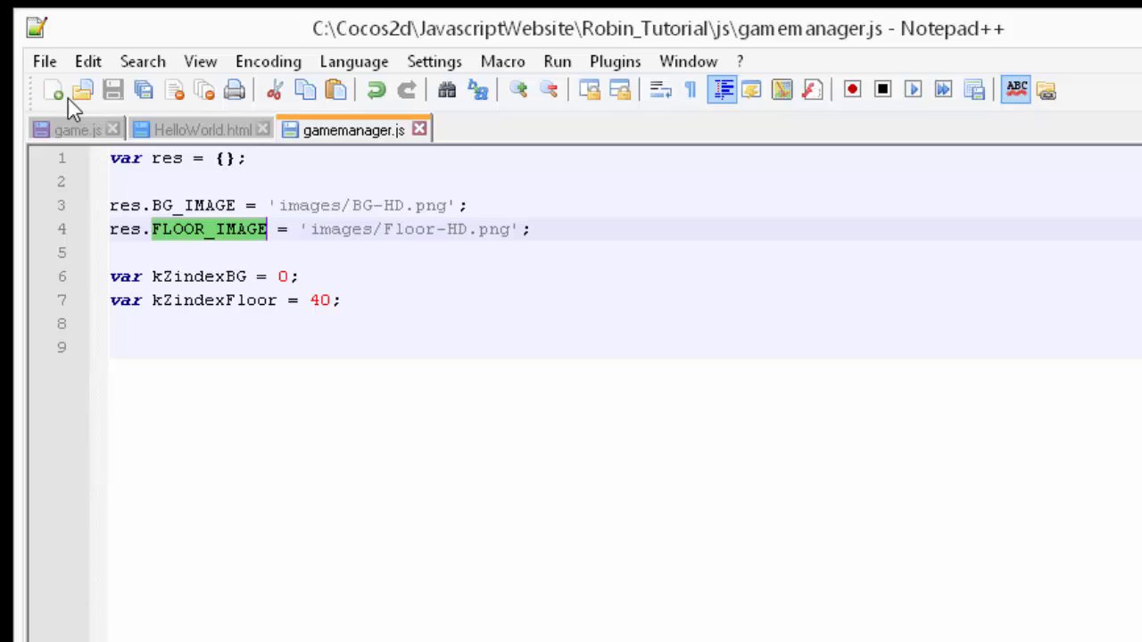
left_click(76, 129)
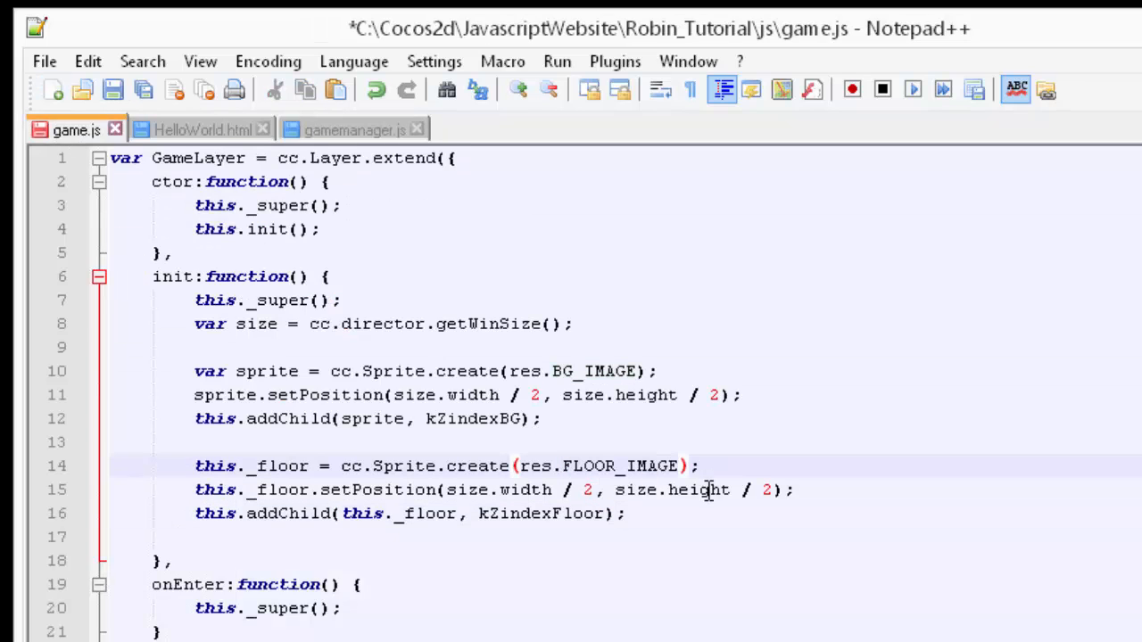
key("ctrl+s")
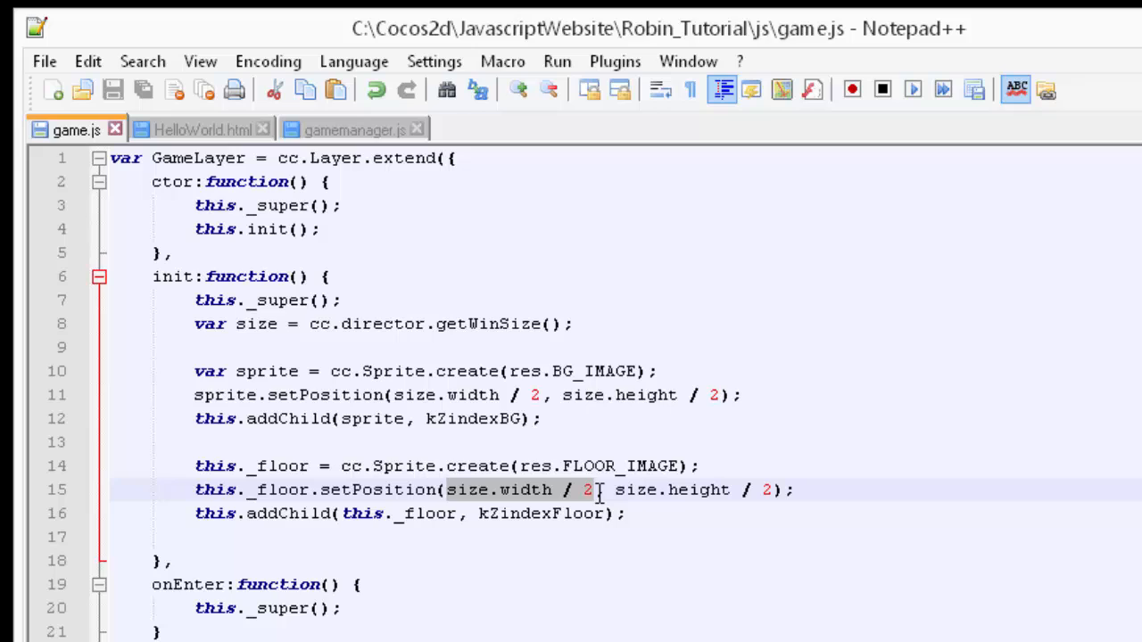
Set the floor sprite's position to (0, 0) and save game.js.
type("0")
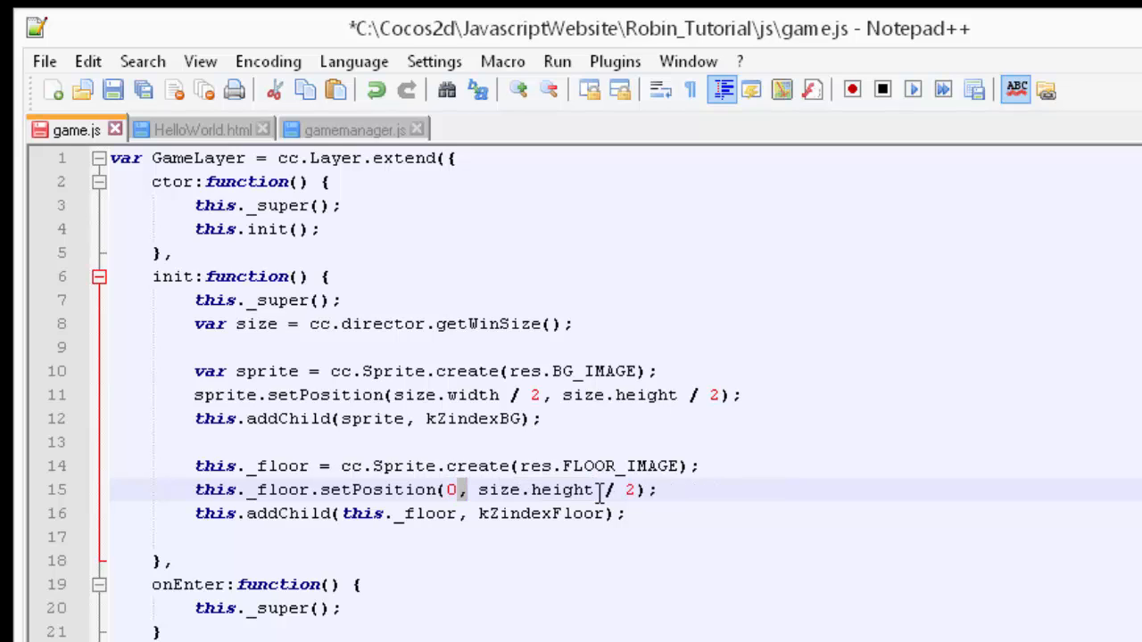
left_click_drag(478, 489, 611, 490)
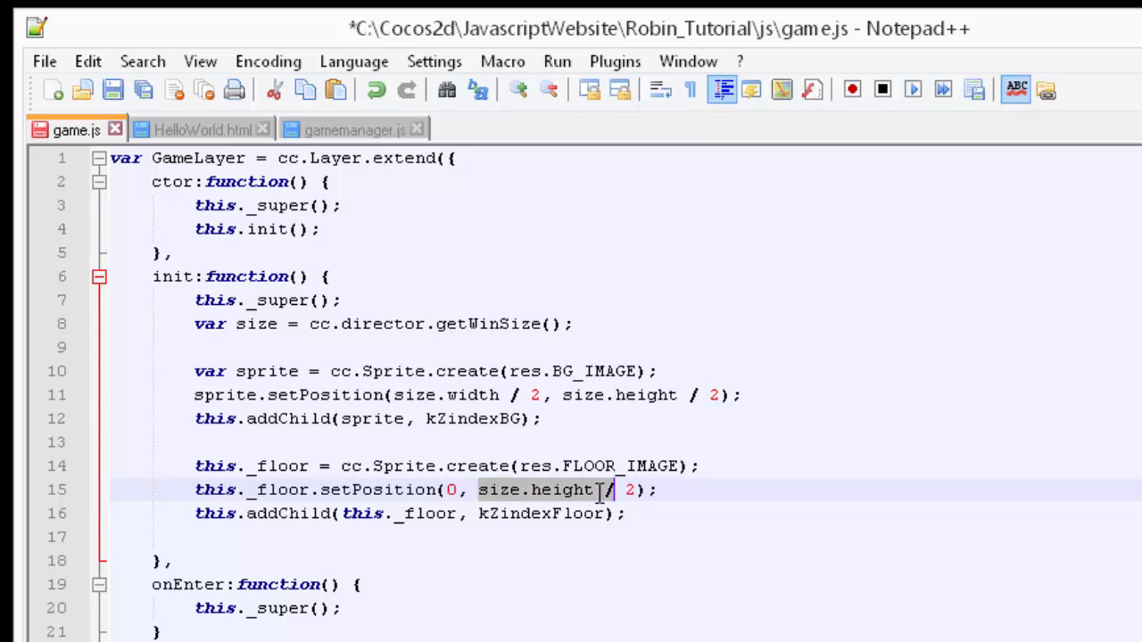
type("0")
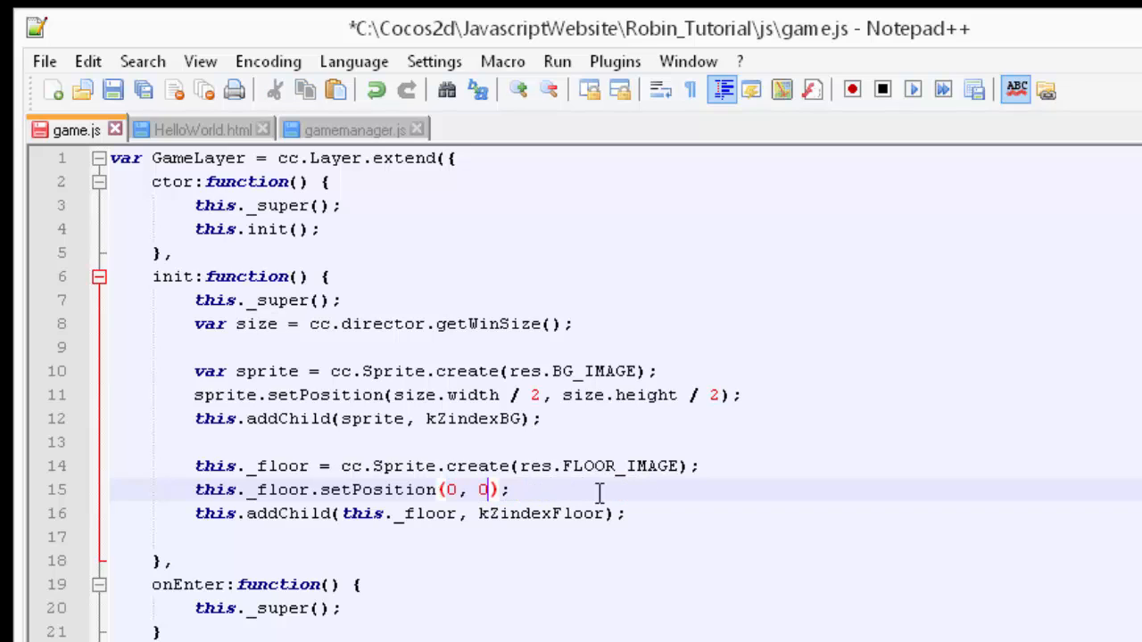
key("Ctrl+s")
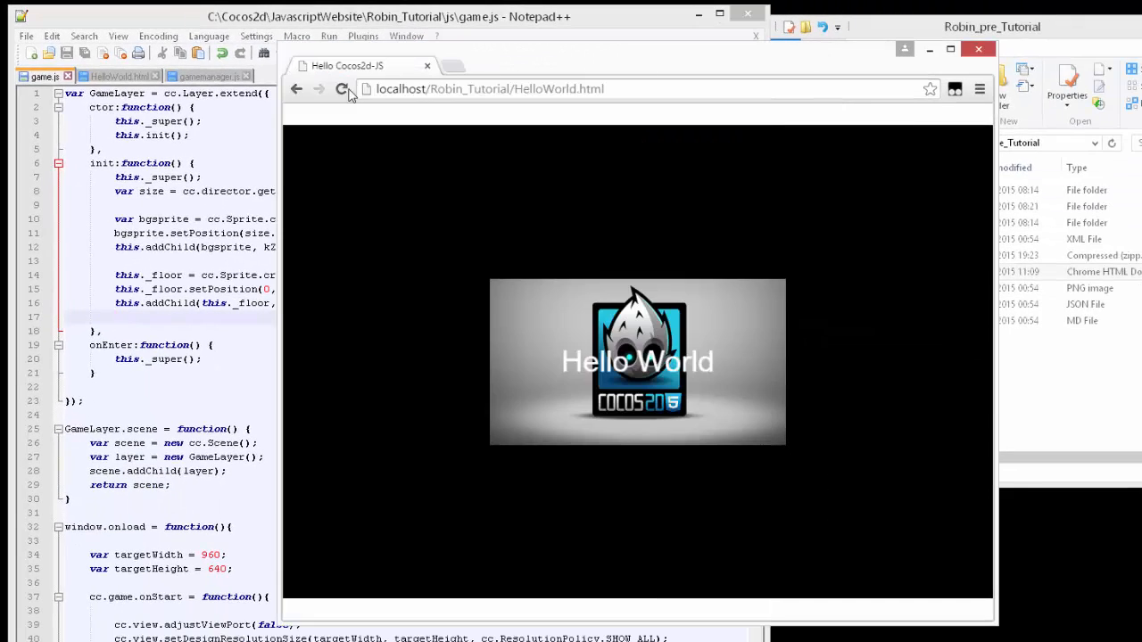
Reload the HelloWorld page and open More tools from the Chrome menu.
left_click(342, 89)
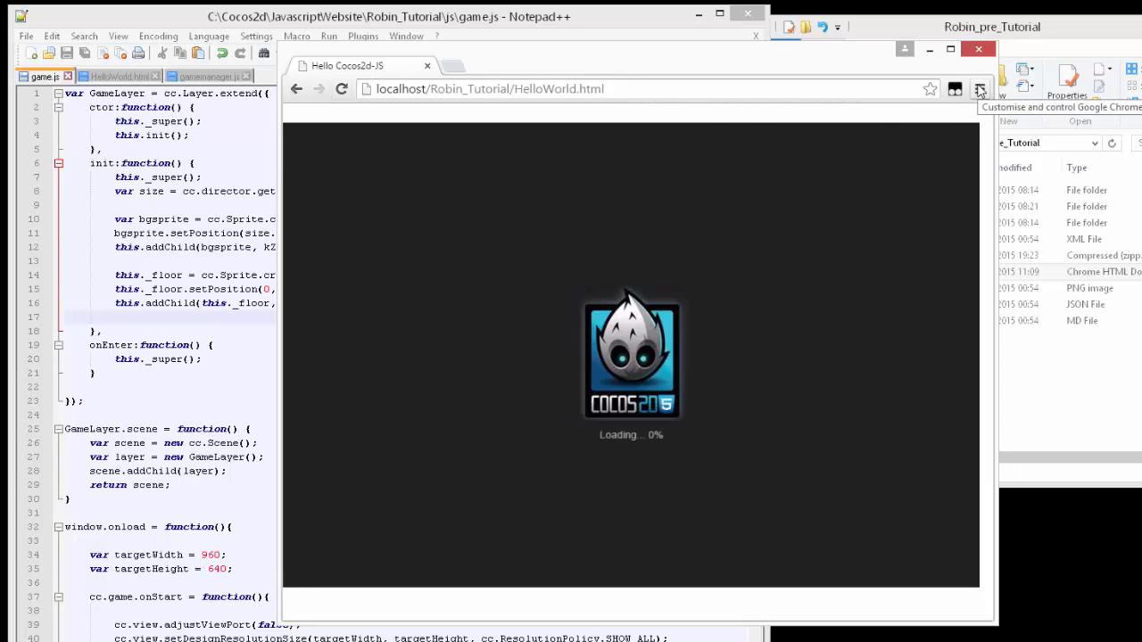
left_click(977, 88)
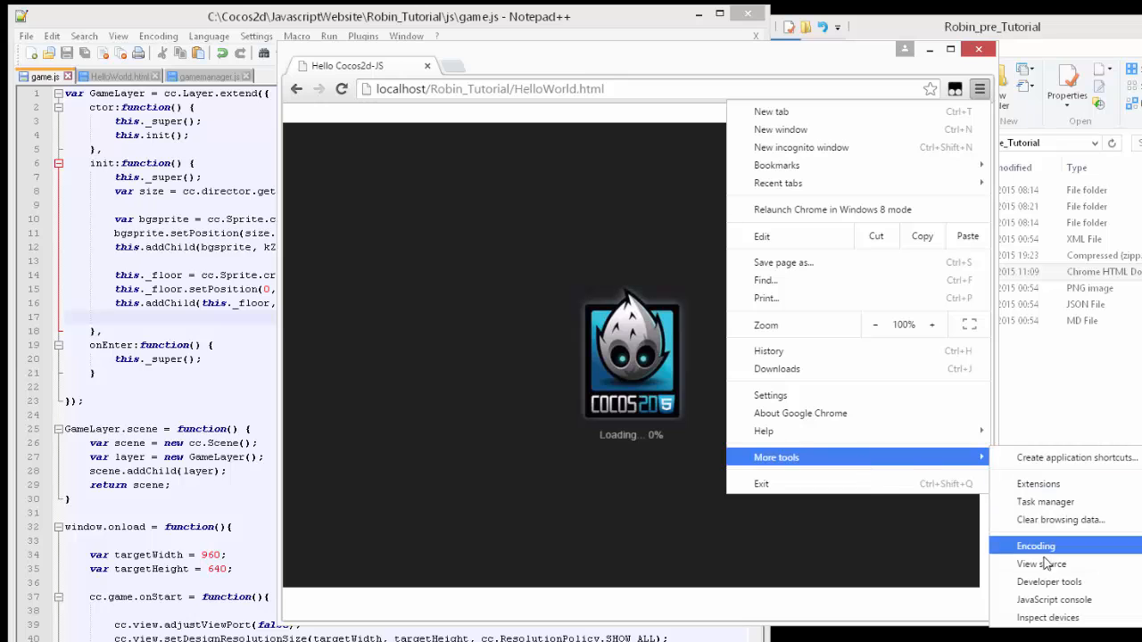
left_click(1057, 582)
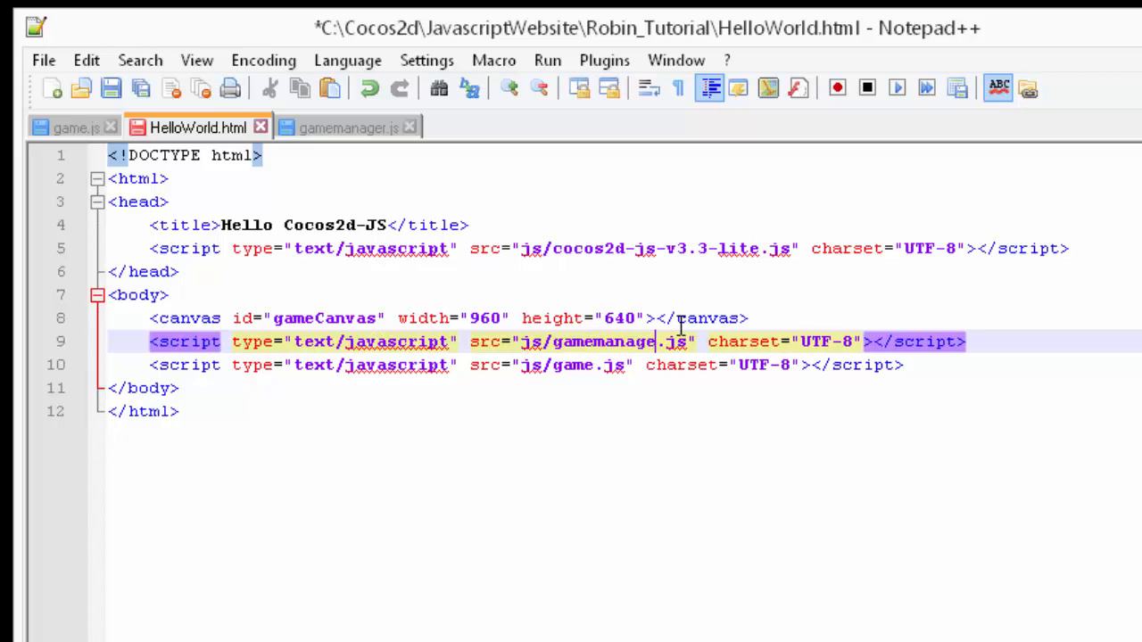
Save HelloWorld.html with the js/gamemanager.js script tag added above game.js.
key("ctrl+s")
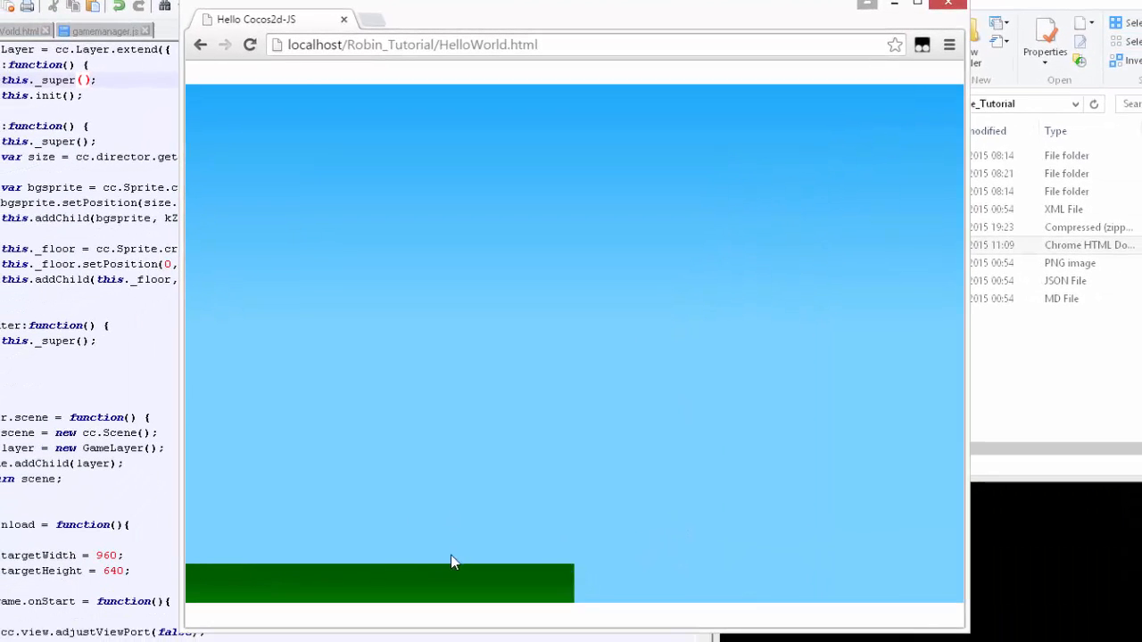
mouse_move(400, 15)
type("t")
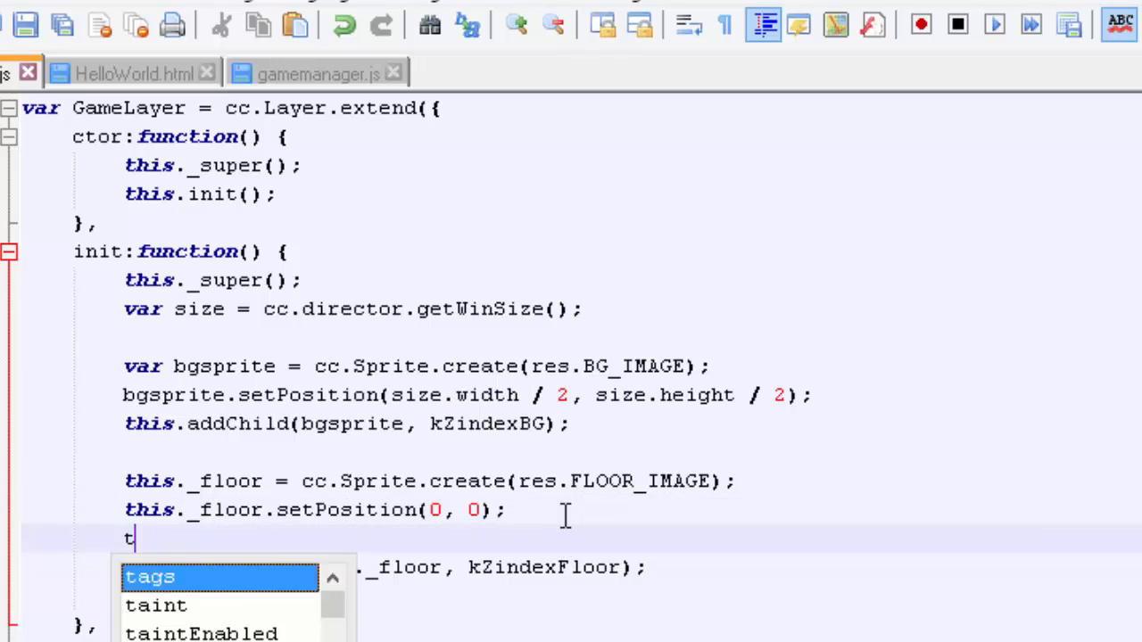
Add this._floor.setAnchorPoint(0,0) below the floor setPosition line.
type("his._floor")
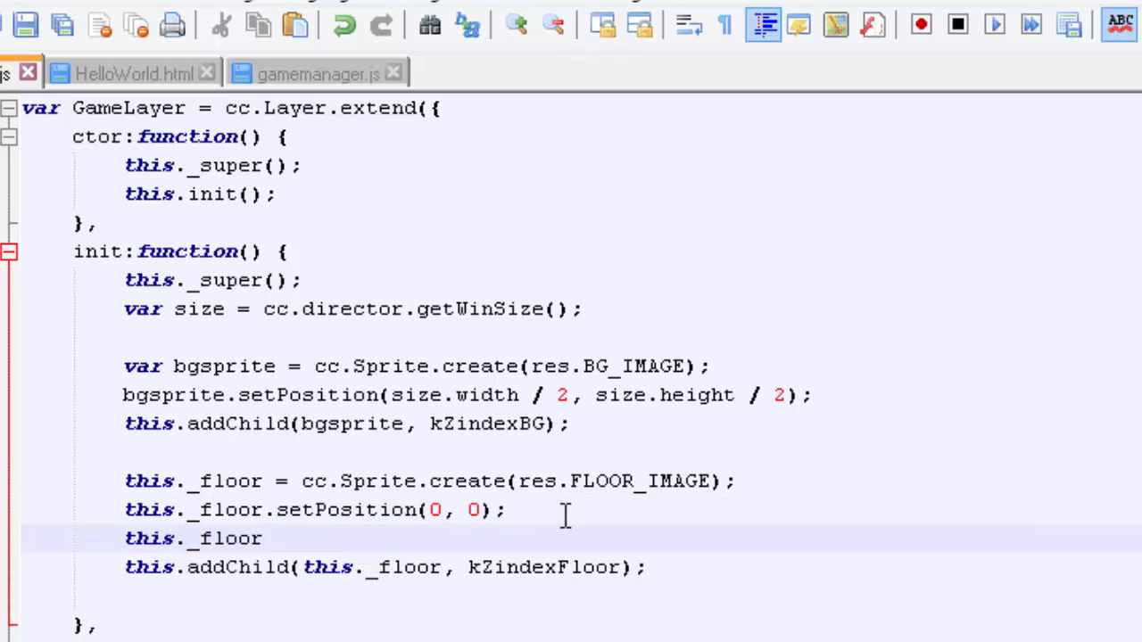
type(".setAn")
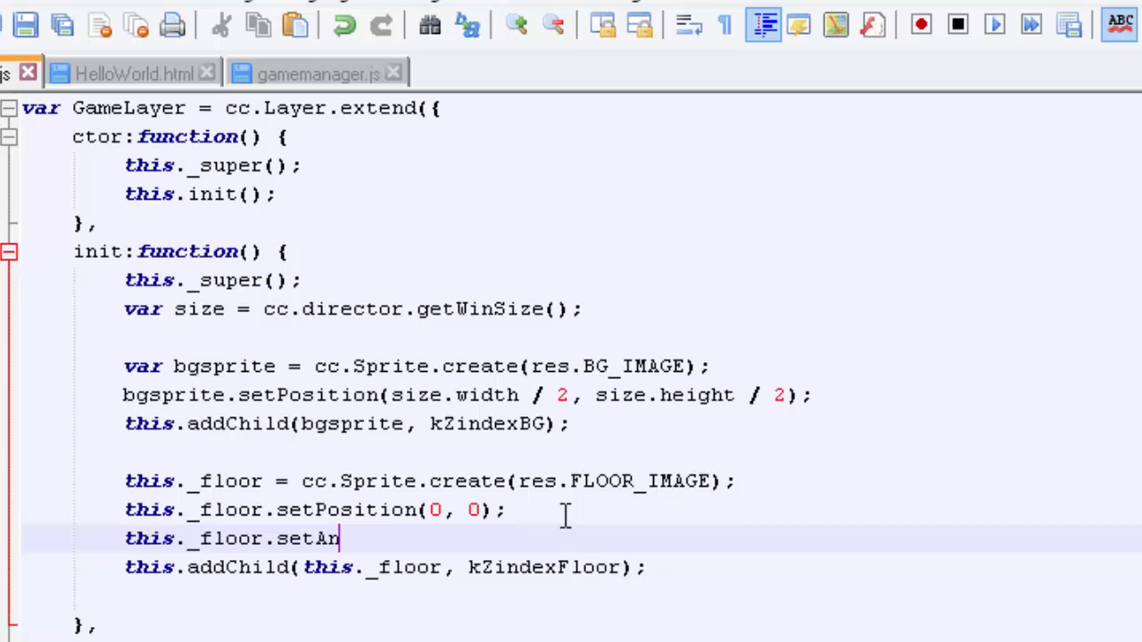
type("chor (")
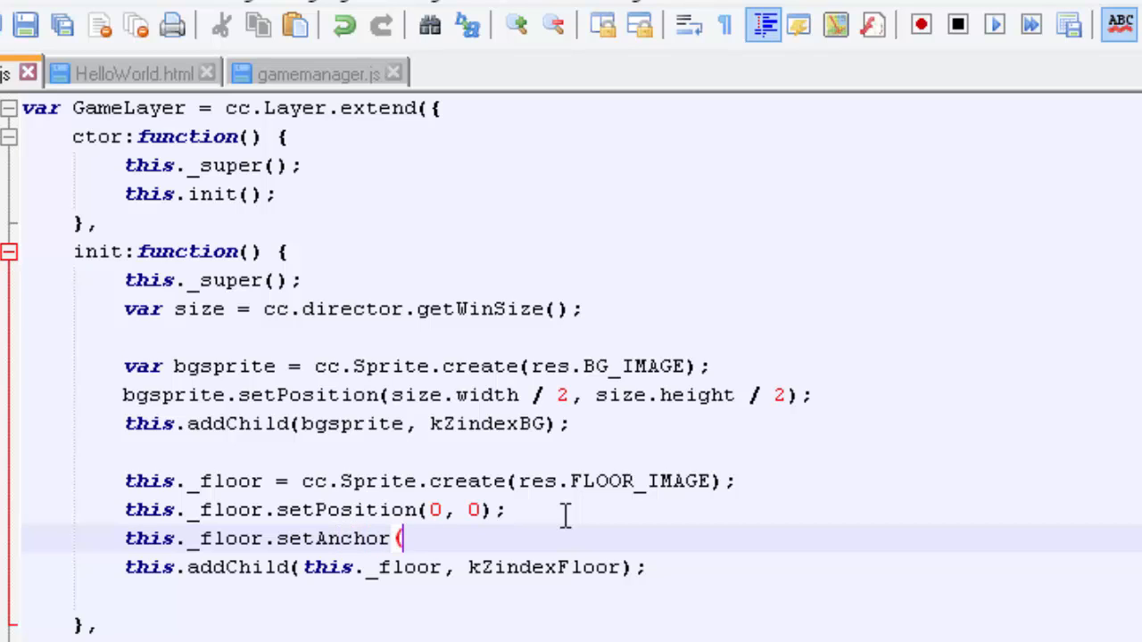
type("0,0);")
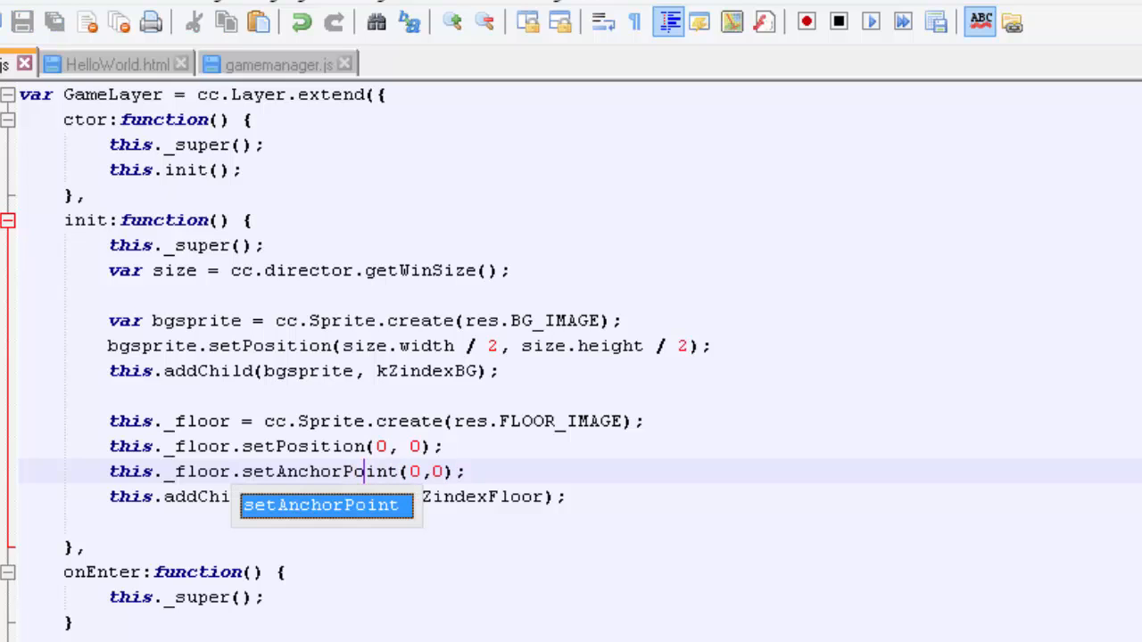
left_click(27, 22)
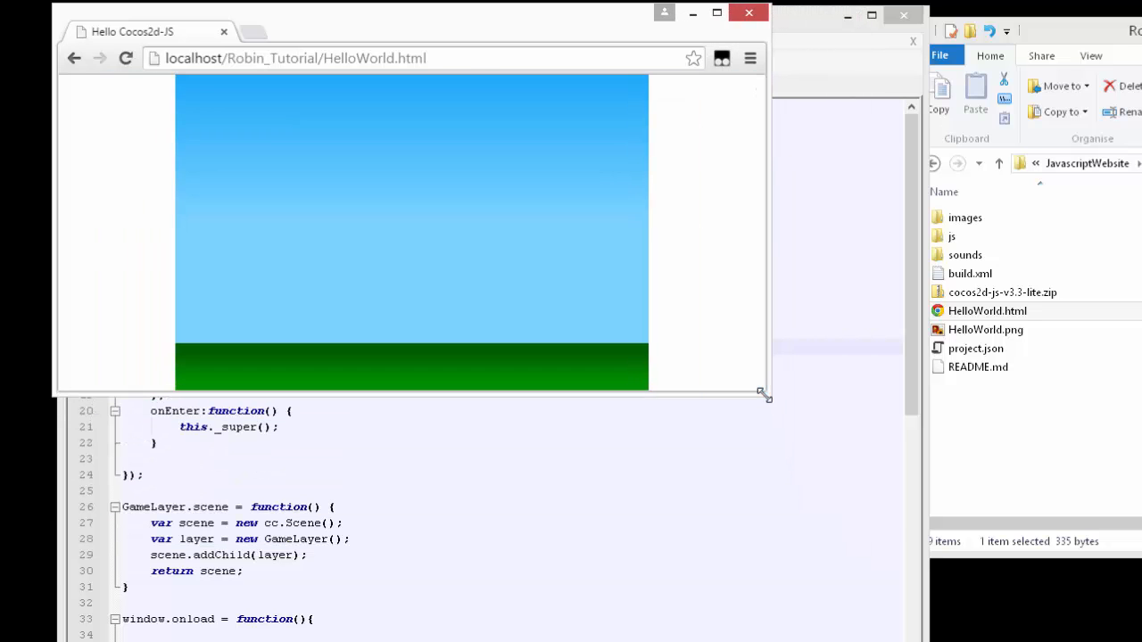
Enlarge the Chrome window twice to watch the sky and floor scene rescale.
left_click_drag(763, 395, 825, 446)
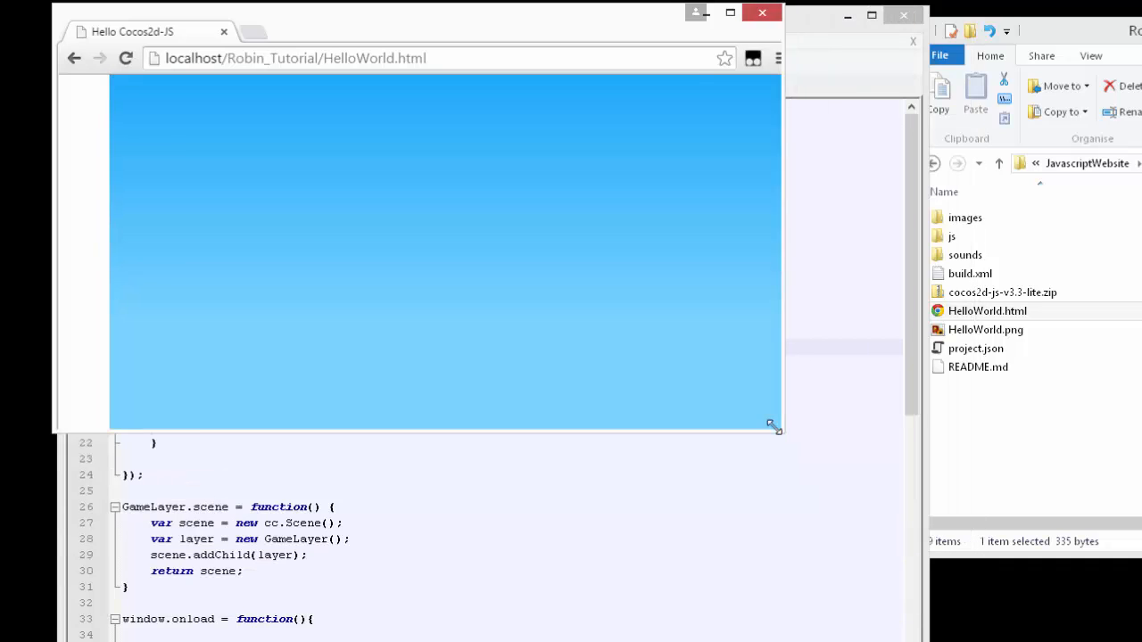
left_click_drag(772, 424, 790, 410)
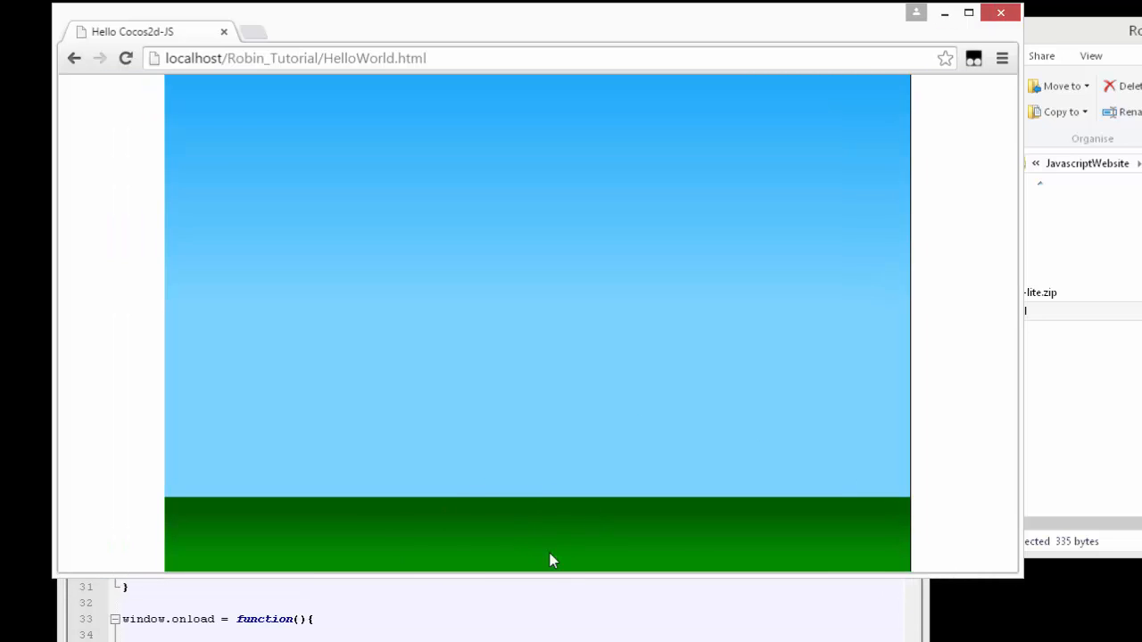
mouse_move(411, 310)
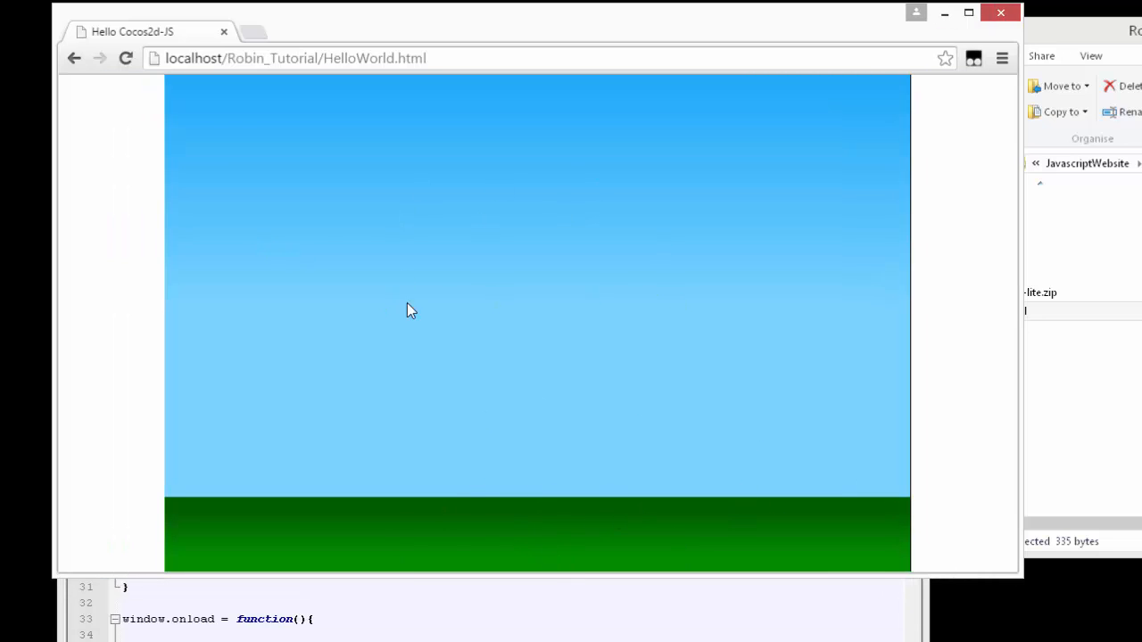
mouse_move(339, 120)
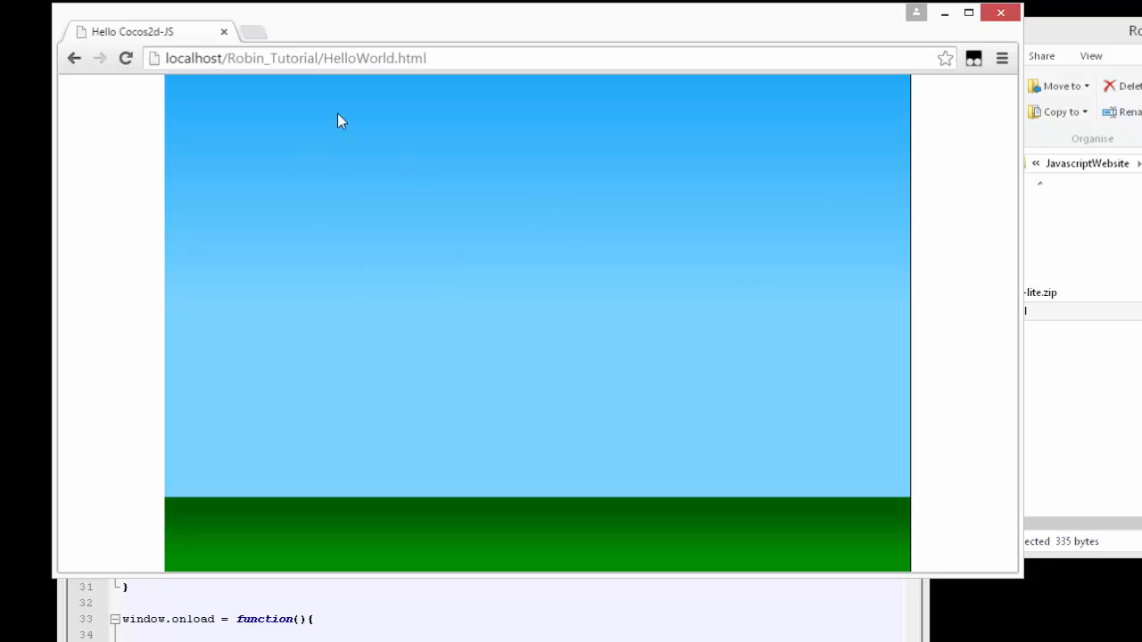